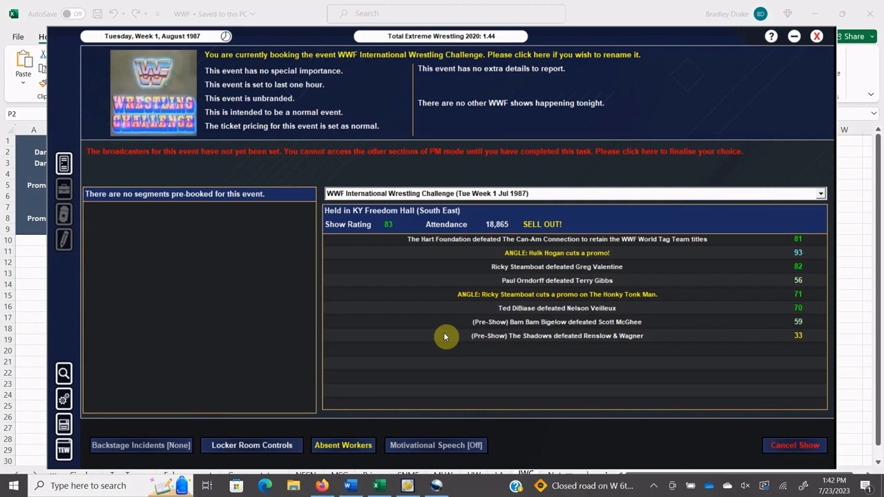
mouse_move(544, 185)
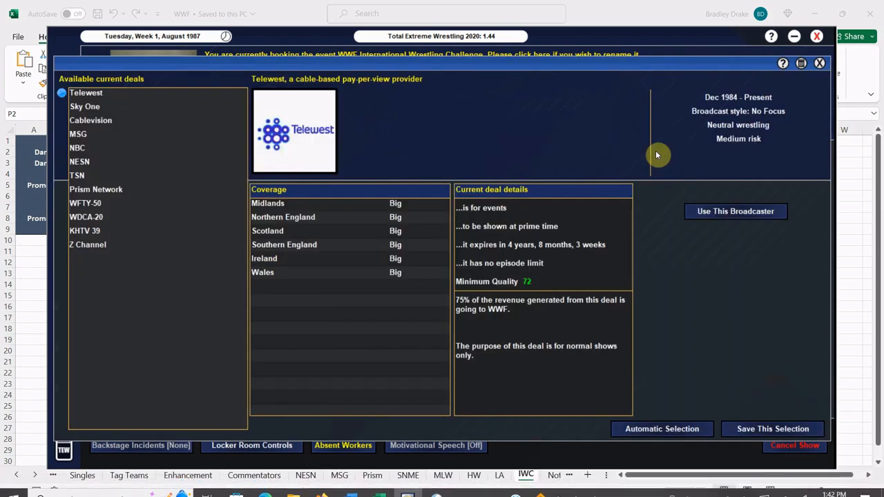
mouse_move(259, 154)
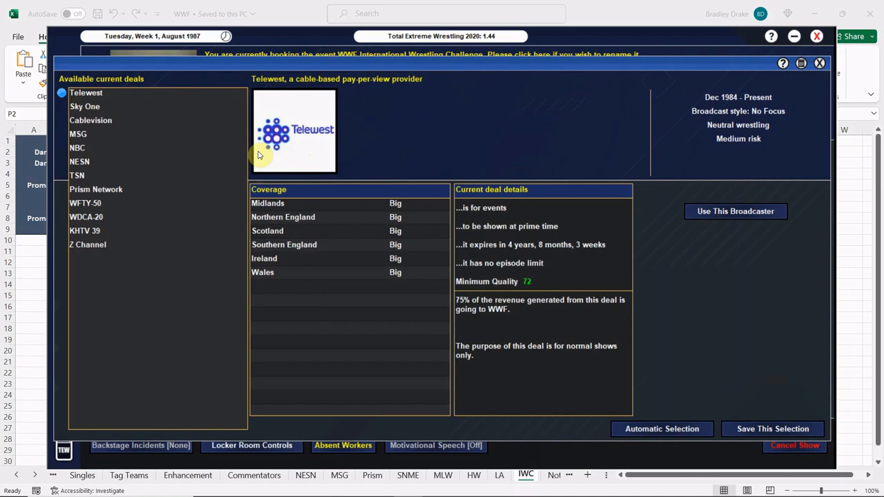
mouse_move(147, 163)
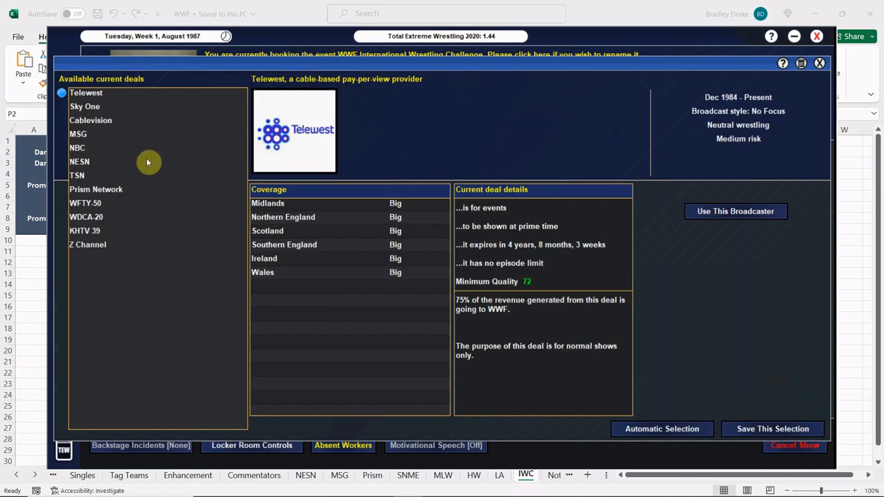
Review the TSN deal and add TSN as a broadcaster for the event.
click(77, 175)
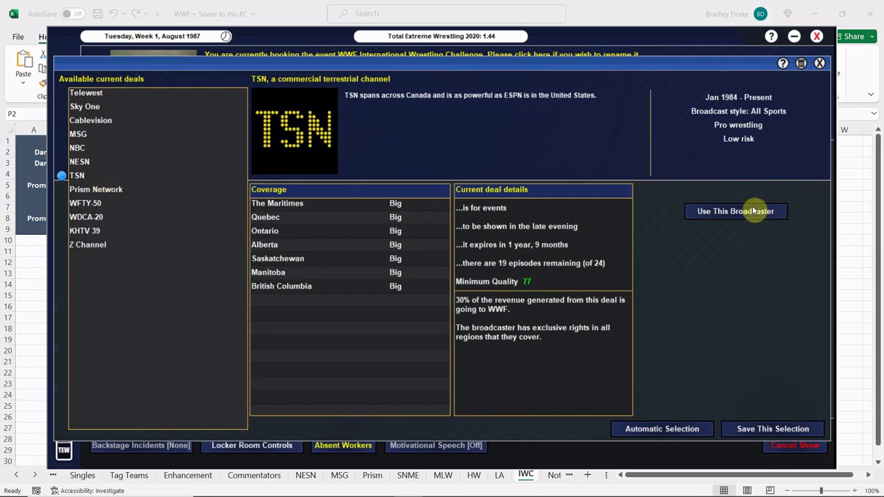
click(734, 211)
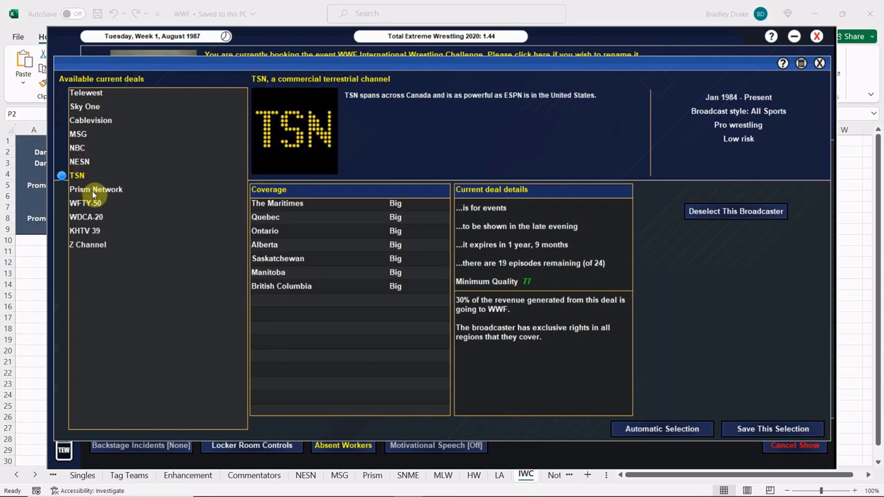
mouse_move(82, 102)
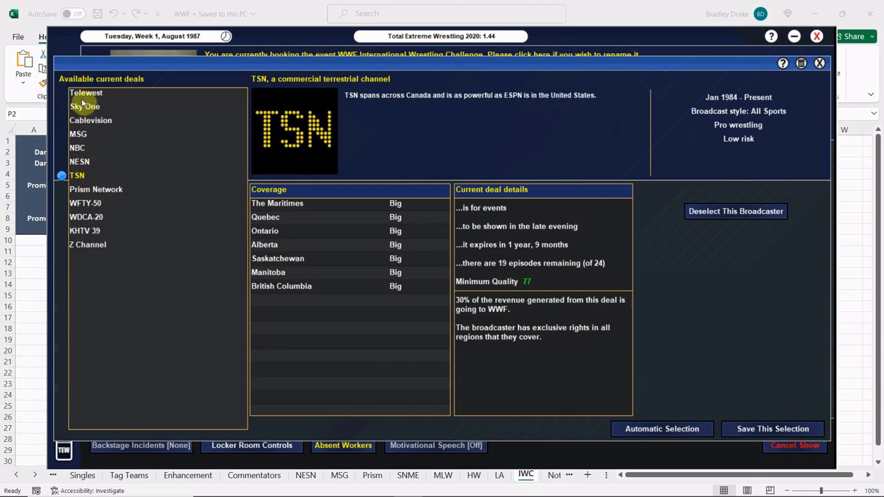
Compare the Telewest and Sky One deals, dropping Telewest and adding Sky One instead.
click(85, 92)
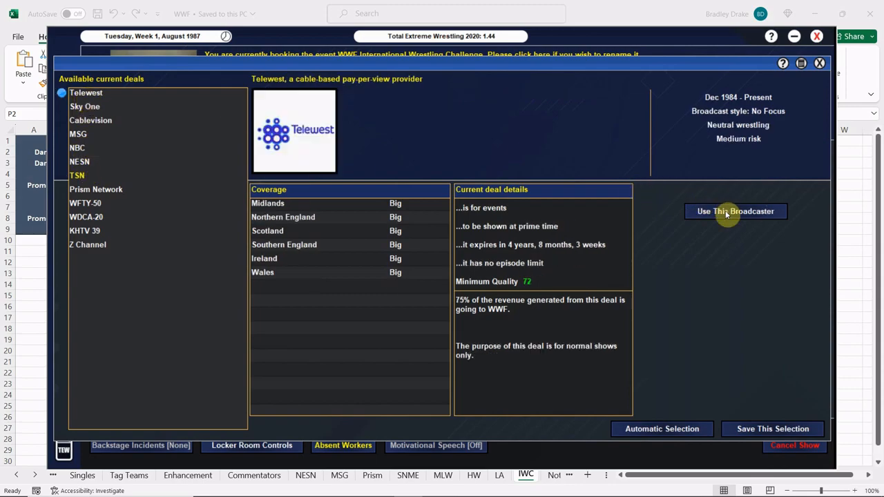
click(84, 106)
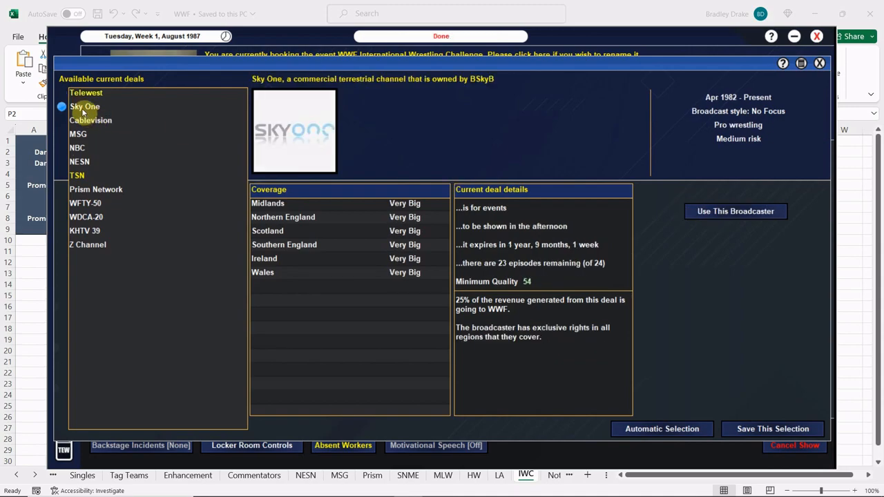
click(86, 92)
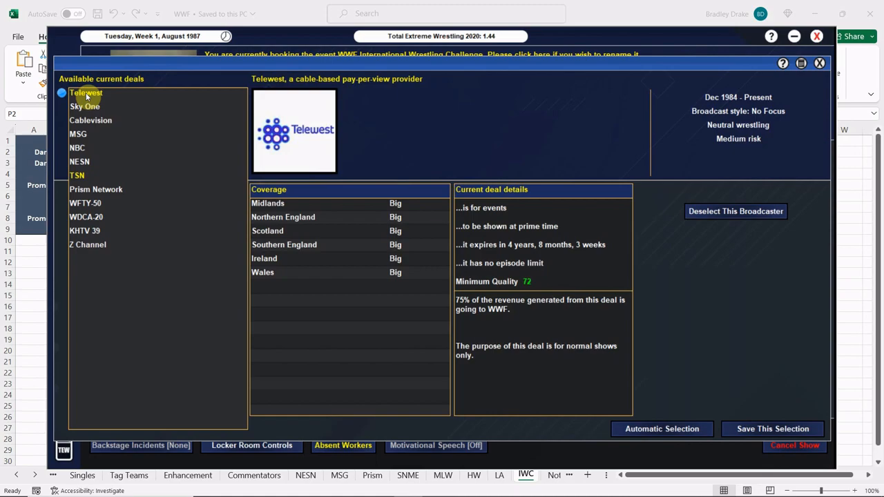
mouse_move(88, 105)
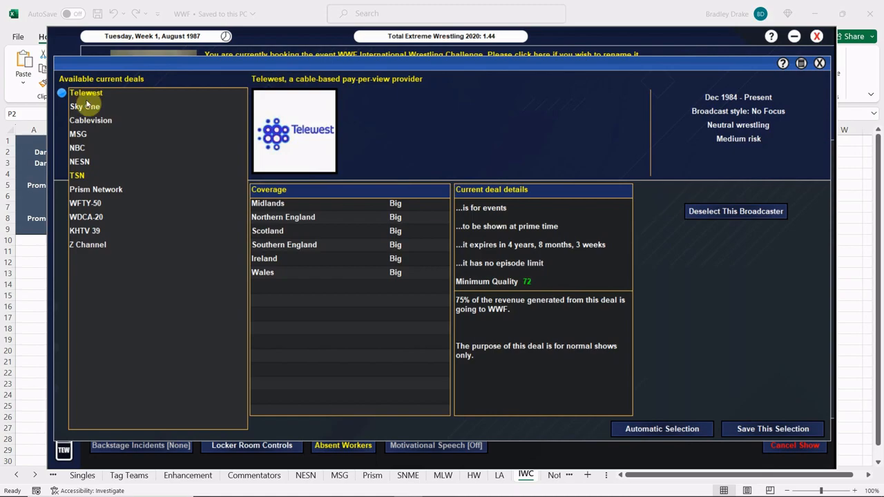
click(84, 107)
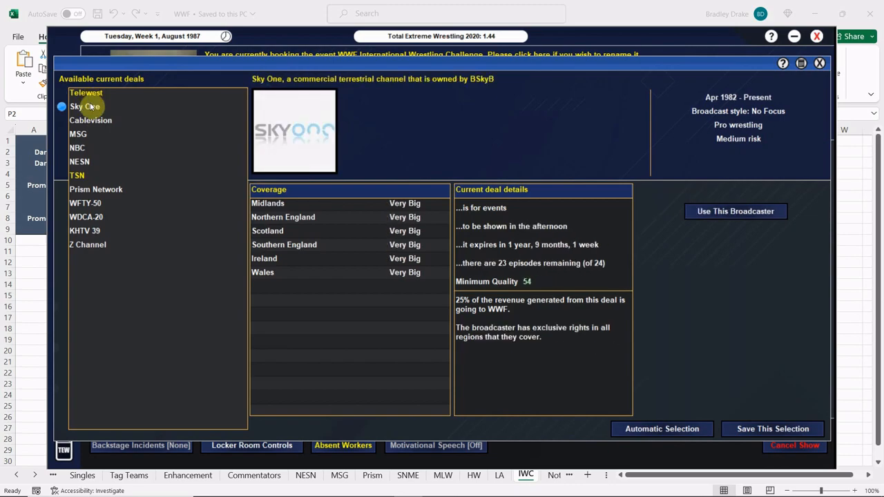
click(86, 93)
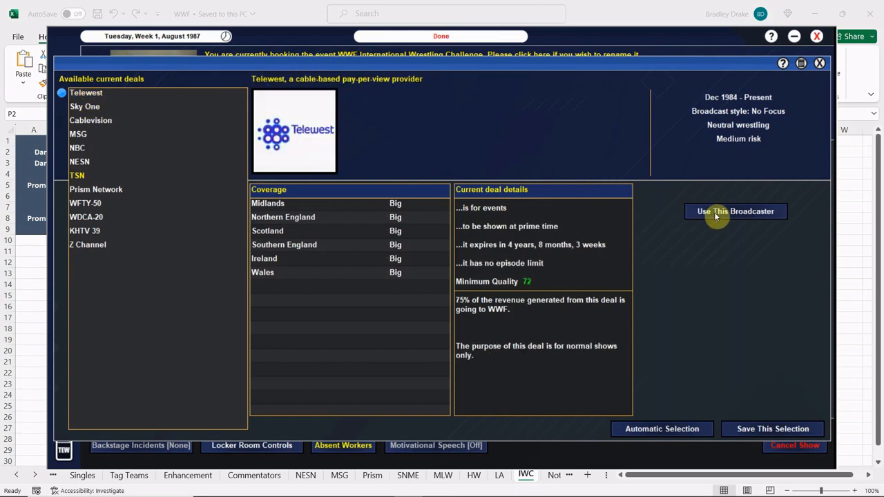
click(84, 106)
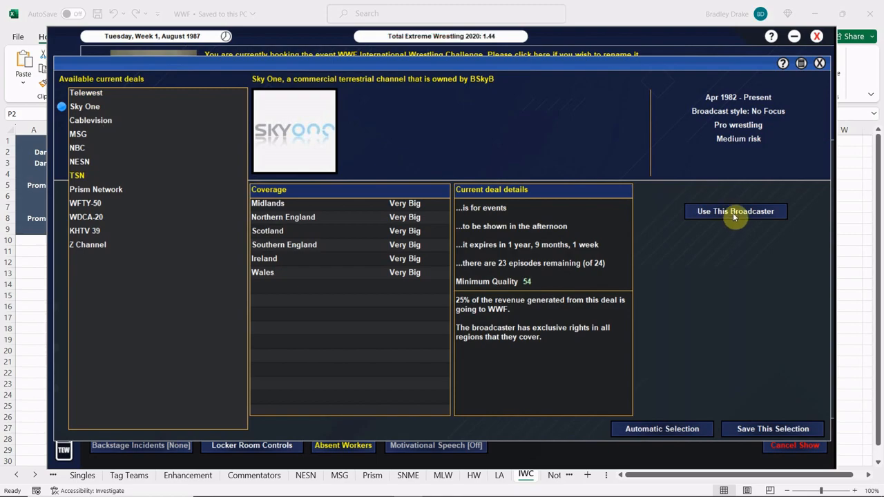
click(735, 211)
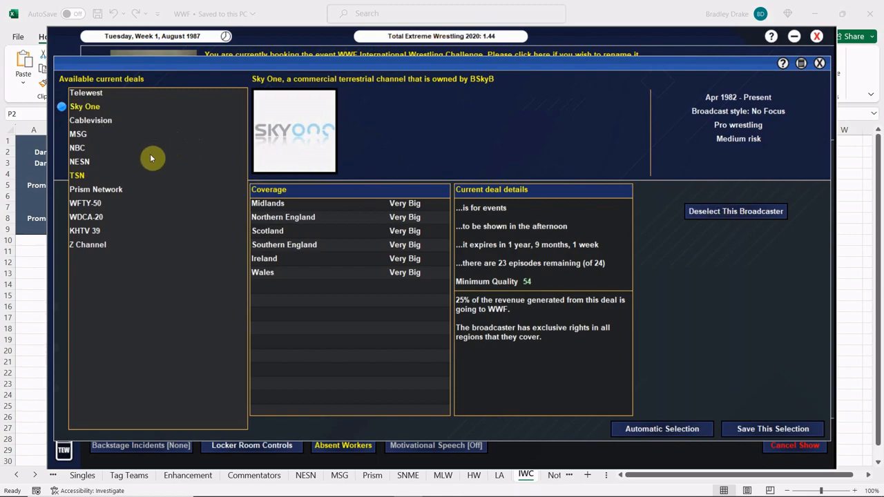
mouse_move(118, 182)
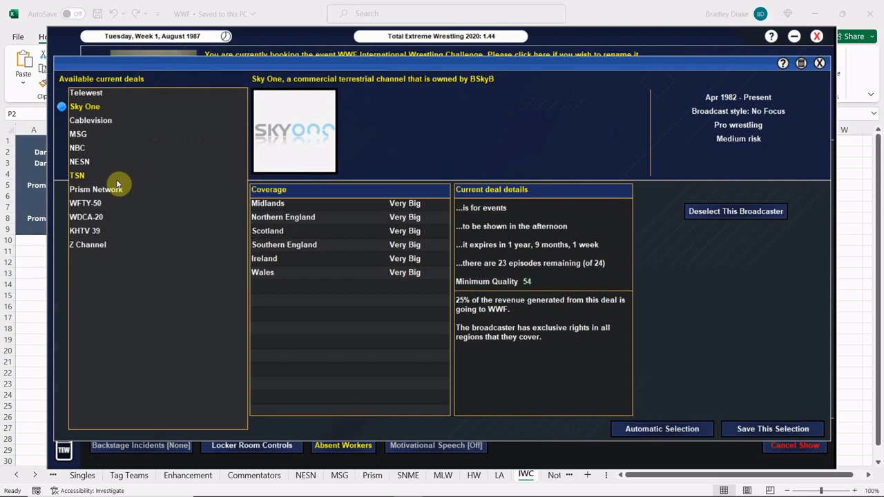
Double-check the Telewest deal against the chosen Sky One deal.
click(86, 91)
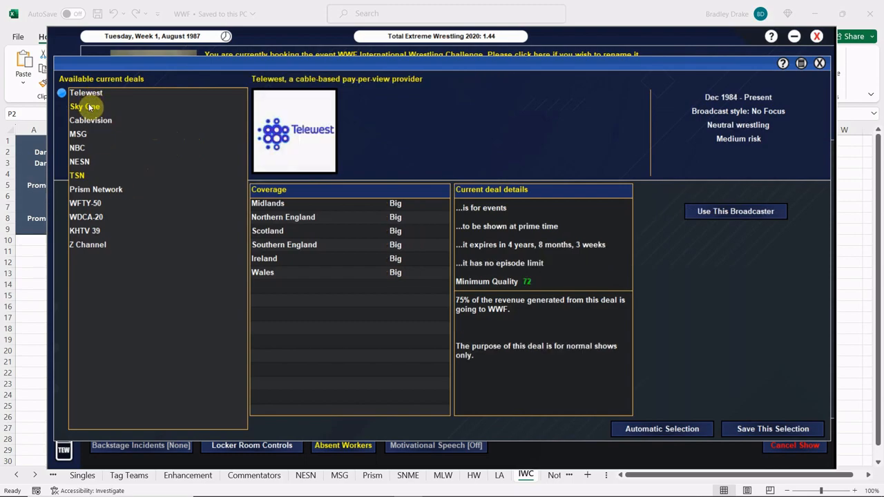
click(84, 107)
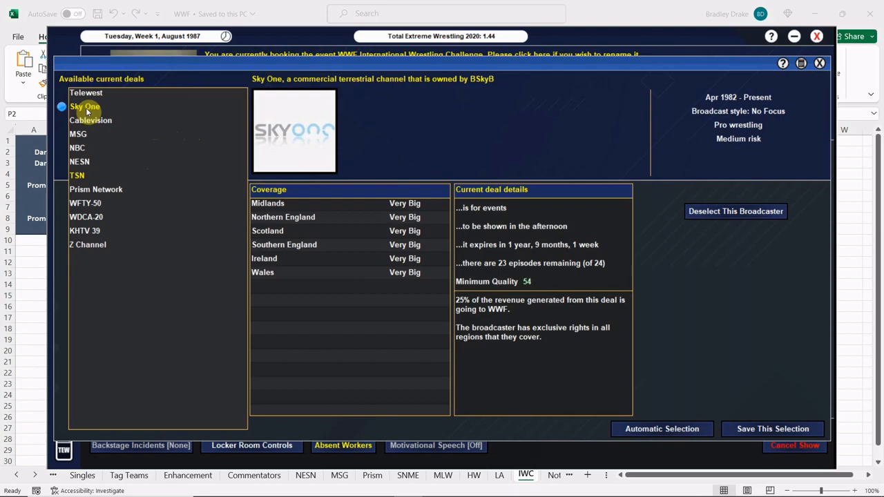
mouse_move(345, 90)
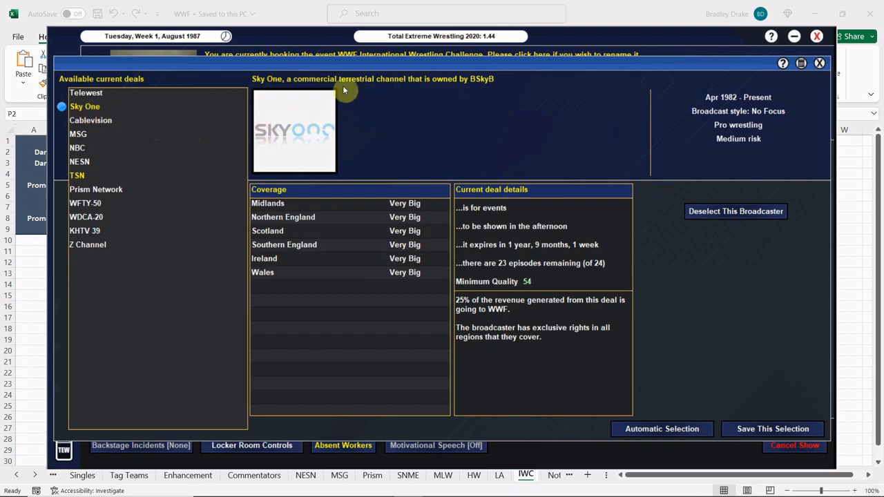
click(86, 91)
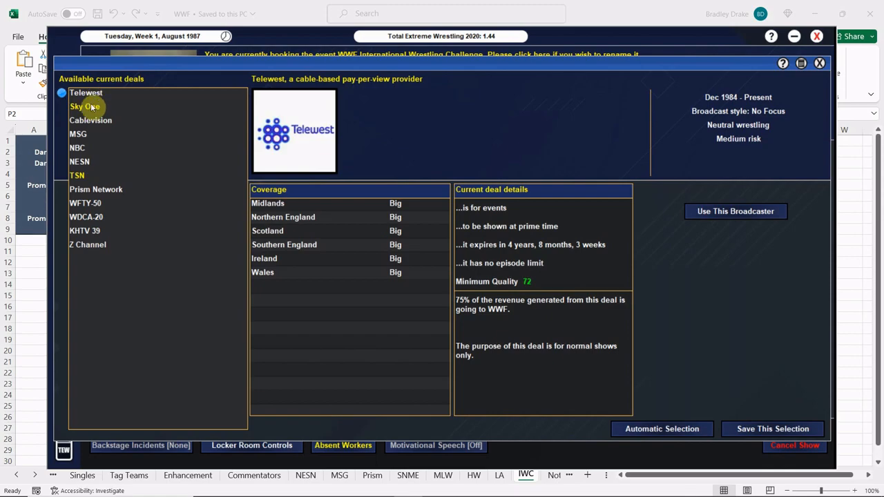
click(84, 106)
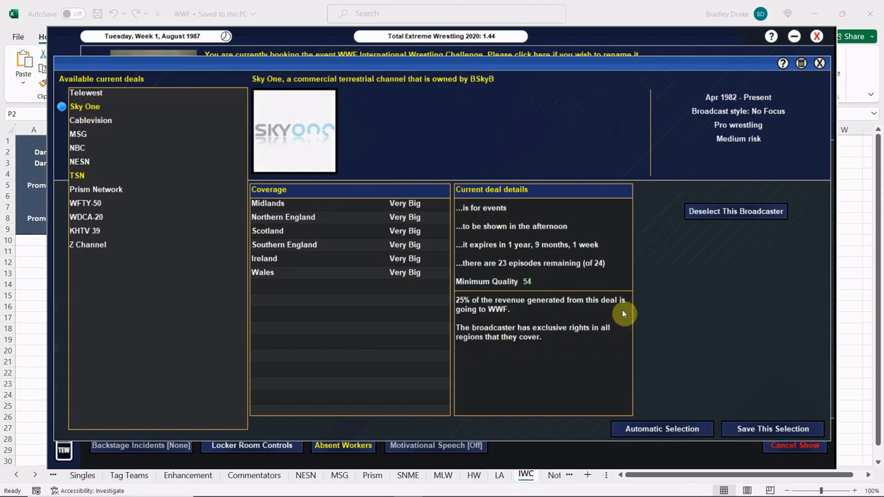
mouse_move(737, 434)
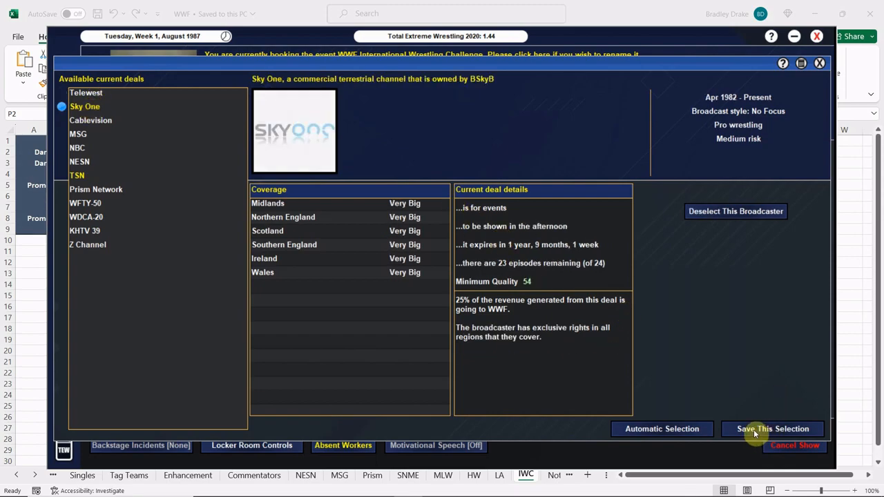
Save Sky One and TSN as the broadcasters, then review the list of unavailable workers.
click(772, 428)
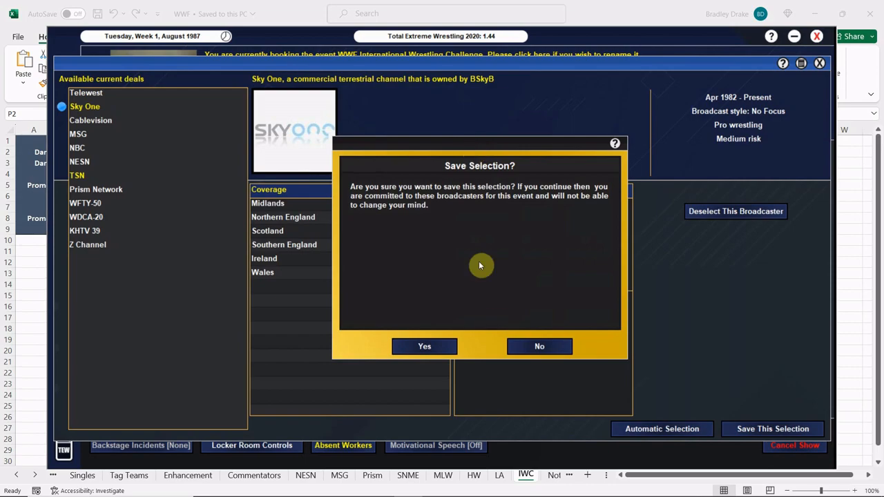
click(423, 346)
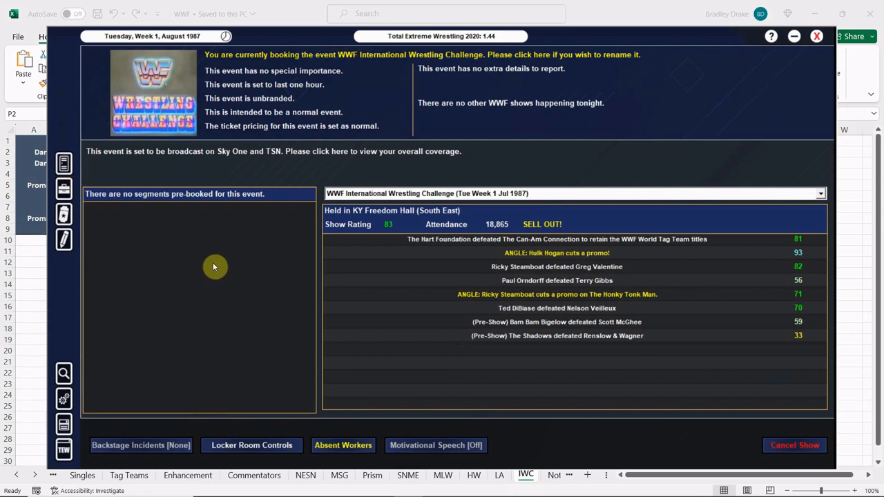
mouse_move(356, 445)
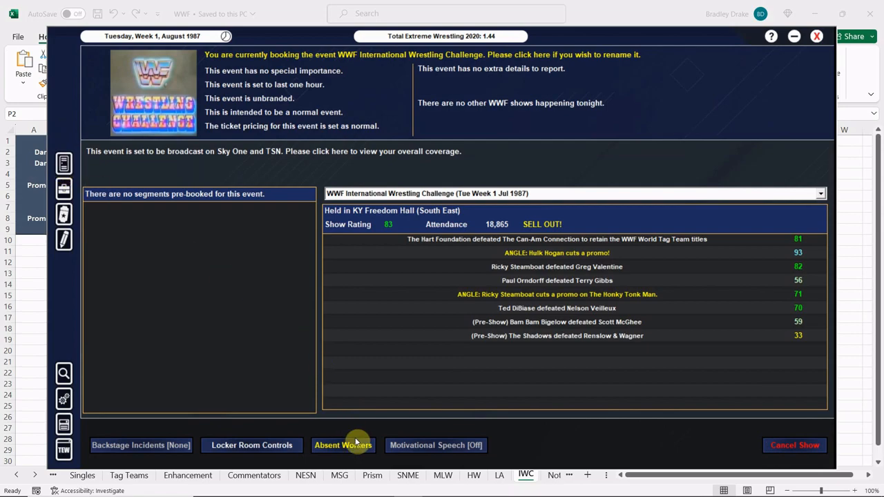
click(342, 444)
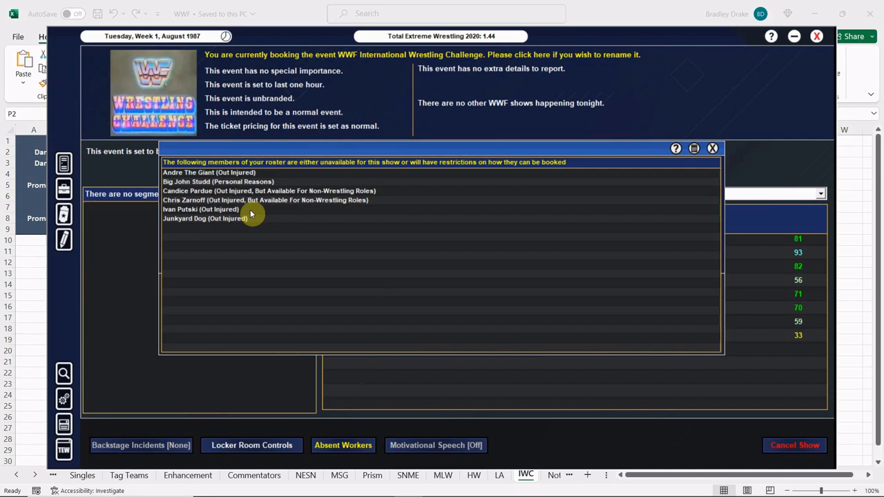
click(710, 148)
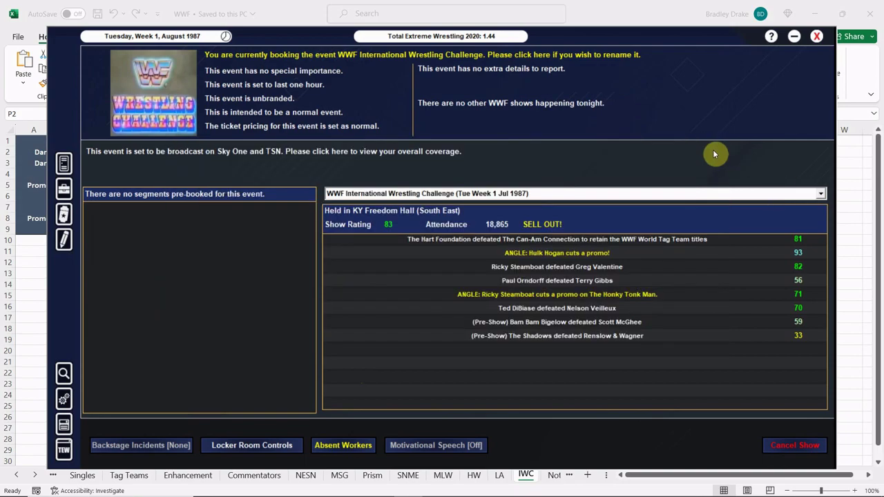
mouse_move(114, 250)
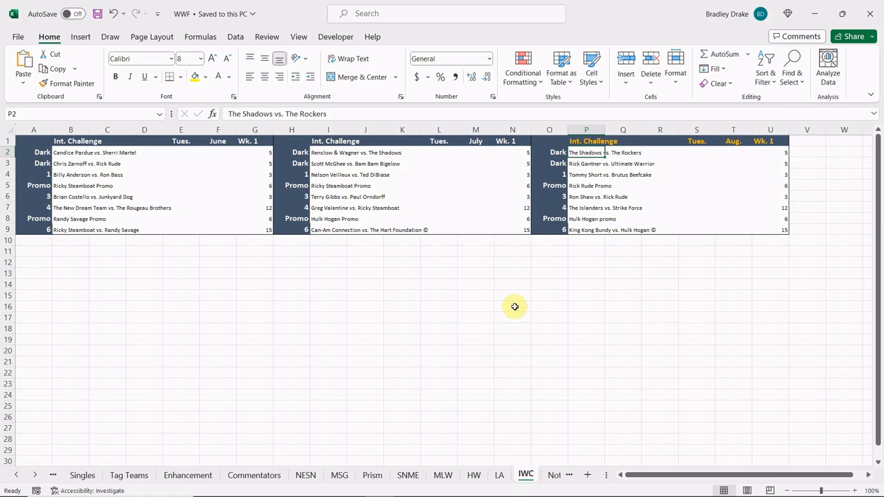
Check the August Hulk Hogan Promo entry in the IWC sheet and return to the booking screen.
click(585, 218)
text(P)
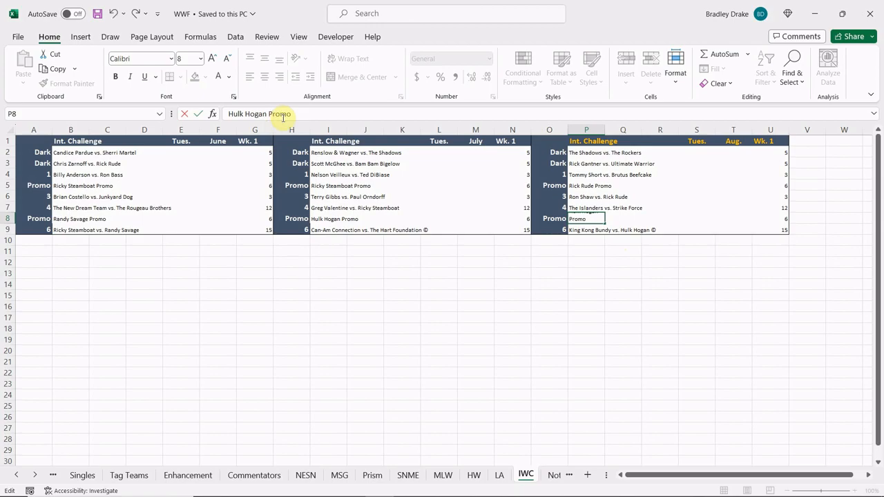
click(588, 229)
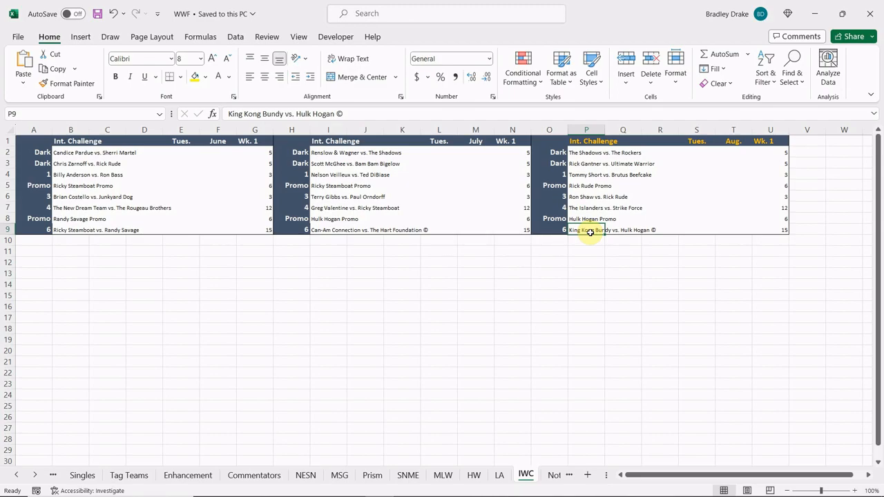
click(583, 152)
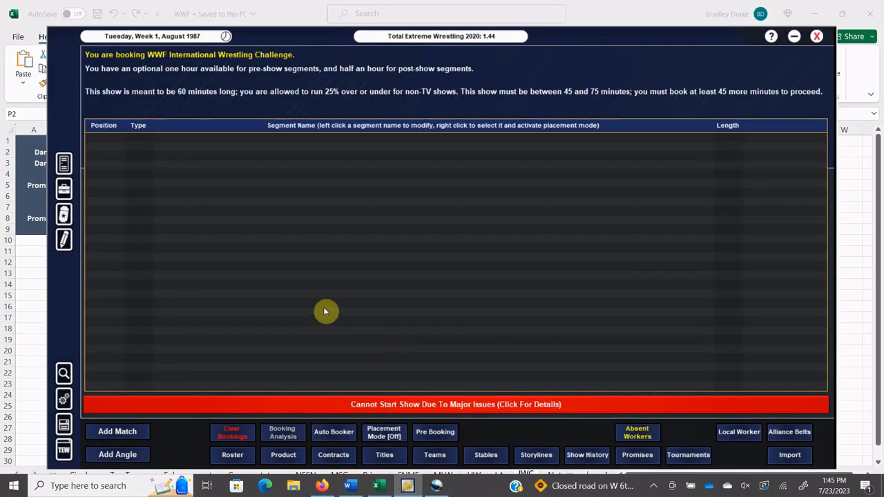
Add a 2 vs 2 dark match named [DARK] pitting The Shadows against The Rockers.
click(116, 431)
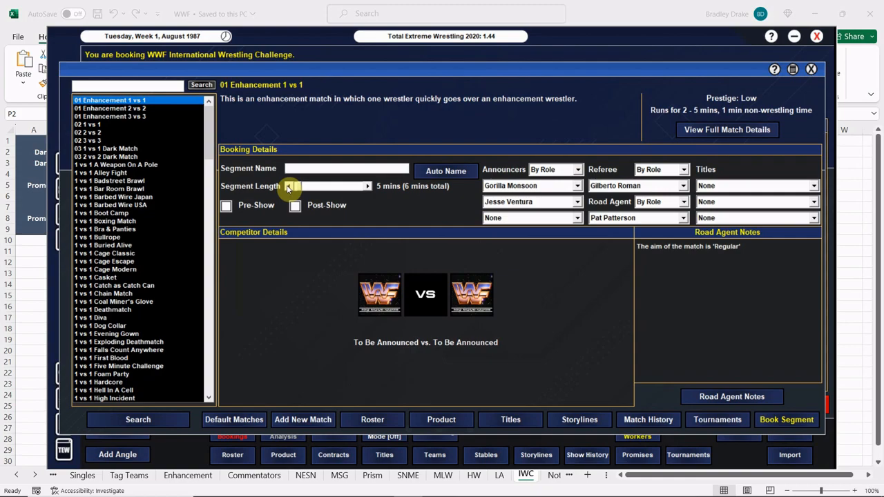
click(105, 156)
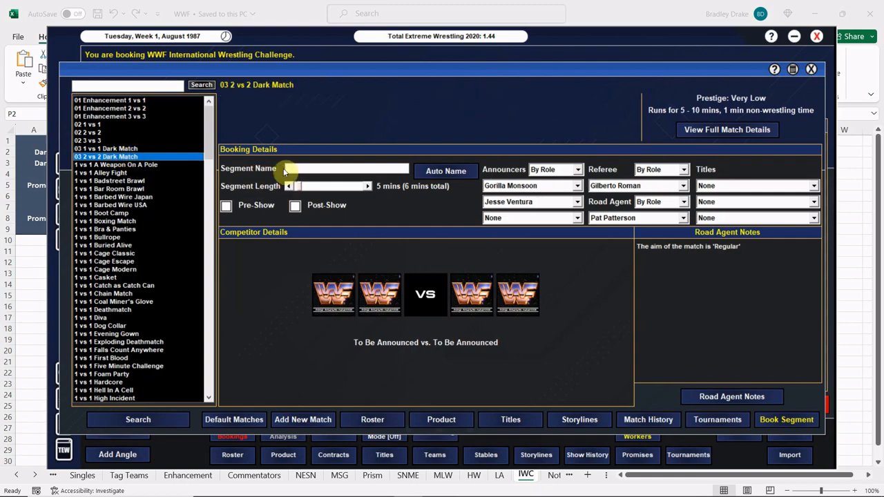
text([DARK])
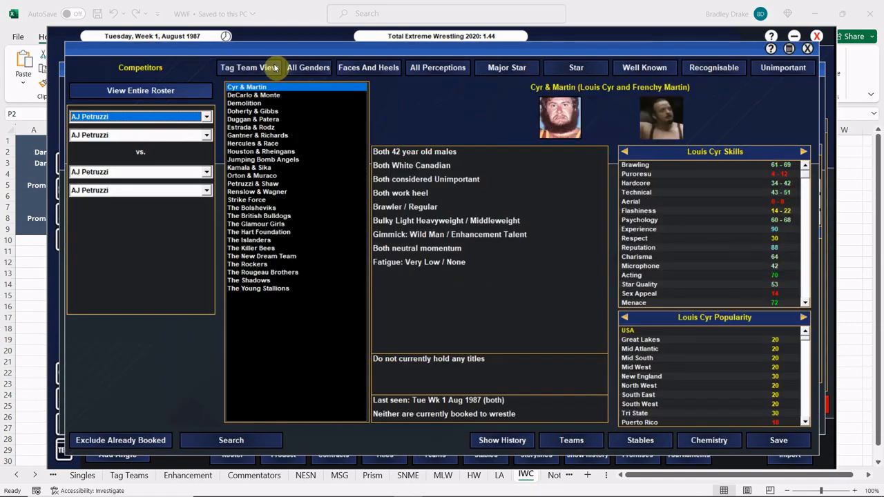
mouse_move(251, 265)
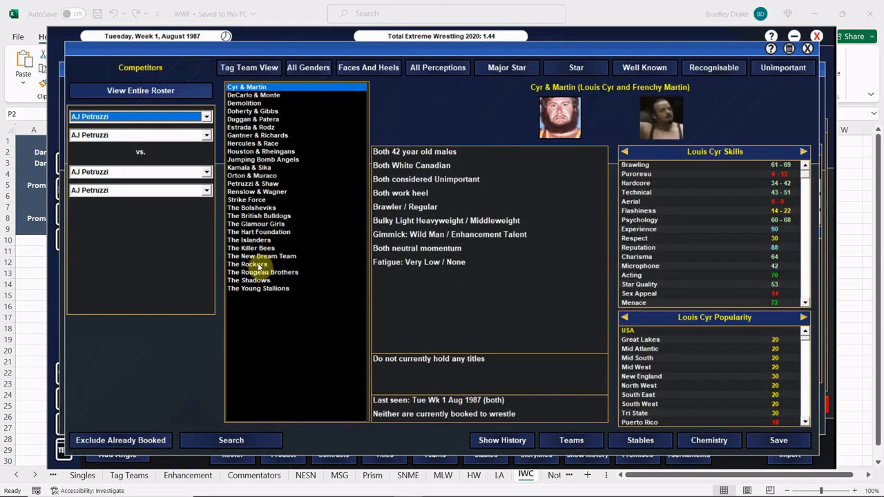
click(249, 279)
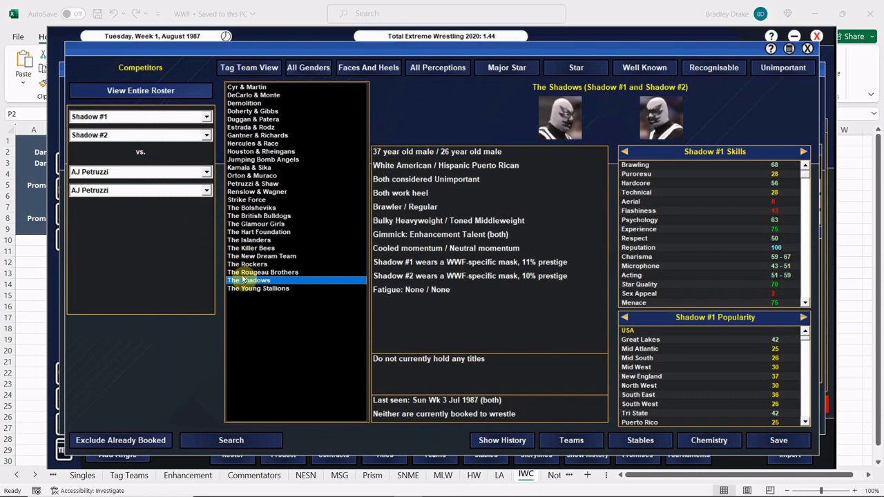
click(245, 264)
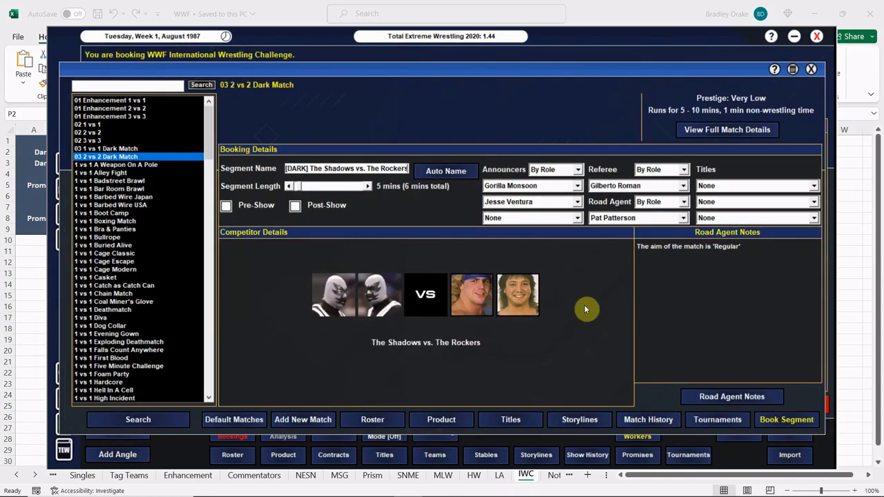
mouse_move(585, 314)
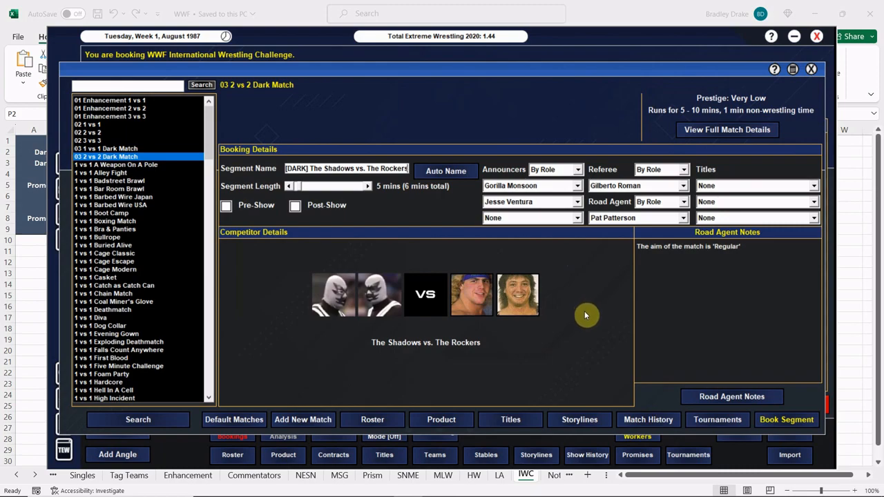
mouse_move(748, 405)
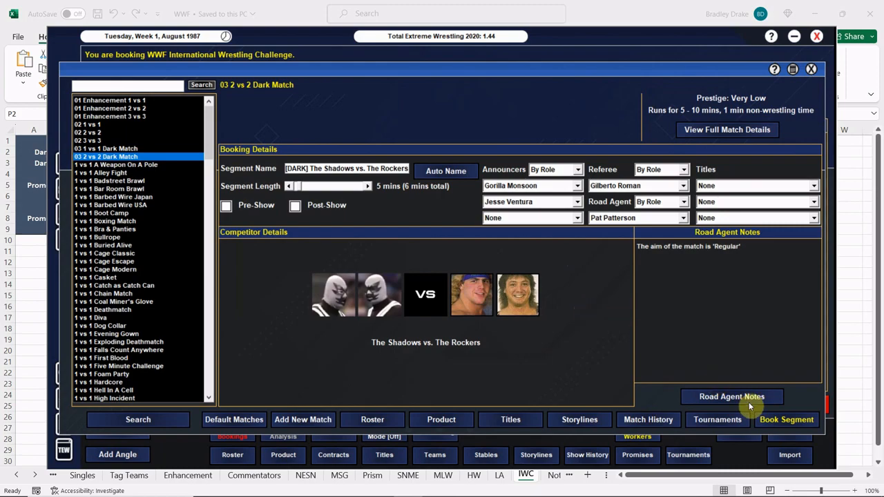
Set Marty Jannetty as victor in the road agent notes and book the Shadows vs. Rockers match.
click(732, 398)
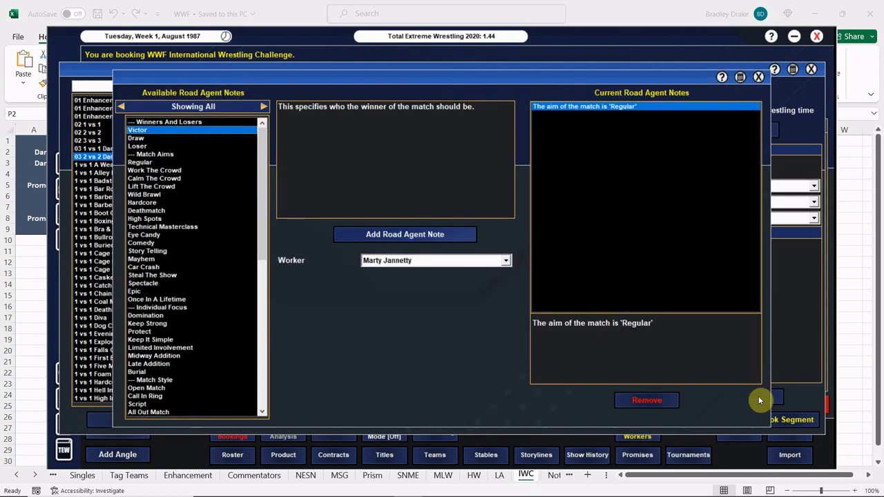
mouse_move(425, 262)
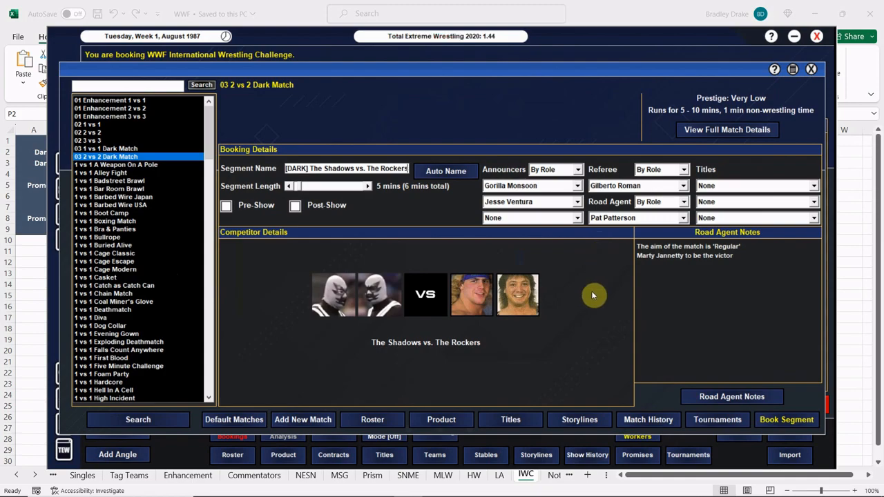
mouse_move(581, 296)
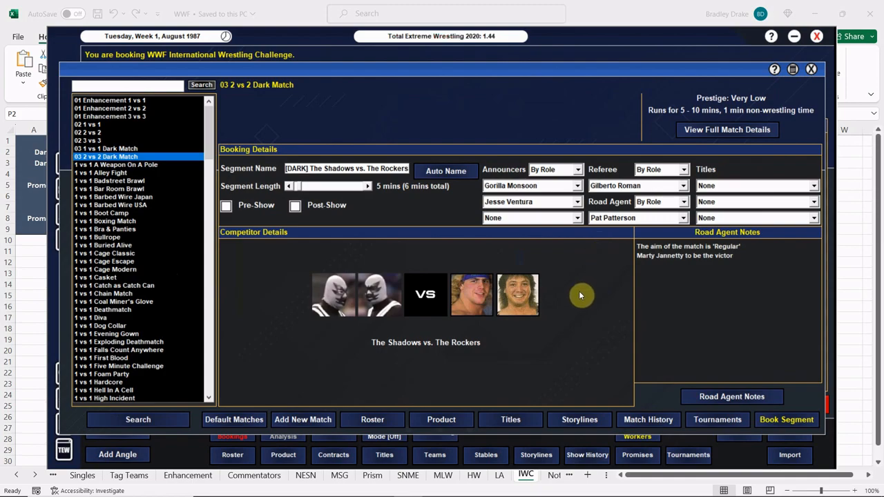
mouse_move(594, 298)
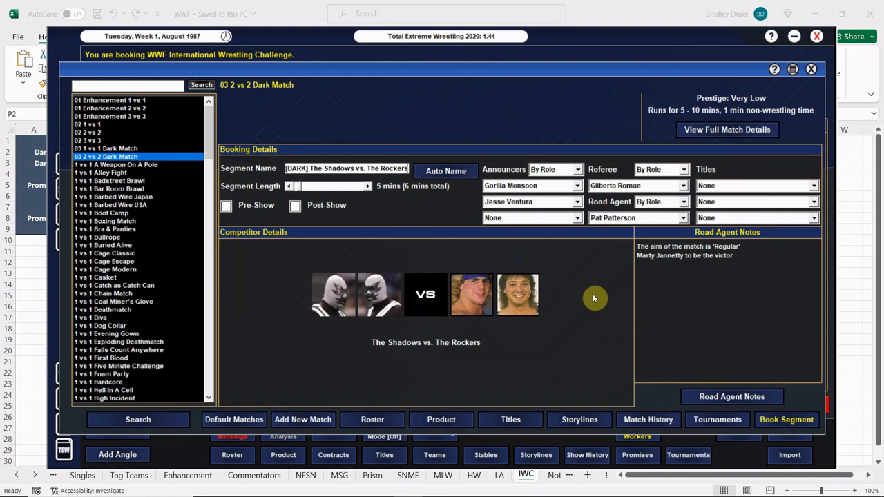
mouse_move(682, 301)
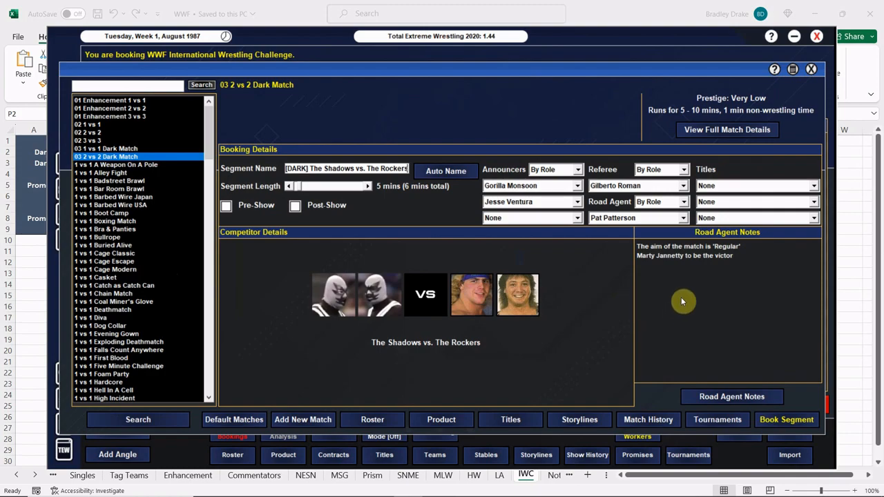
mouse_move(723, 353)
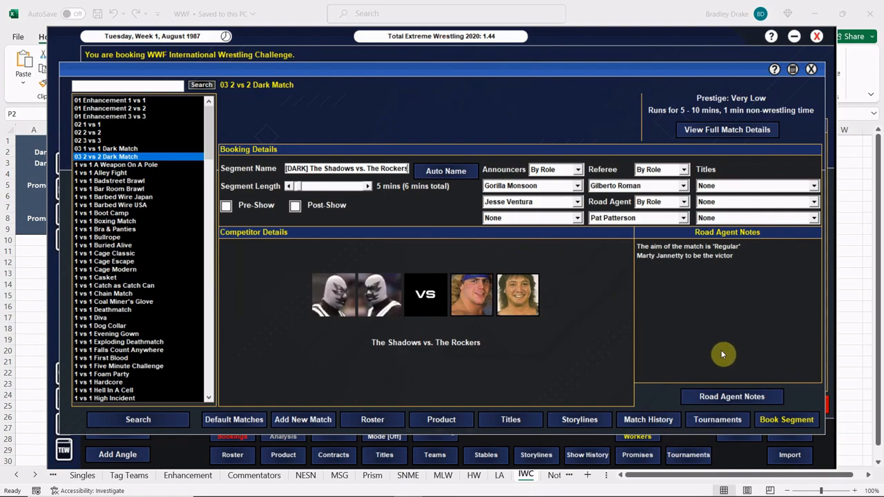
click(225, 205)
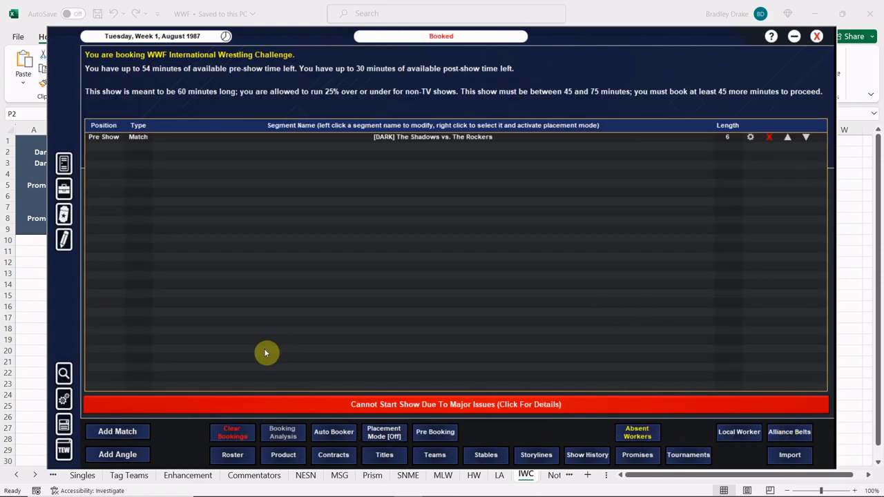
click(117, 430)
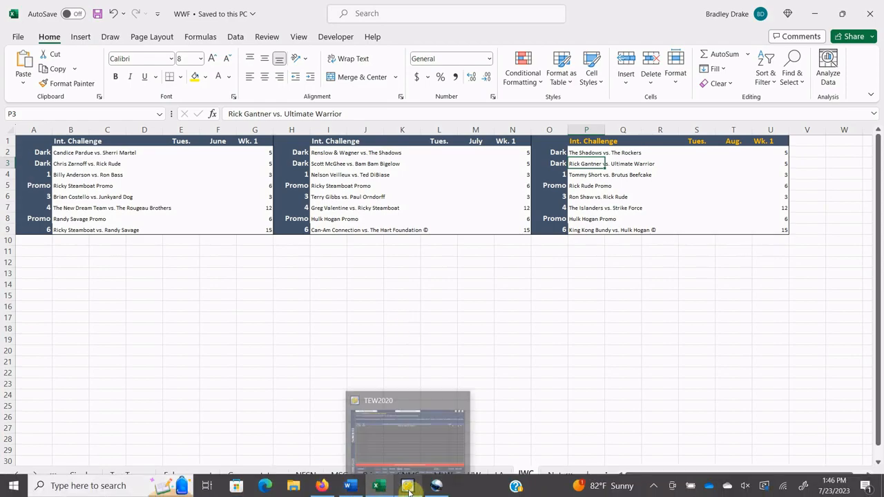
Add a pre-show 1 vs 1 dark match named [DARK] and search the roster for Gantner.
click(409, 486)
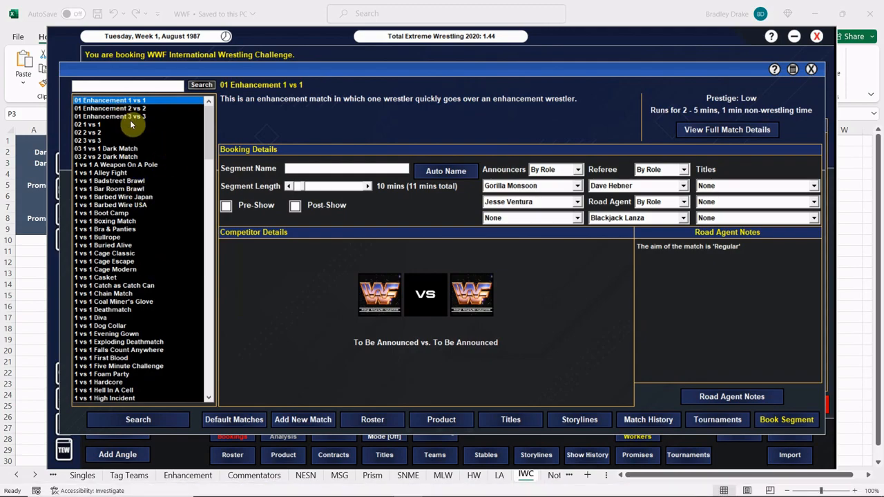
click(105, 147)
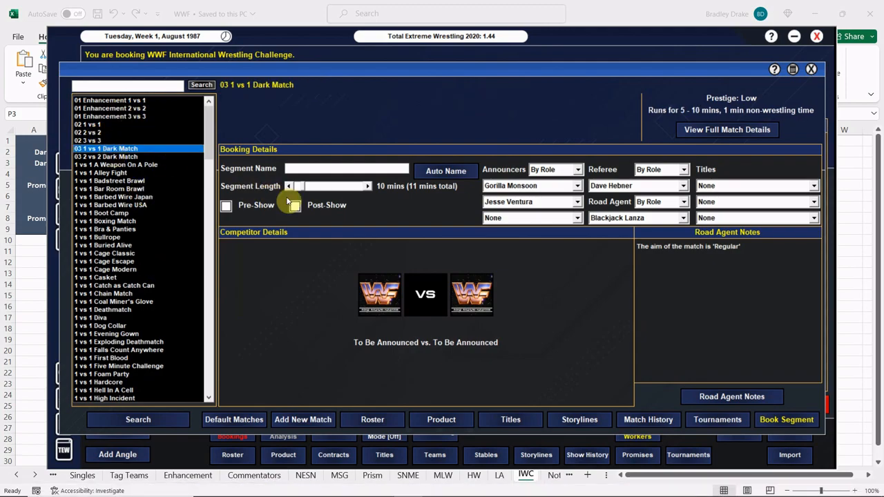
click(226, 205)
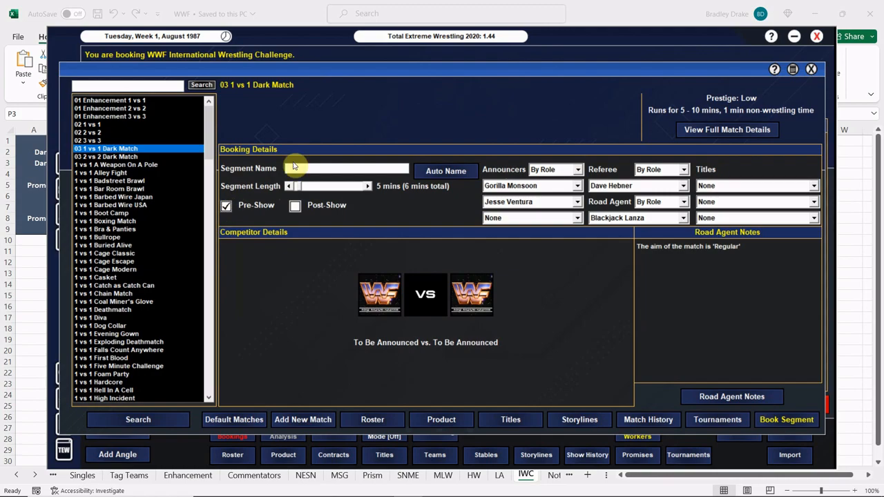
text([DARK])
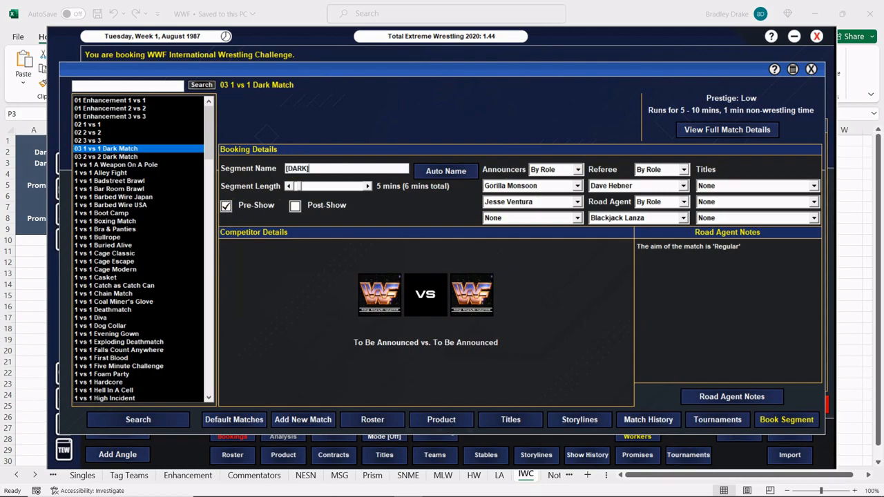
text(Gantn)
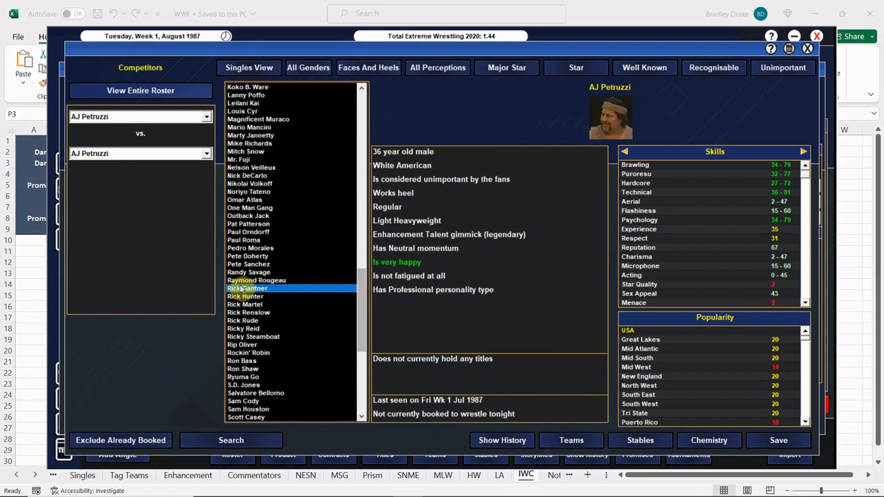
Pair Rick Gantner with The Ultimate Warrior, dismissing the injury and chemistry warnings.
click(247, 289)
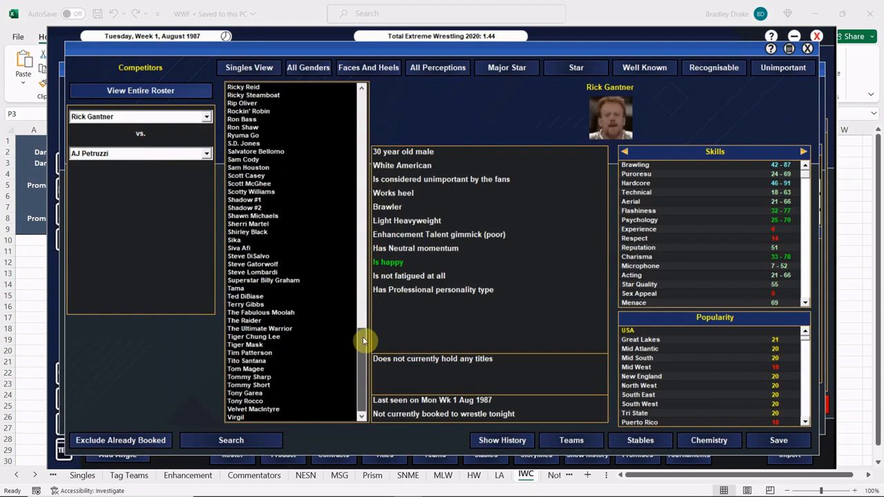
click(259, 329)
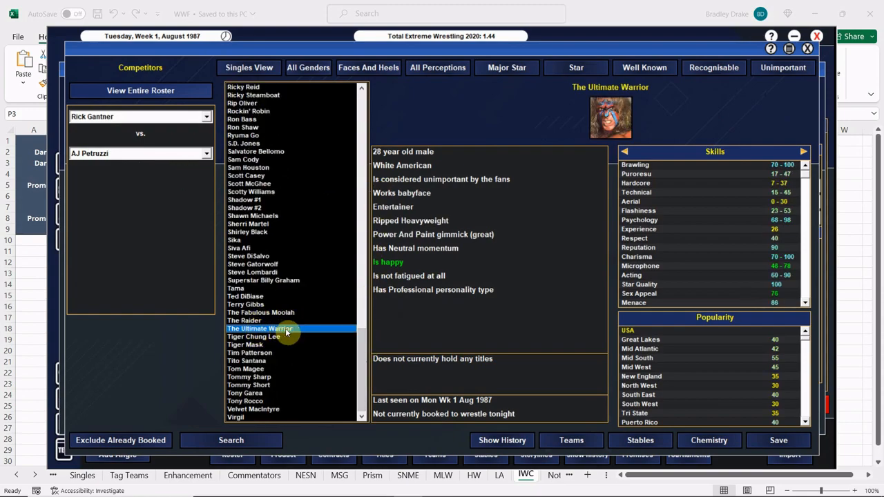
double_click(260, 328)
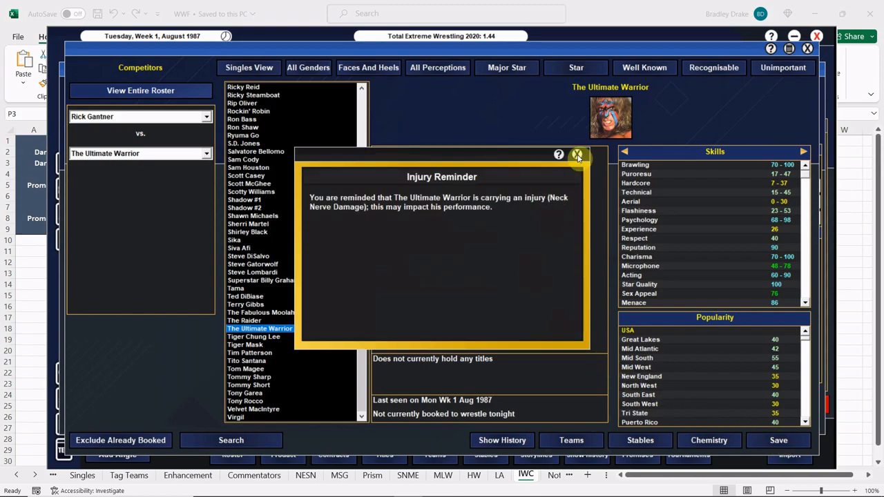
click(577, 155)
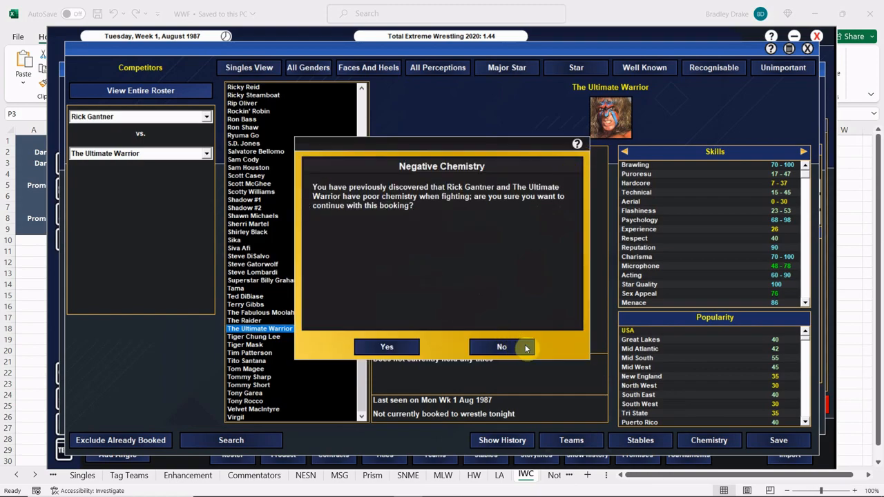
click(501, 347)
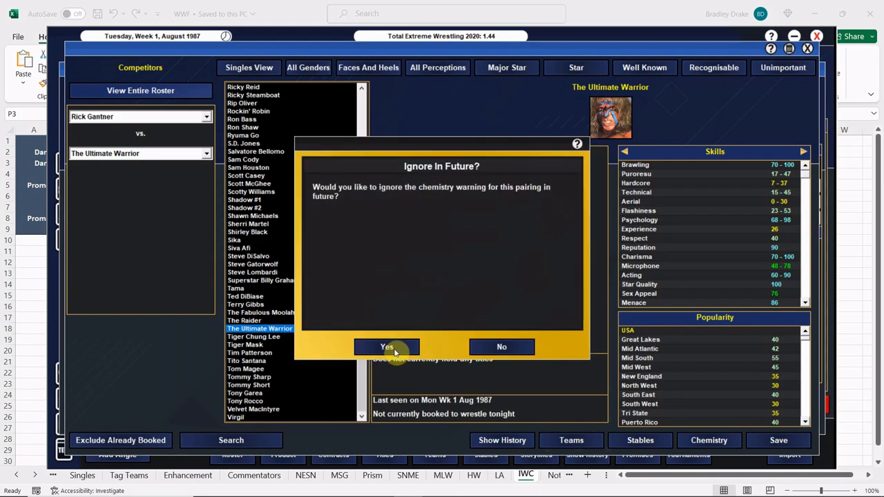
click(387, 347)
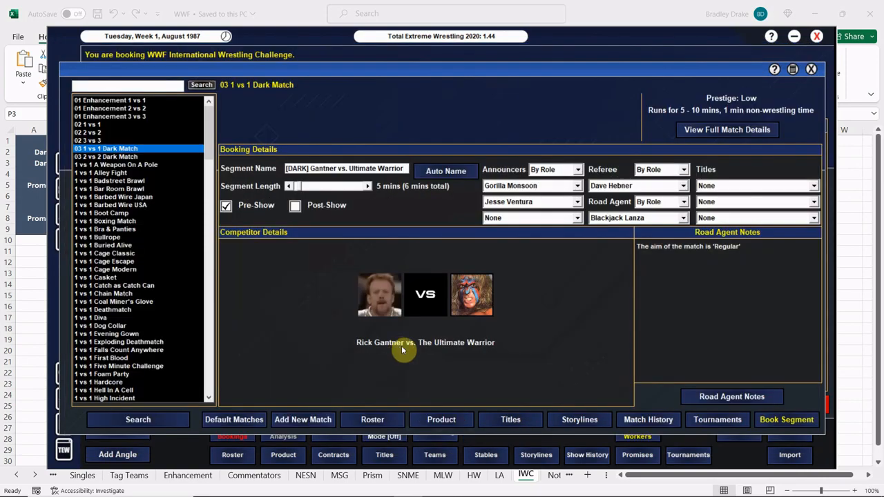
mouse_move(528, 311)
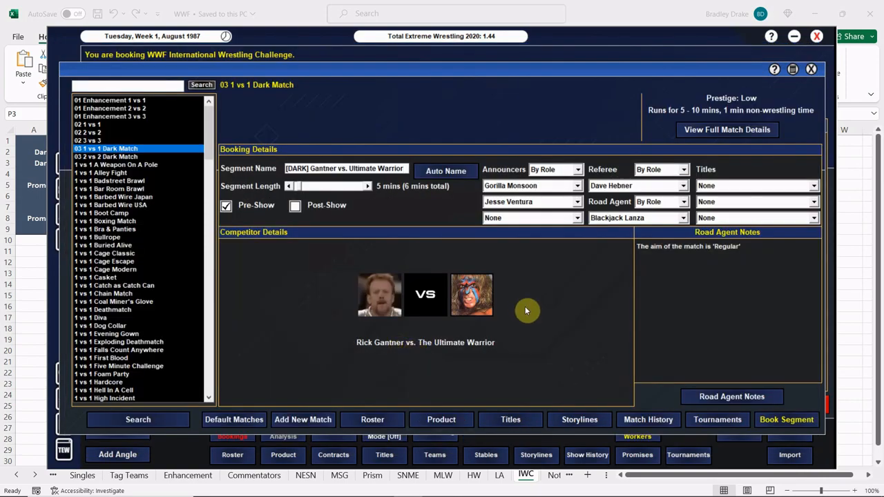
Set The Ultimate Warrior as victor and book the Gantner vs. Warrior match.
click(732, 398)
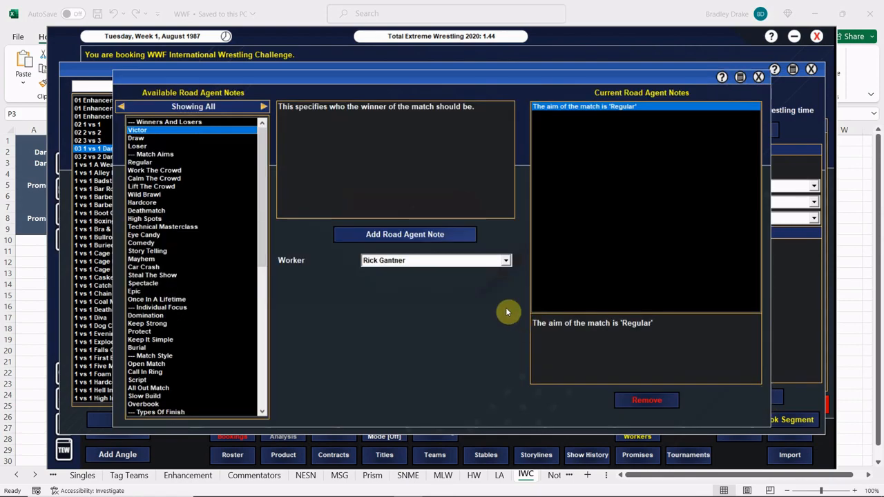
click(434, 260)
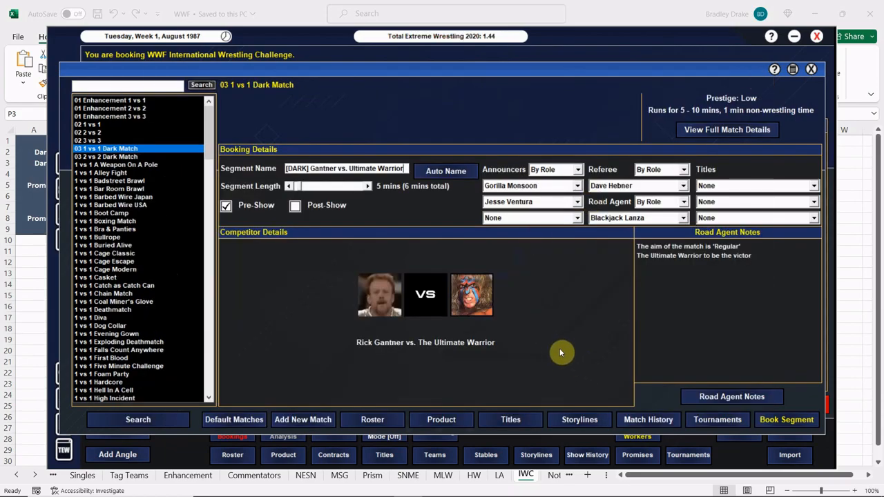
mouse_move(643, 338)
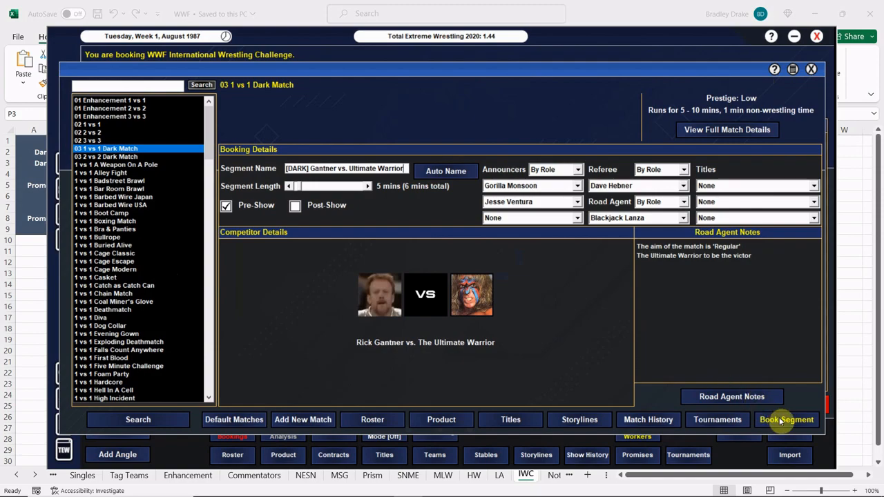
click(787, 420)
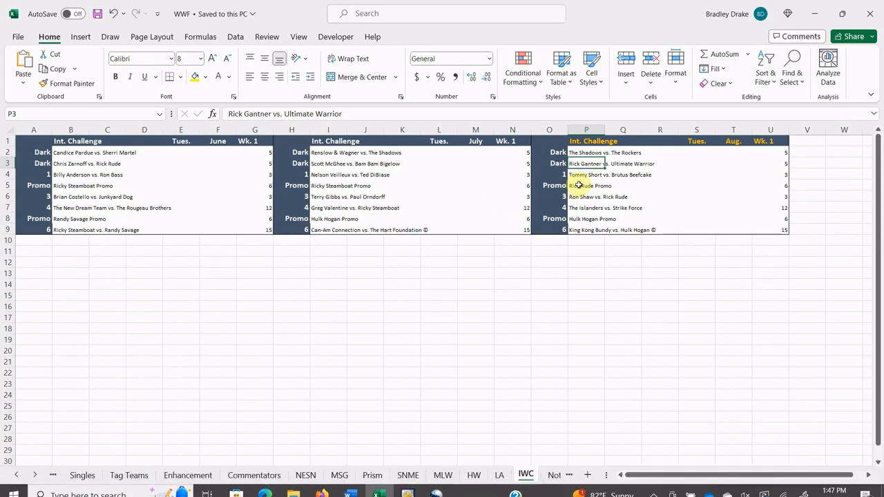
Start an enhancement 1 vs 1 match named 'vs. Beefcake'.
click(585, 173)
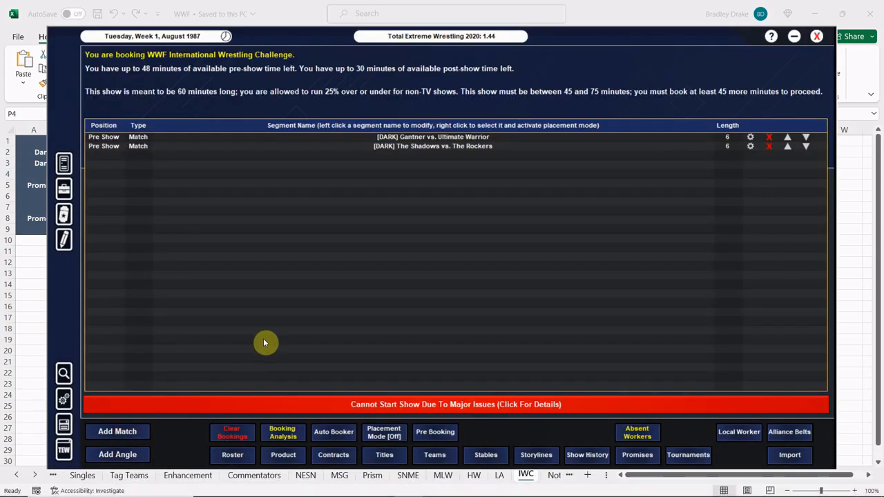
click(117, 431)
text(Short)
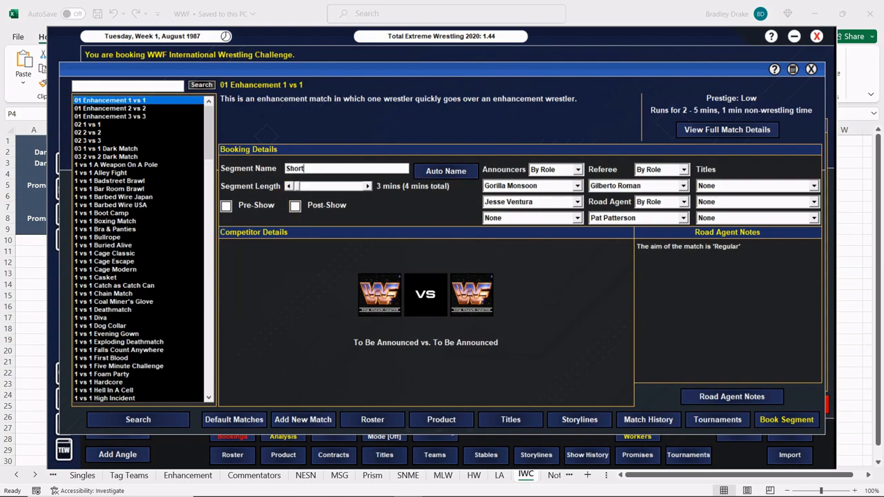
text(vs. Beefcake)
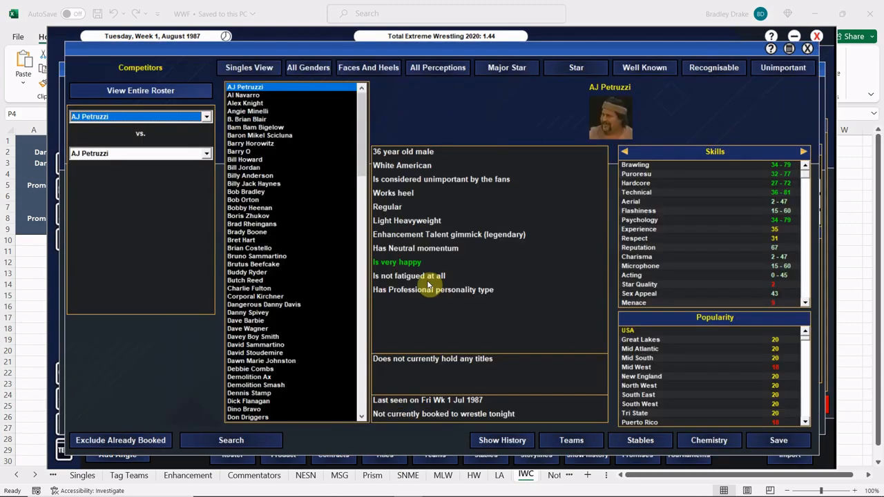
scroll(down, 3)
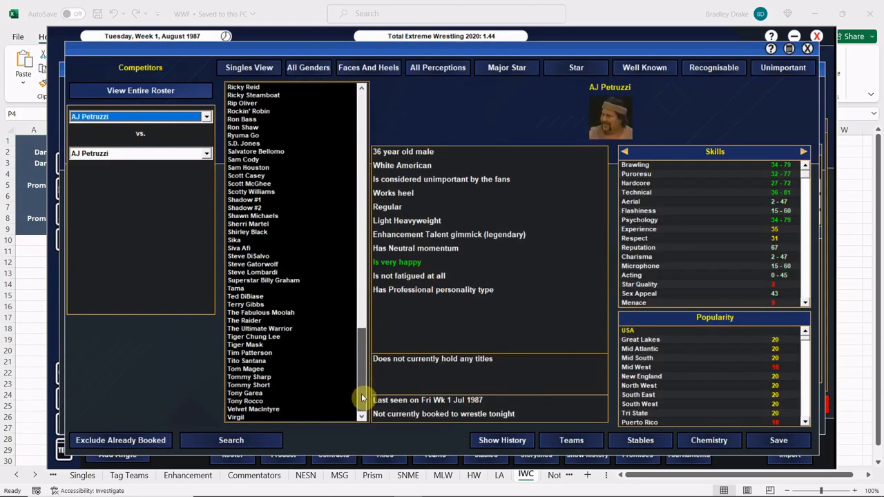
Pick Tommy Short and Brutus Beefcake, with Beefcake winning, and book the match.
click(248, 383)
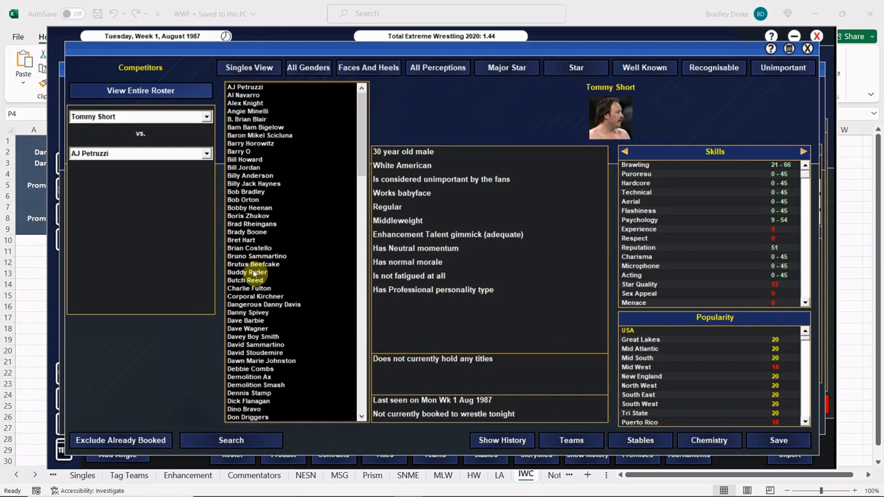
click(253, 264)
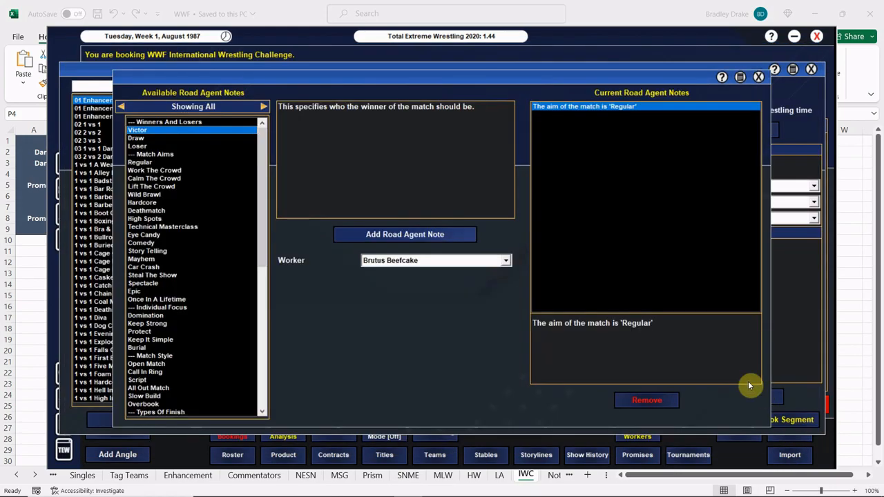
click(756, 77)
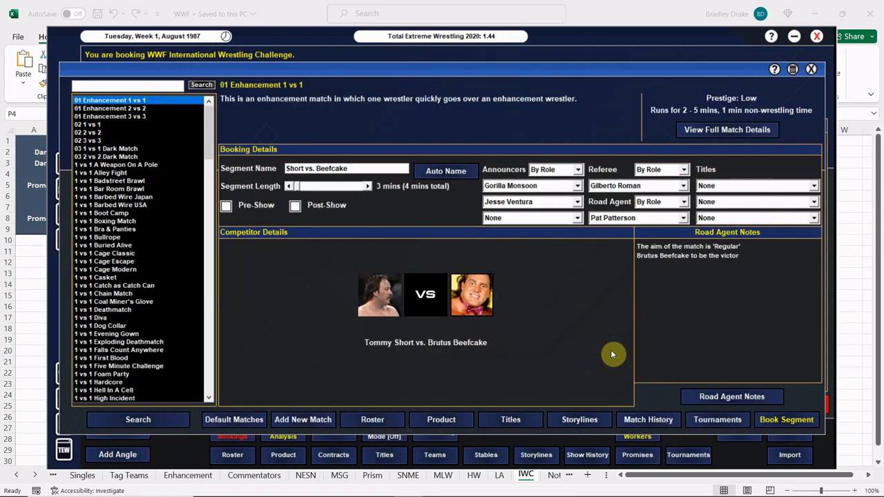
click(785, 419)
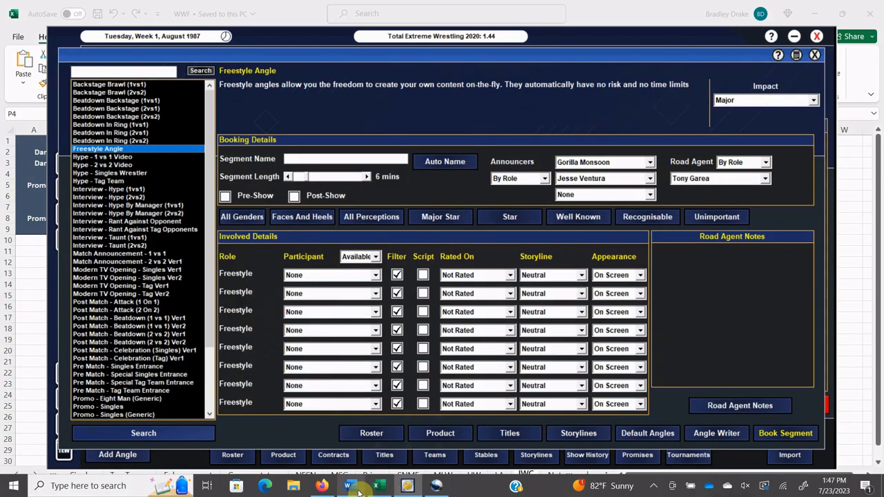
Cast Bobby Heenan, Rick Rude and Billy Red Lyons in the angle and name it starting with 'Bobby'.
click(364, 274)
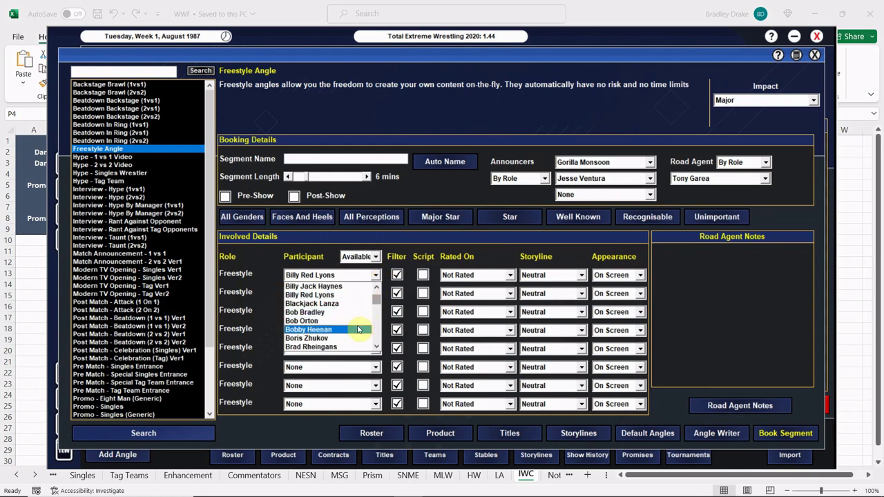
click(307, 328)
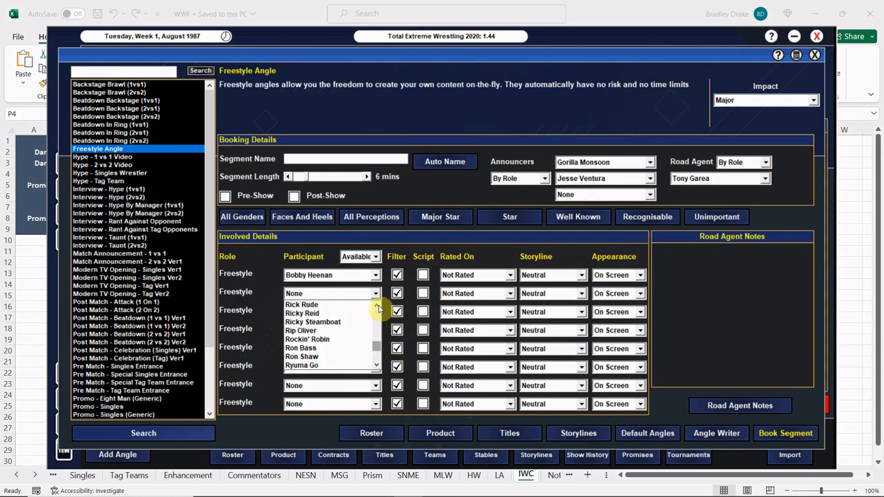
click(301, 305)
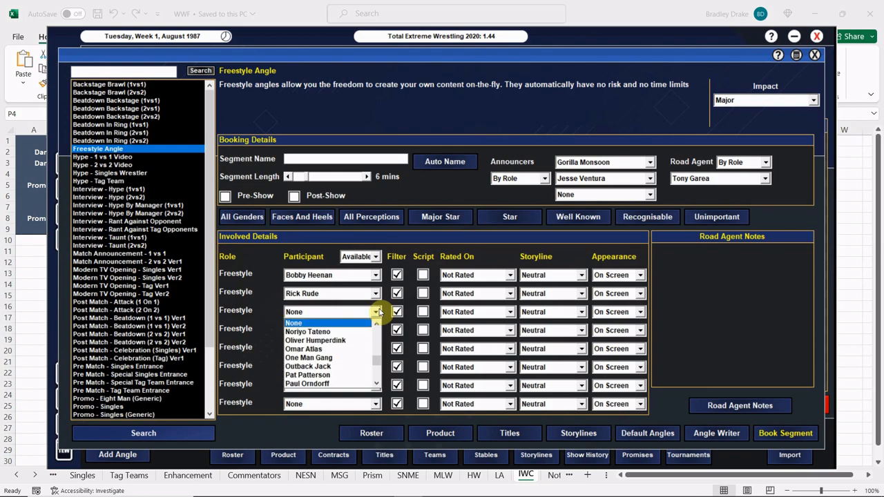
mouse_move(377, 366)
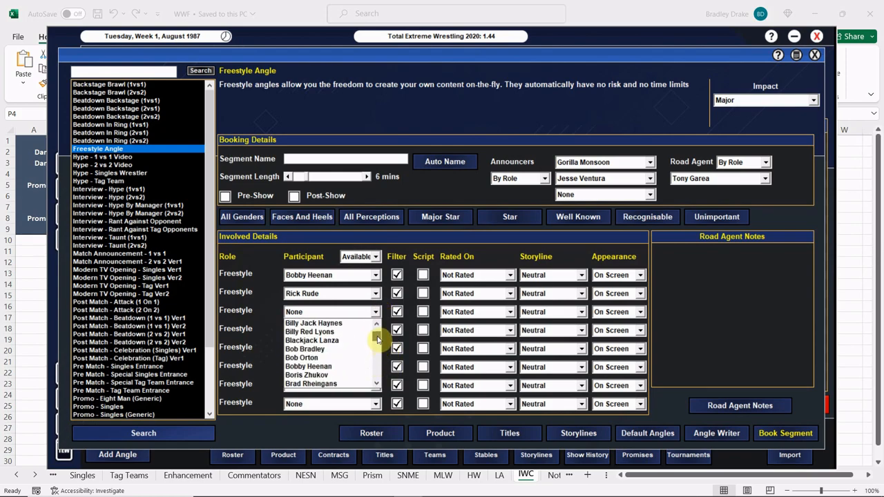
click(309, 332)
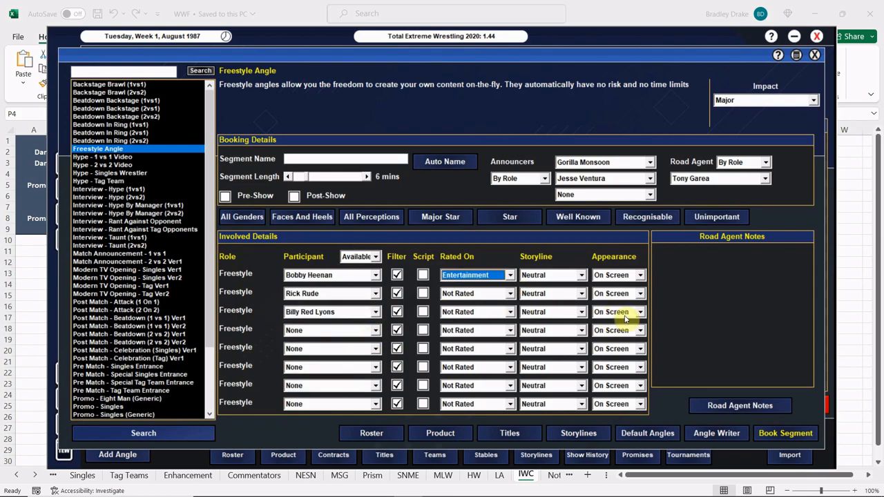
mouse_move(368, 304)
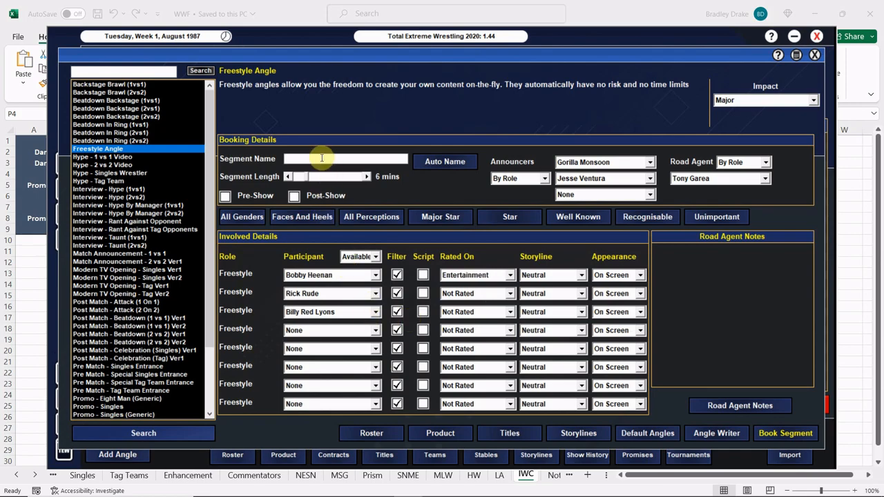
text(Bobby)
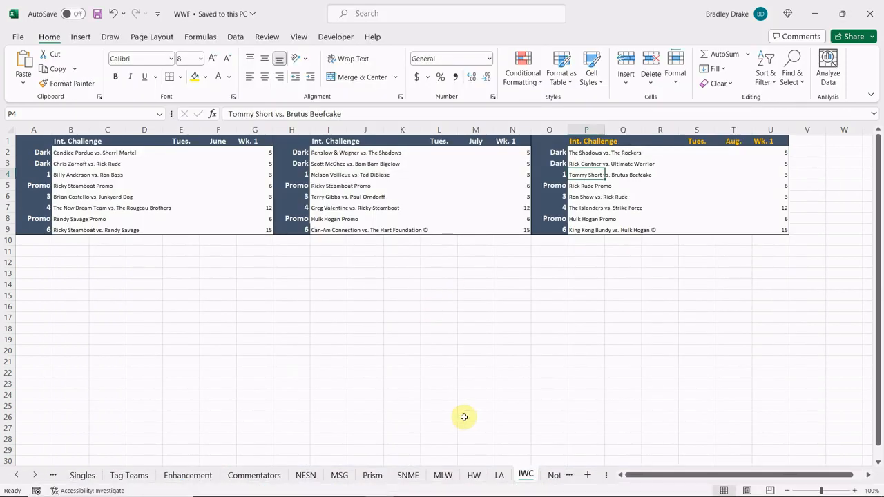
mouse_move(569, 475)
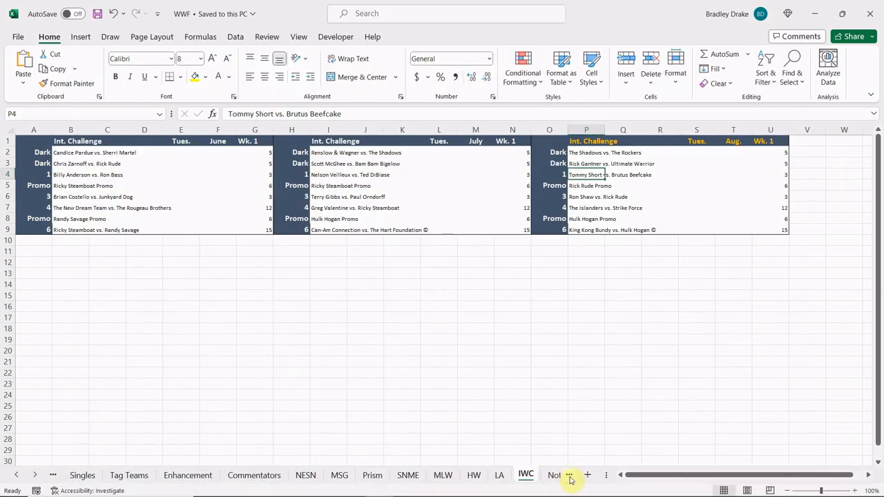
click(253, 475)
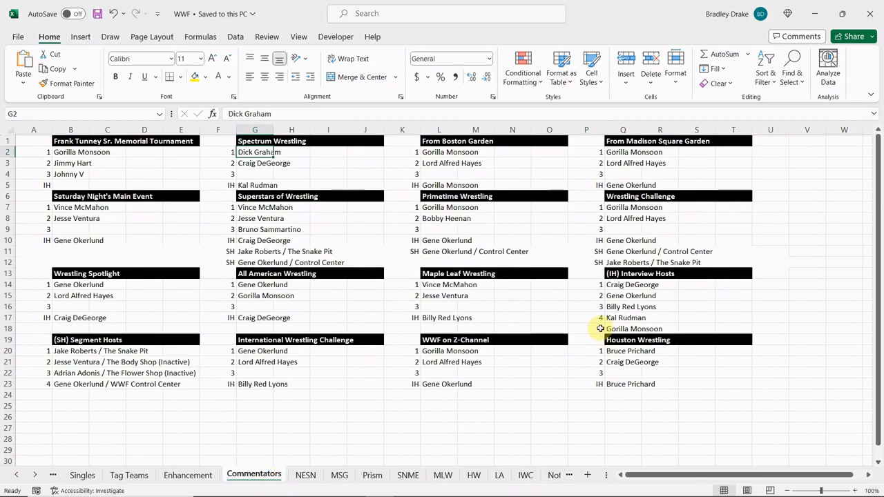
mouse_move(541, 318)
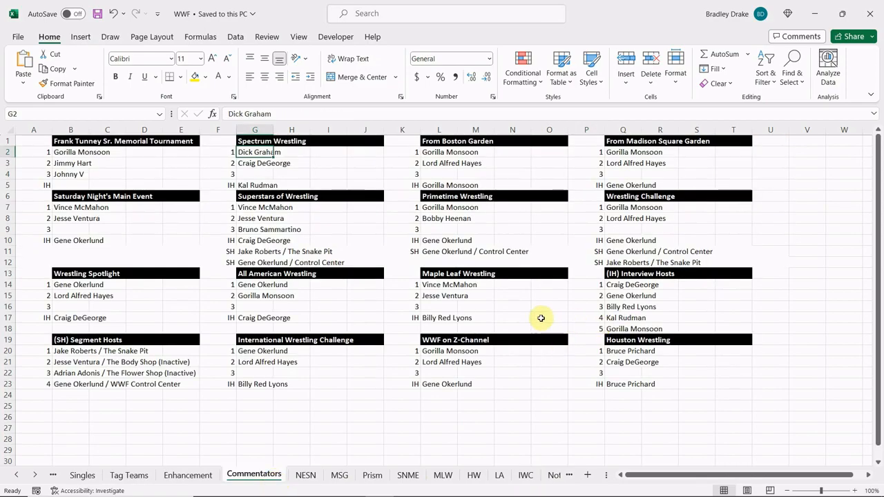
mouse_move(439, 258)
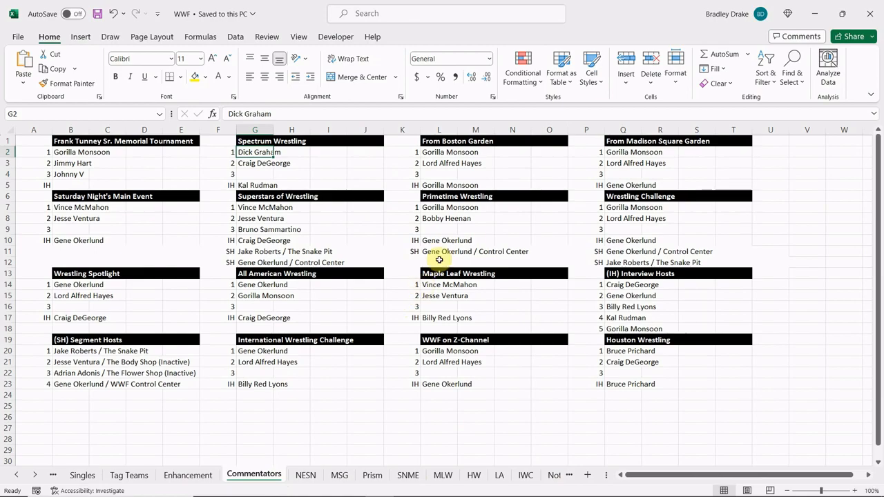
mouse_move(494, 263)
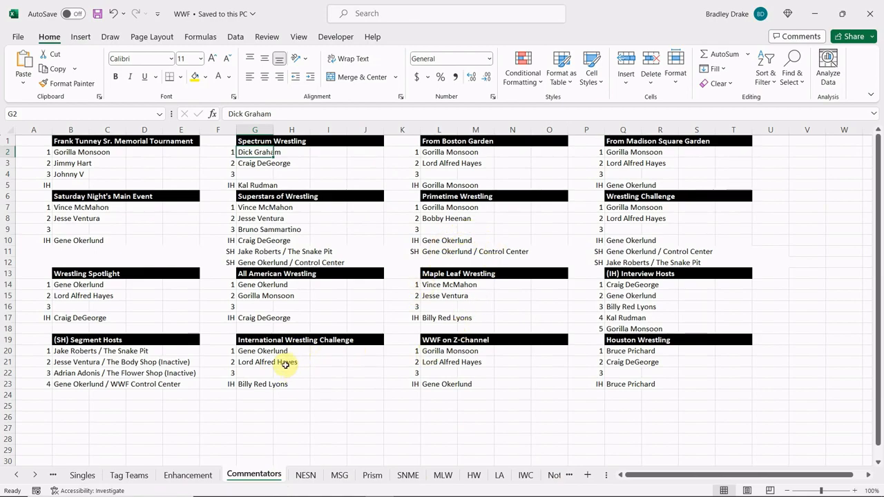
mouse_move(406, 450)
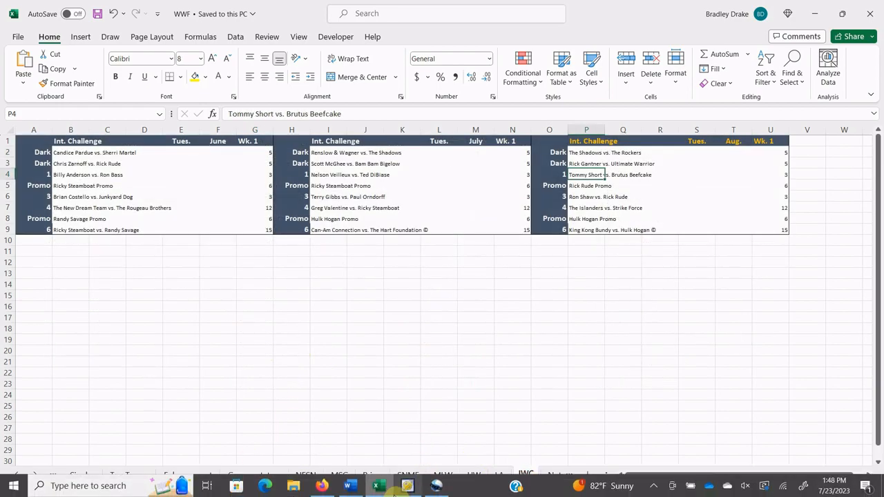
click(652, 162)
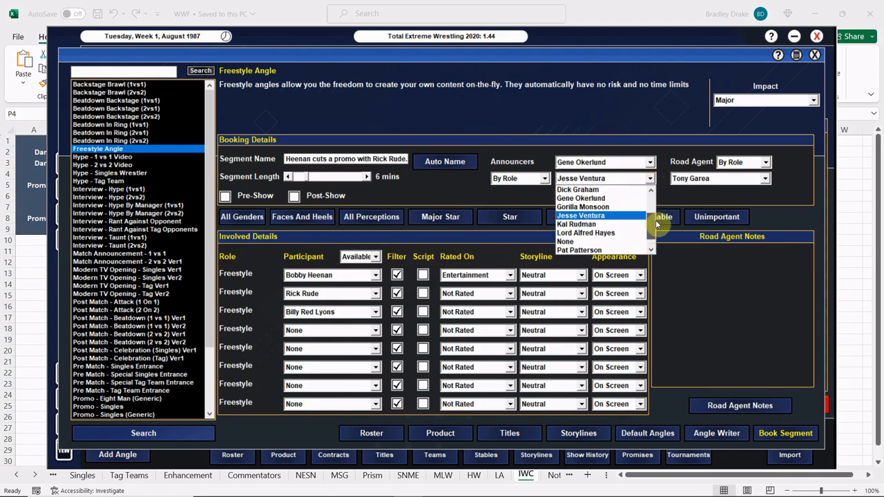
Add Lord Alfred Hayes as second announcer on the Heenan angle and the Shadows vs. Rockers match.
click(586, 231)
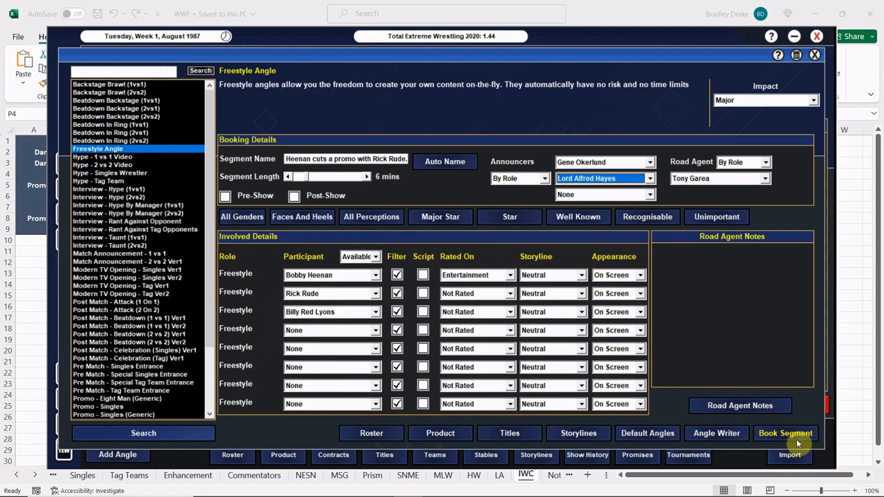
click(784, 434)
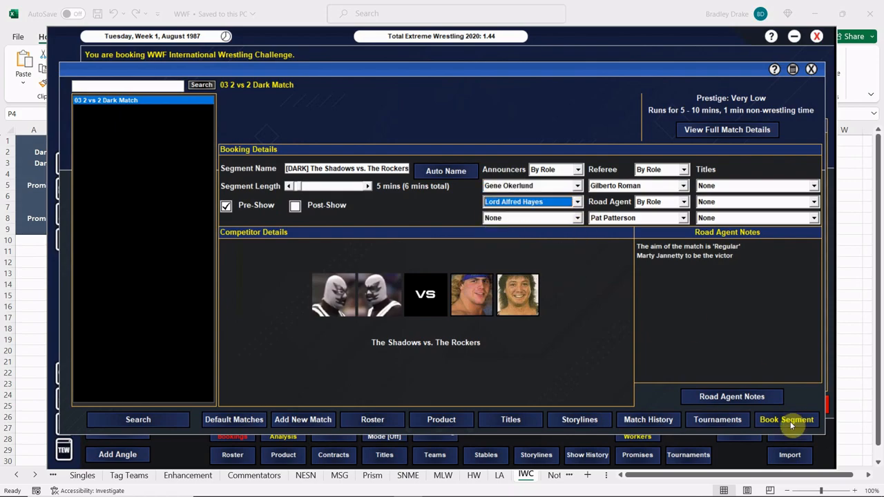
click(787, 420)
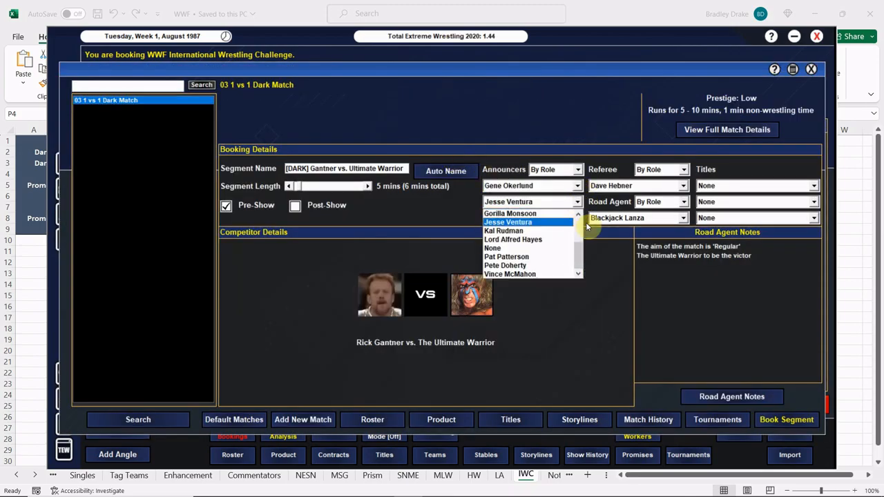
Add Lord Alfred Hayes to commentary for Gantner vs. Warrior and Short vs. Beefcake.
click(512, 239)
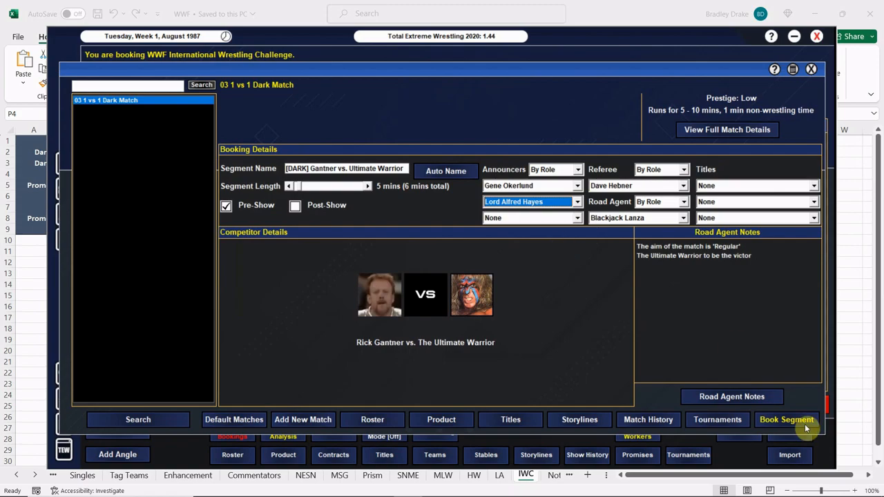
click(787, 419)
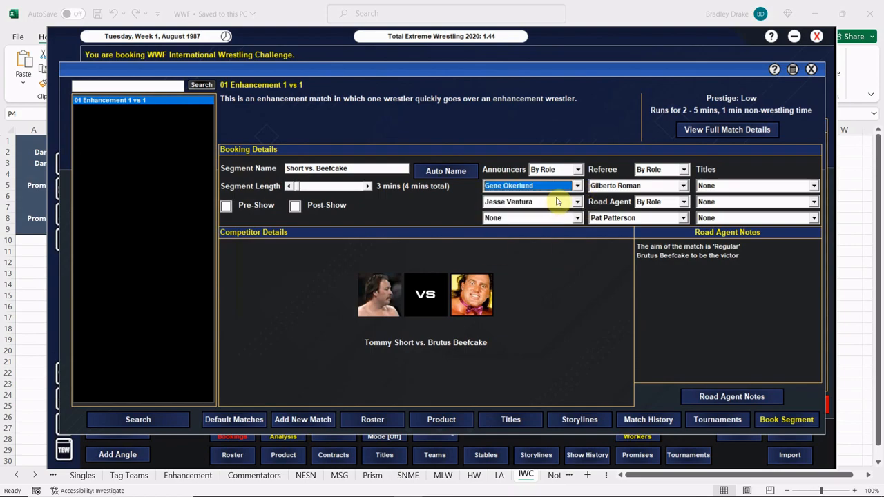
click(577, 202)
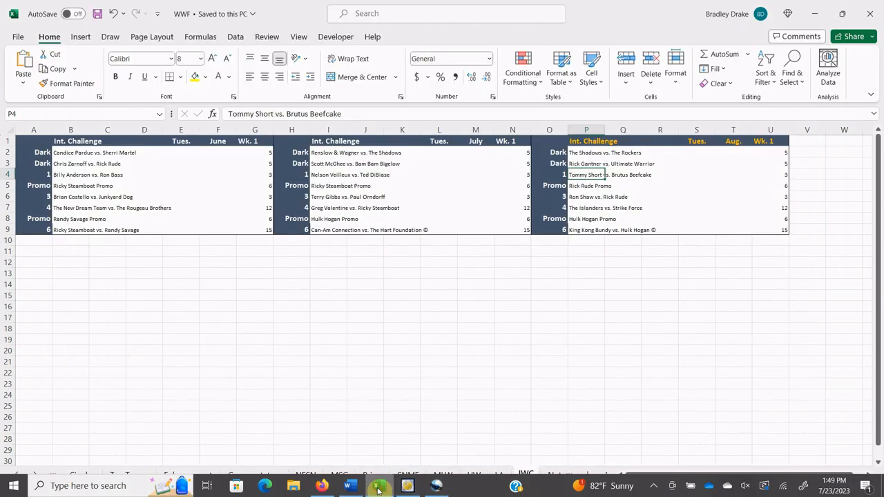
Start a new 3-minute match named 'Shaw vs. Rude'.
click(585, 196)
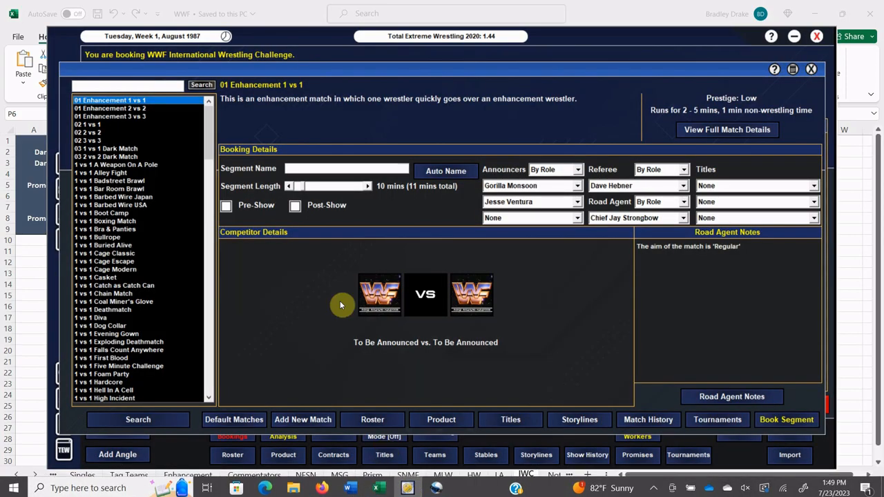
click(288, 185)
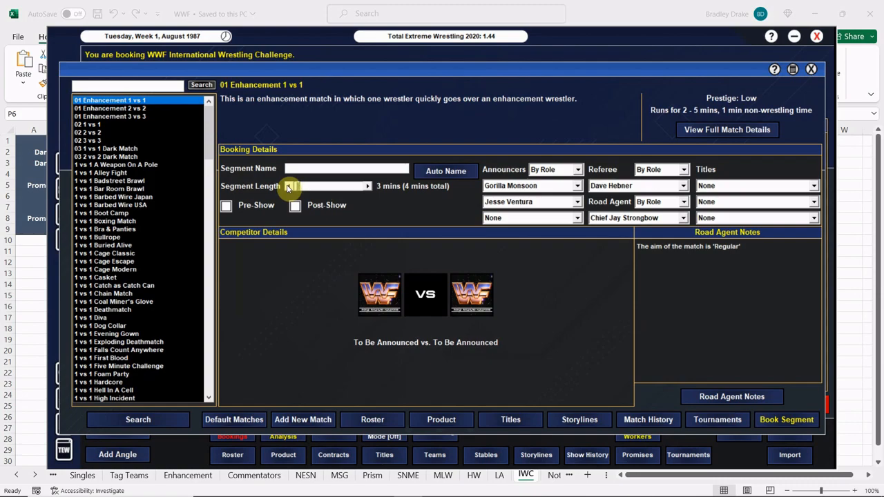
text(Shaw)
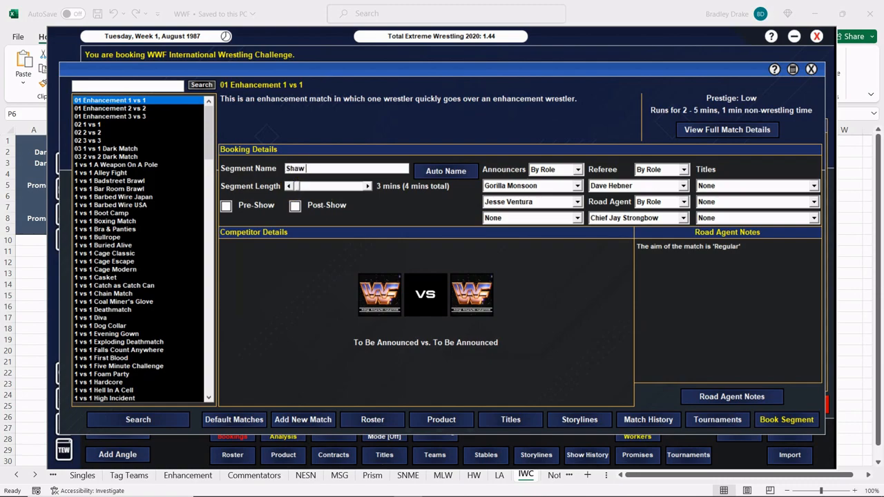
text(vs.)
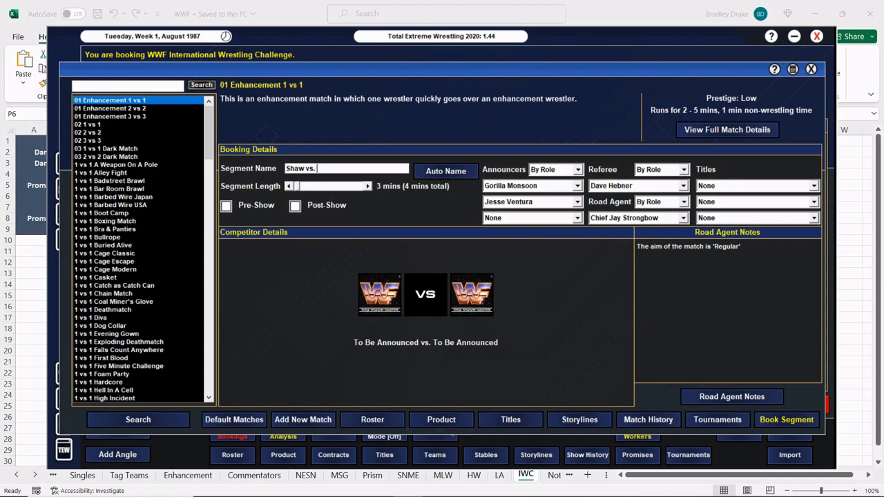
text(Rude)
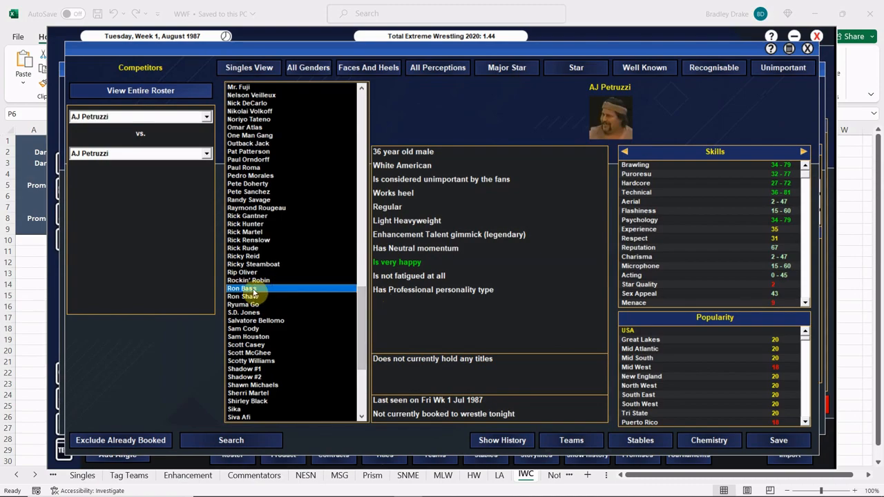
Pick Ron Shaw and Rick Rude, assign Okerlund and Hayes on commentary, and book the segment.
click(243, 296)
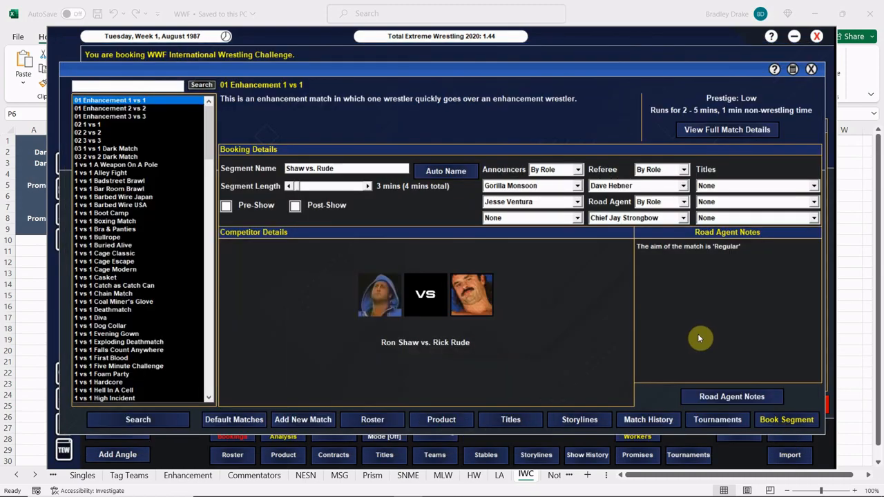
click(682, 185)
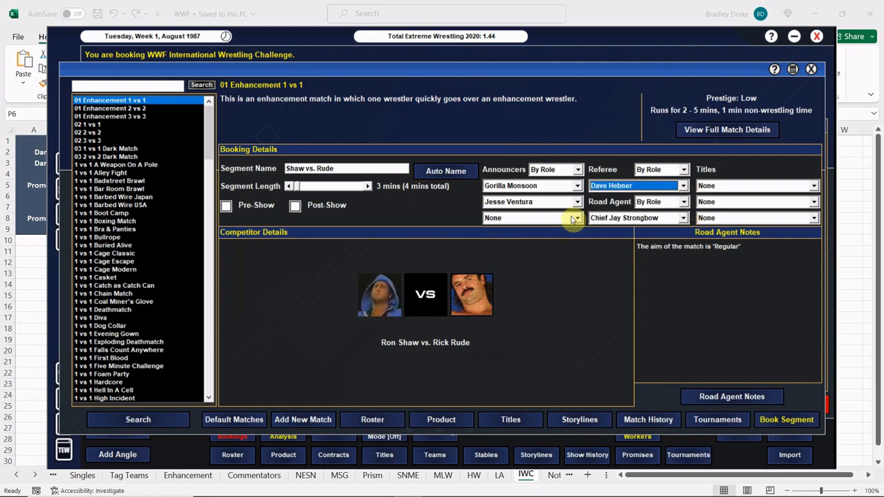
click(574, 218)
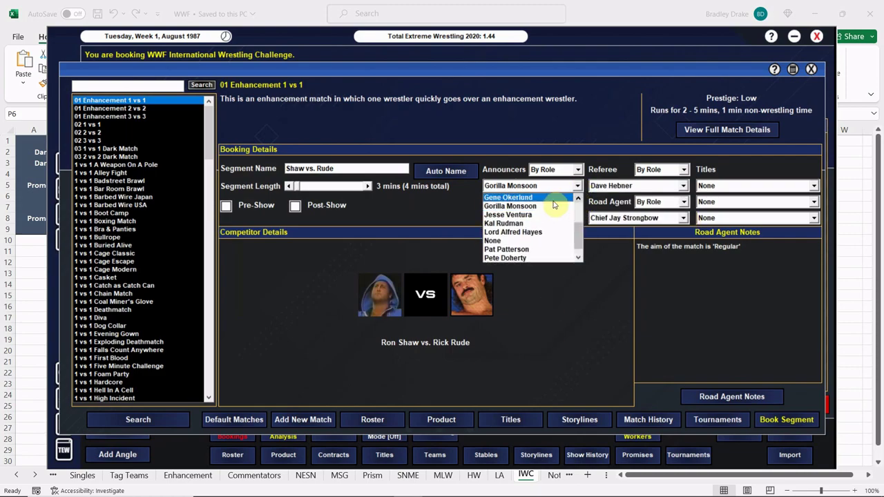
click(509, 196)
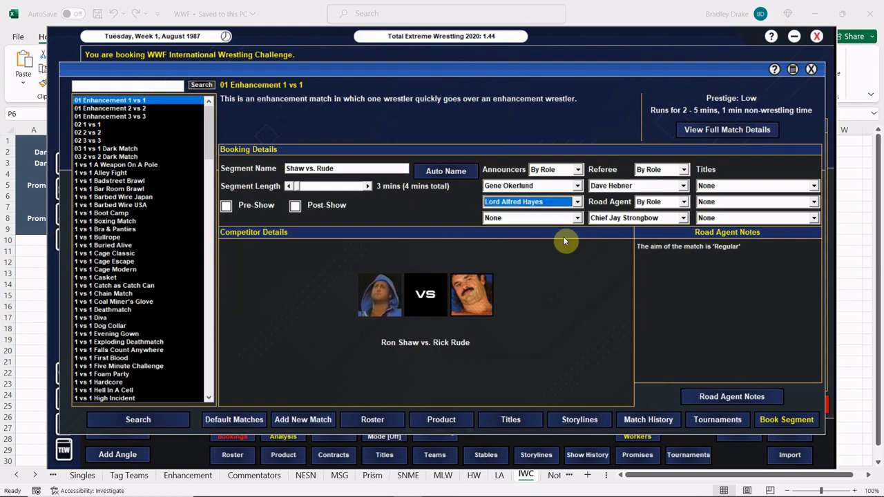
click(732, 397)
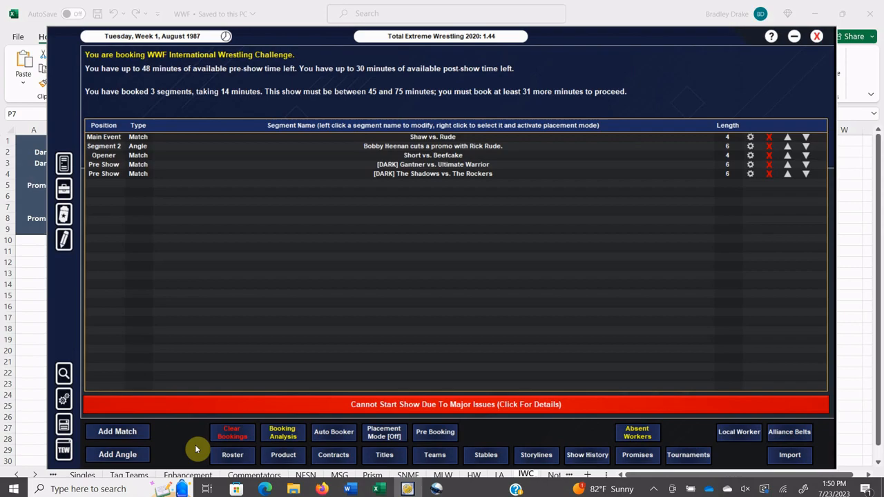
Set up a 2 vs 2 tag match between The Islanders and Strike Force.
click(116, 431)
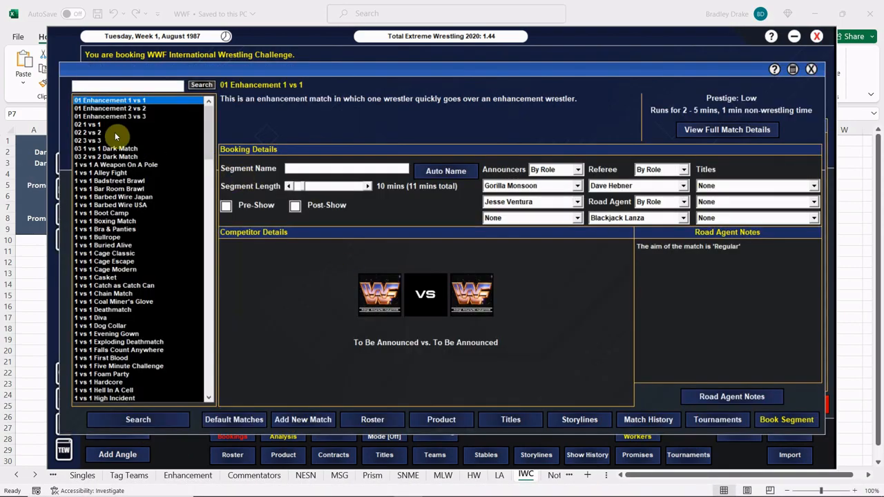
click(89, 132)
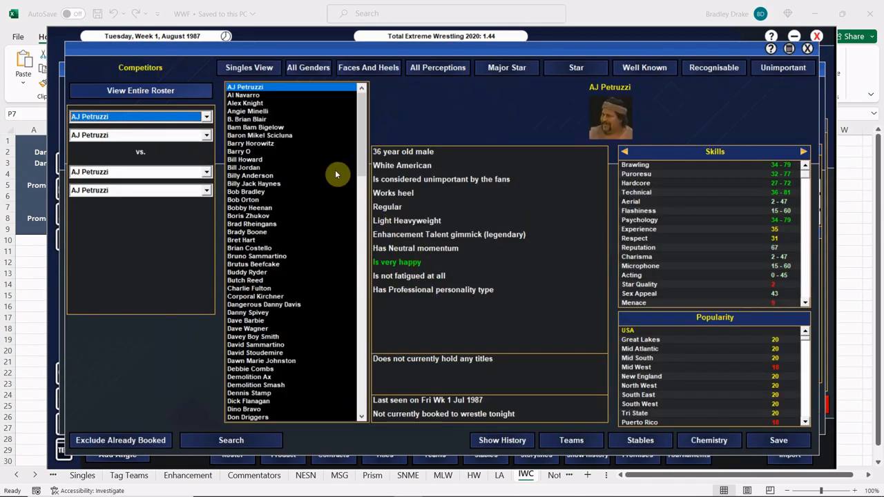
click(248, 67)
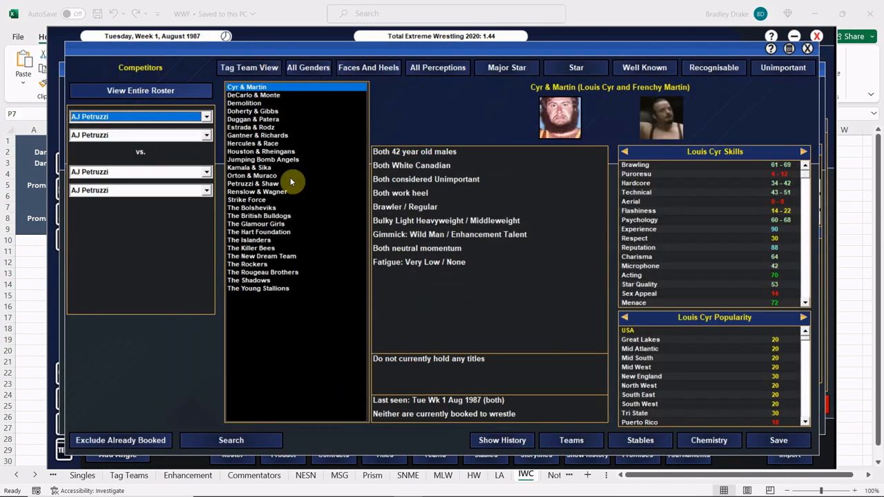
mouse_move(271, 298)
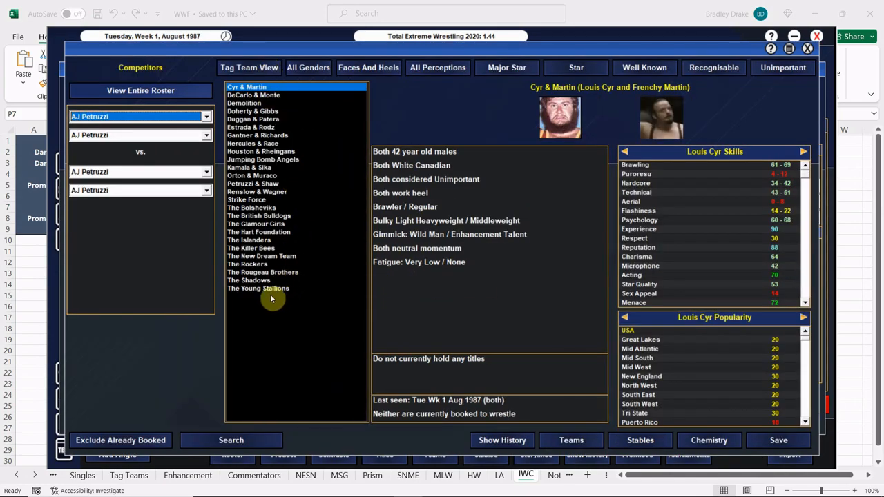
mouse_move(263, 270)
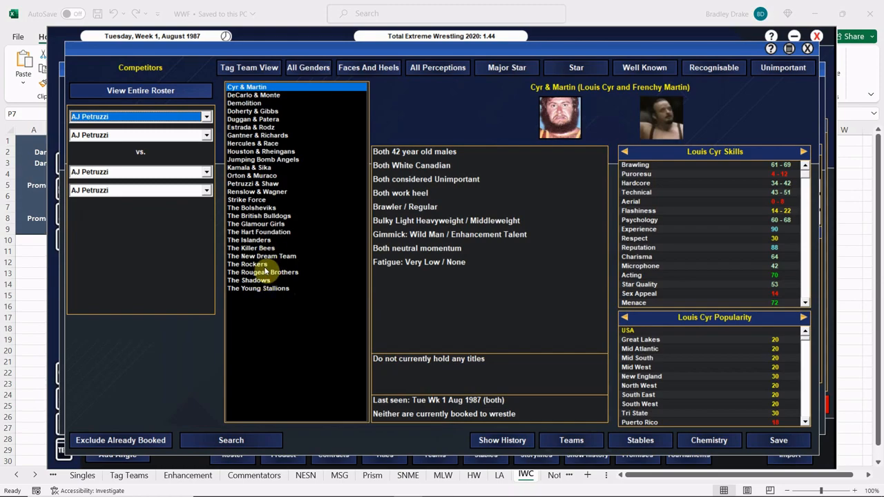
click(249, 240)
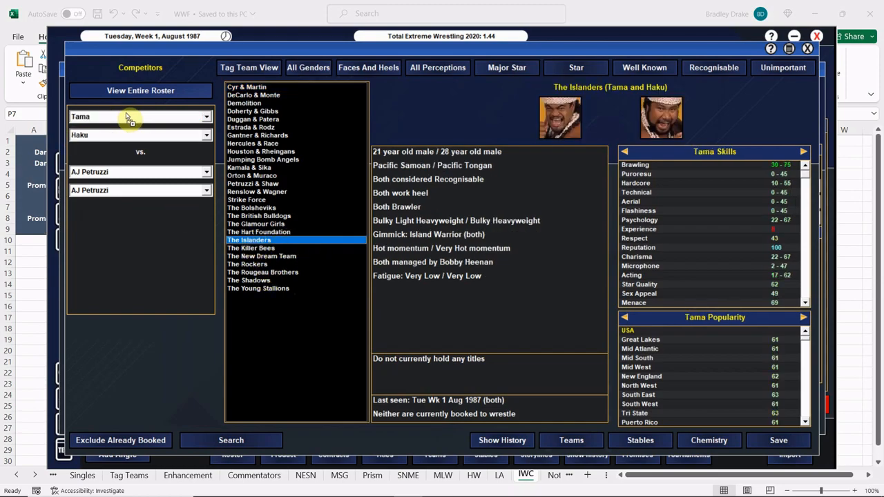
click(246, 198)
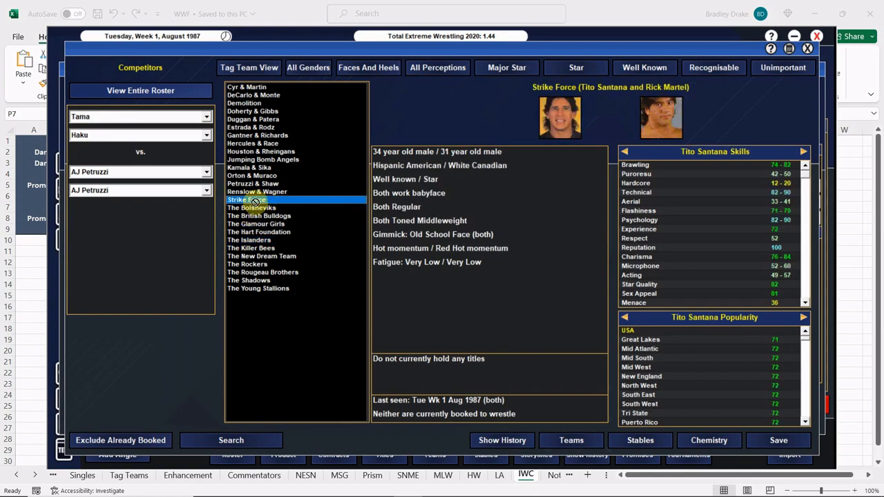
click(245, 199)
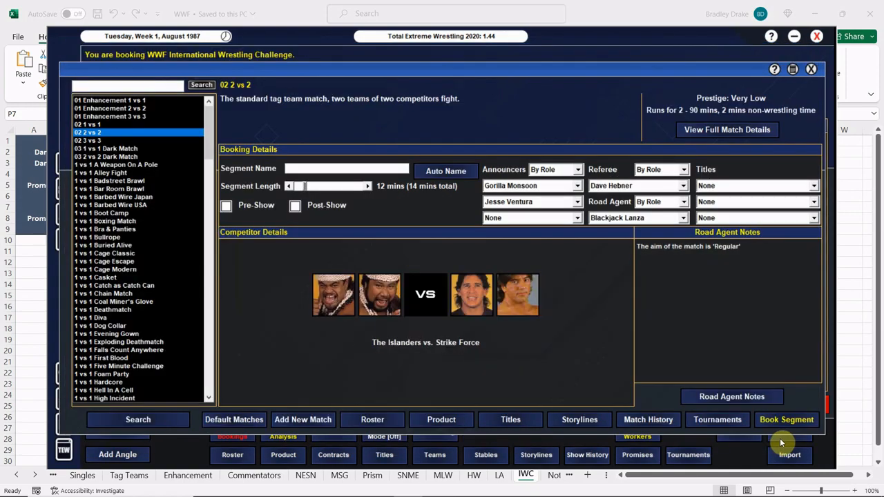
Auto-name the match, set the announcers, book it, then begin adding an angle.
click(445, 171)
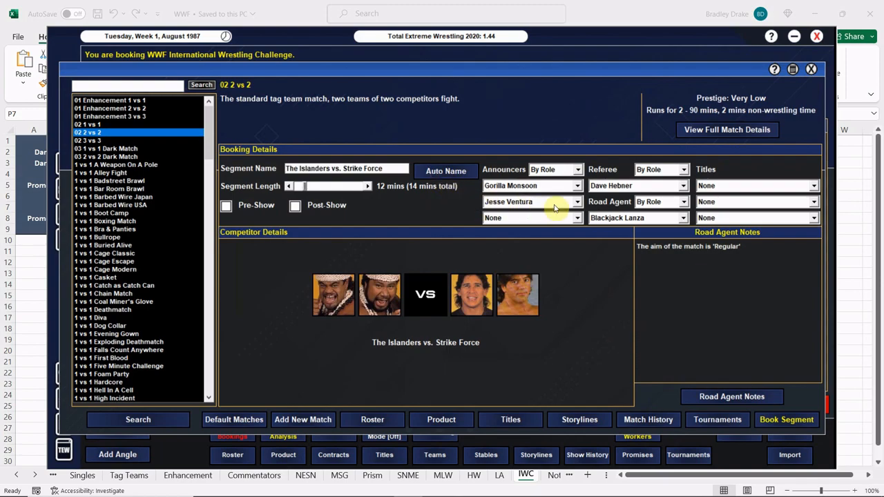
click(576, 202)
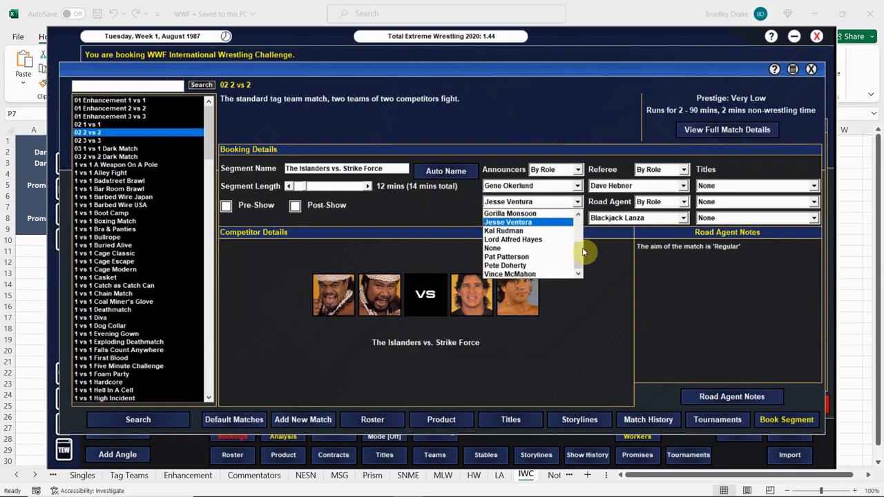
mouse_move(550, 238)
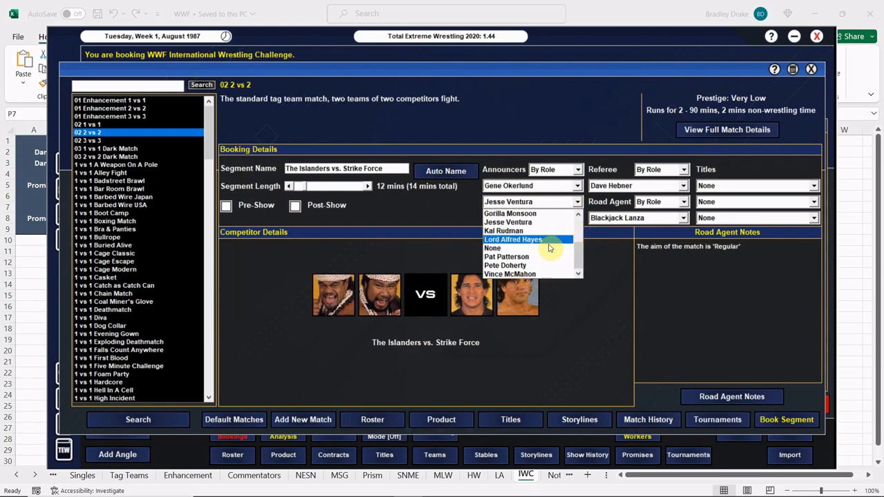
click(731, 396)
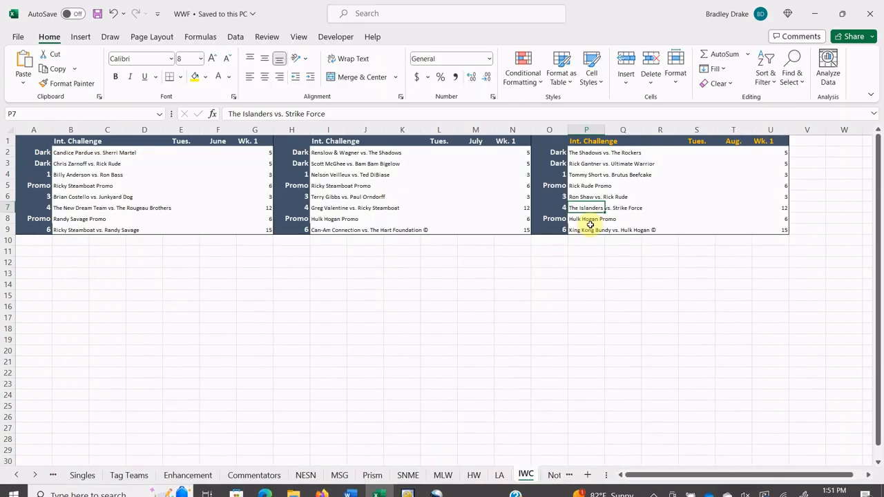
click(585, 219)
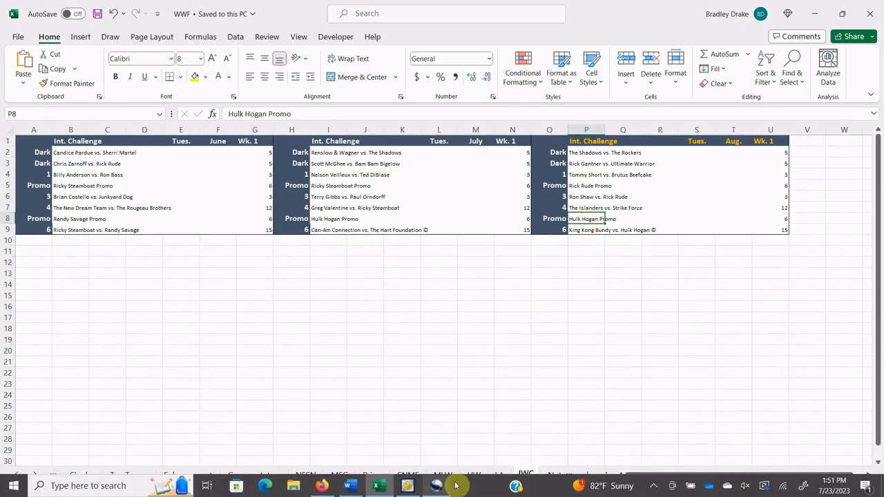
click(405, 486)
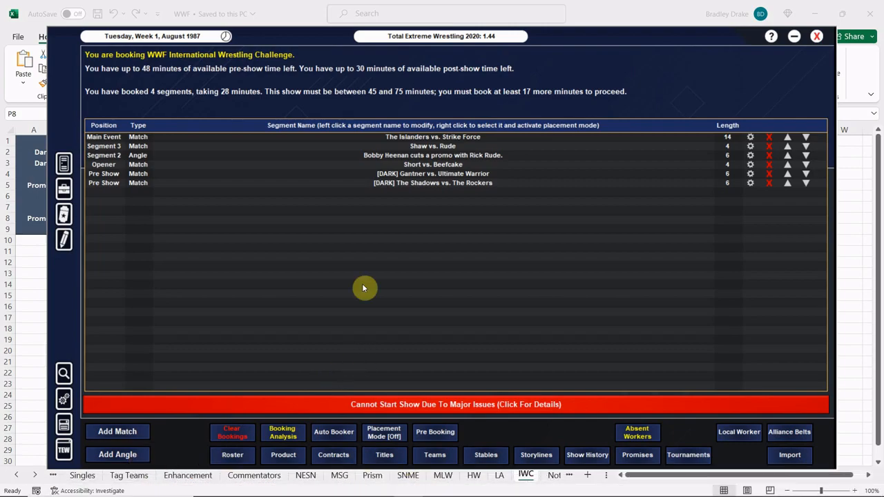
click(117, 454)
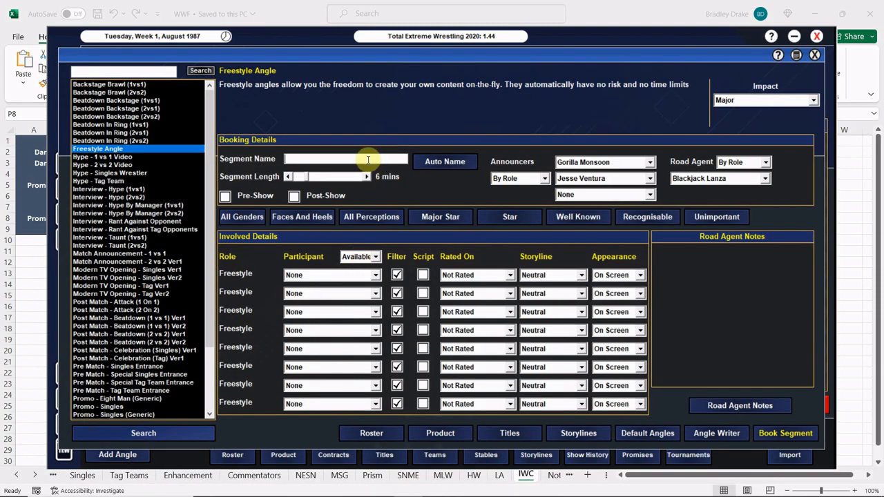
Name the angle 'Hulk Hogan cuts a promo' with Hogan, Billy Red Lyons and King Kong Bundy as participants.
text(Hulk Hogan cuts a)
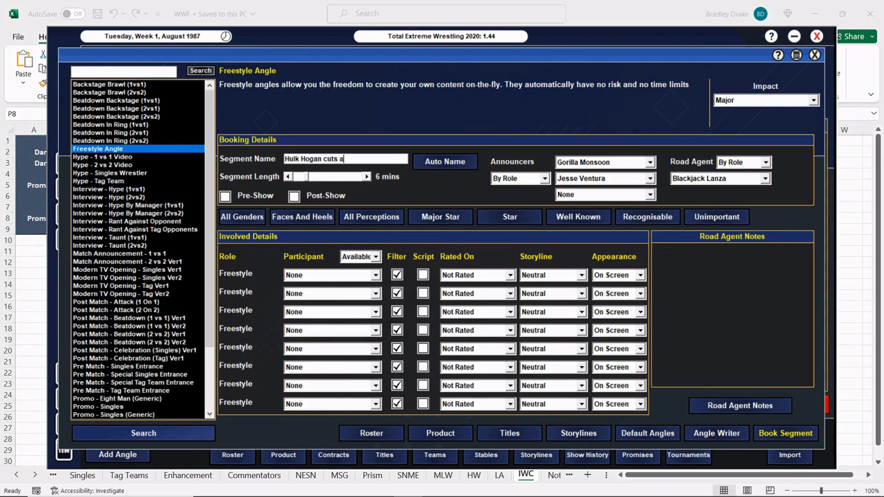
text(promo!)
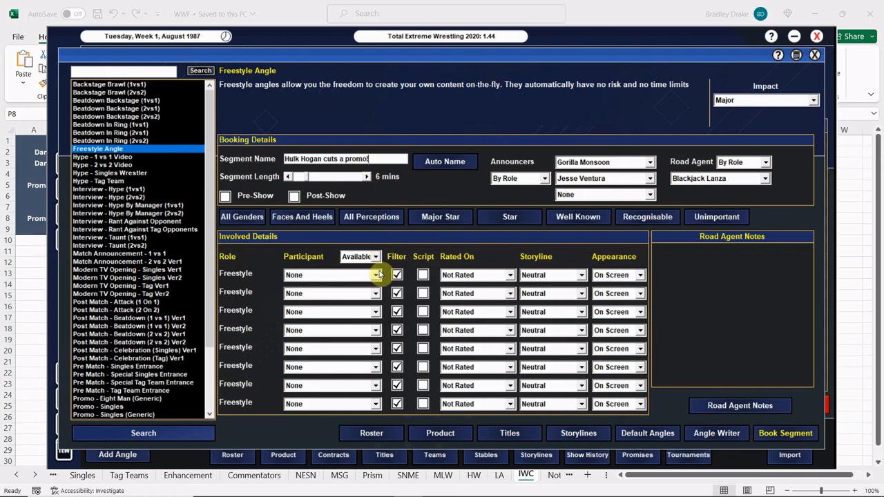
click(373, 274)
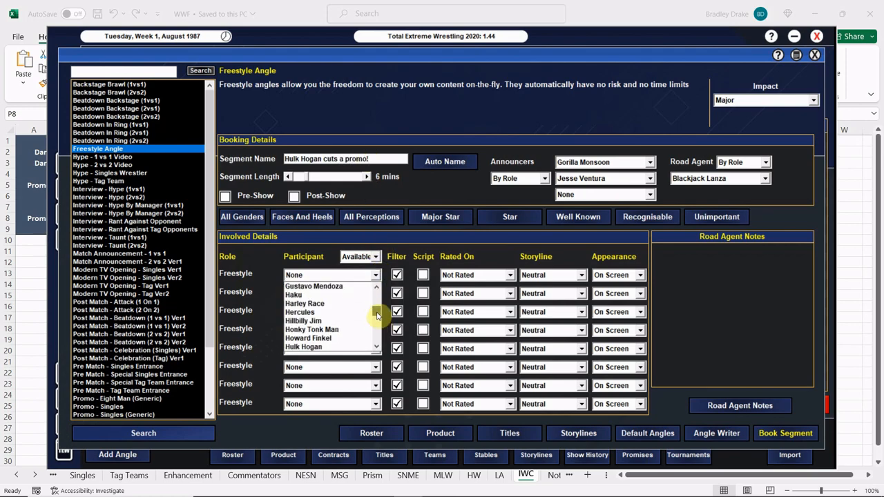
click(320, 347)
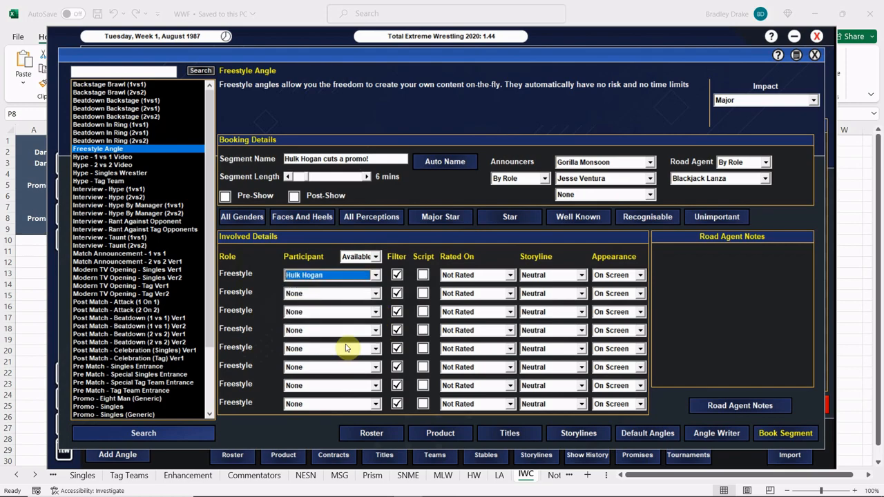
click(373, 292)
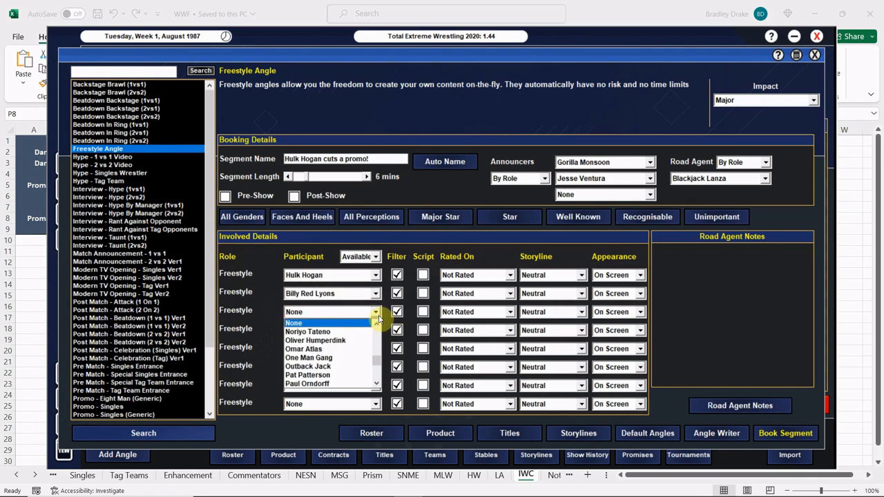
scroll(down, 3)
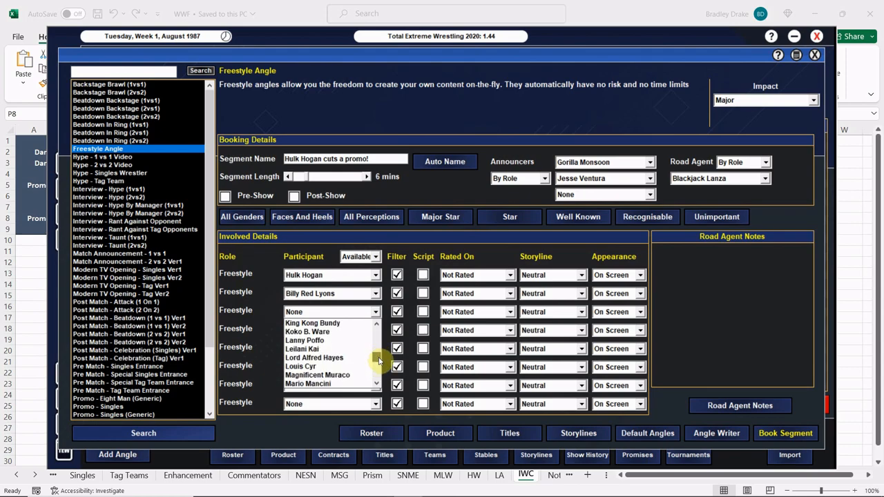
click(312, 323)
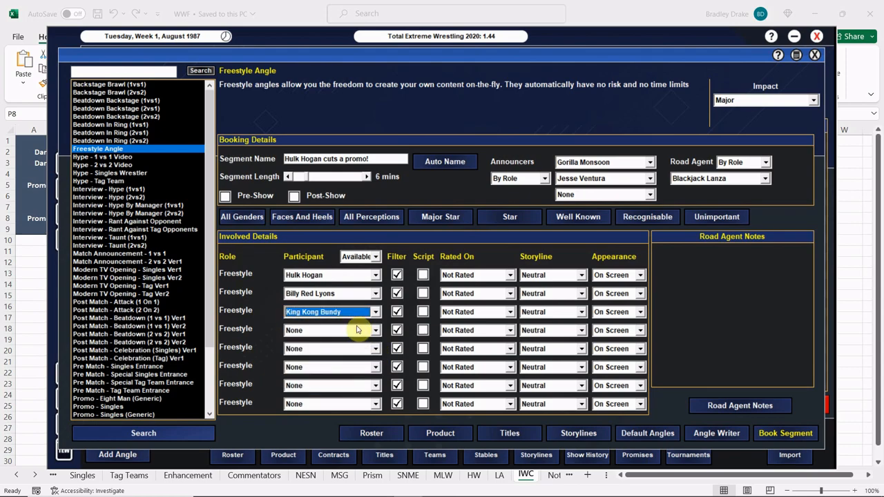
mouse_move(528, 250)
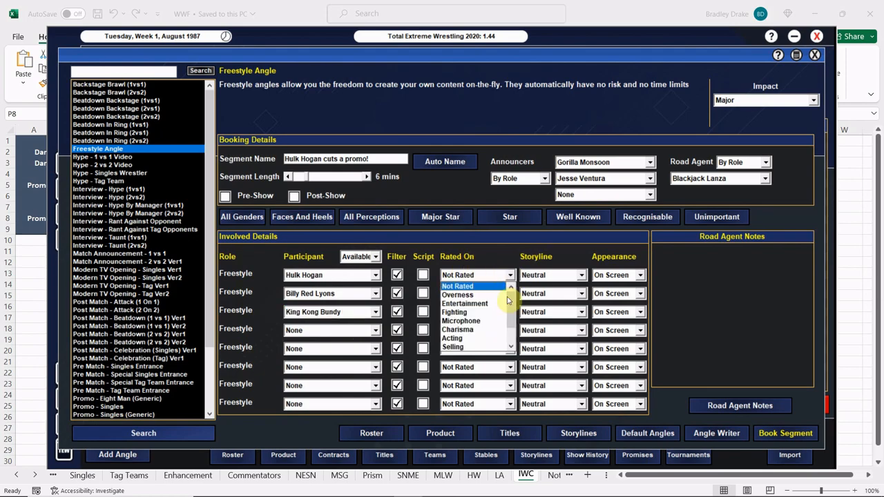
Rate Hogan on Entertainment, set Bundy off screen, assign Okerlund and Hayes, and book the angle.
click(464, 303)
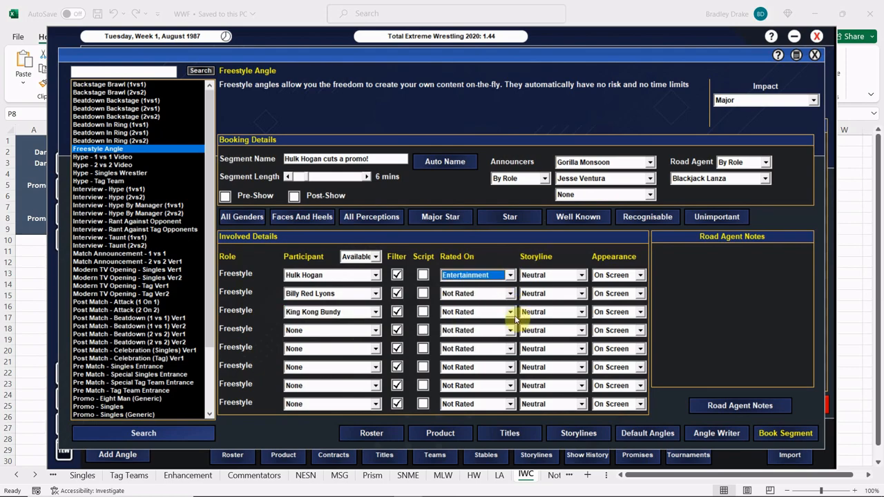
click(641, 312)
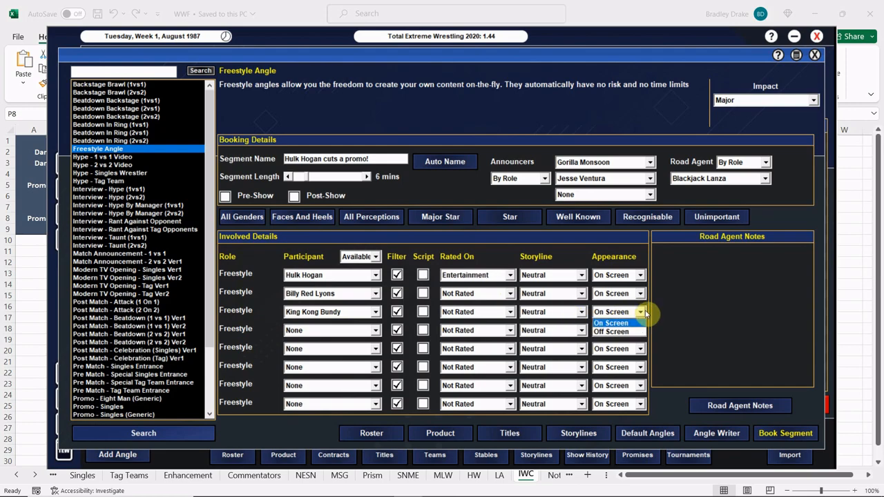
click(610, 332)
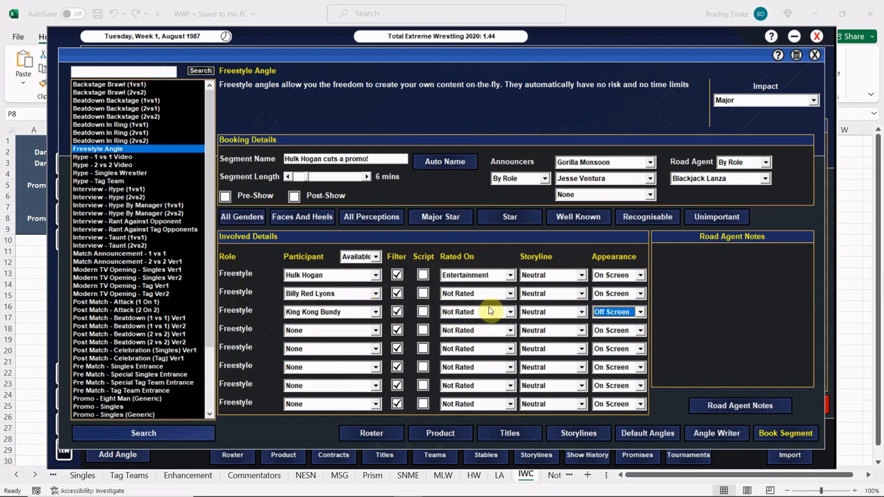
mouse_move(690, 332)
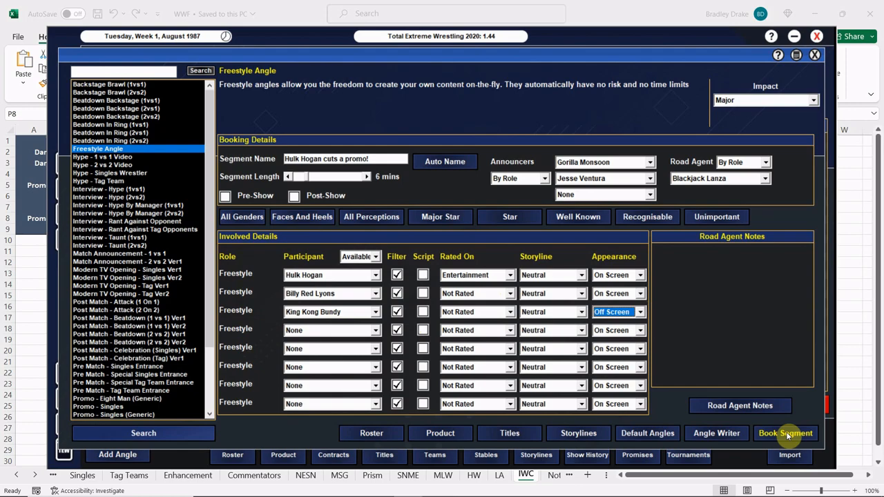
mouse_move(753, 336)
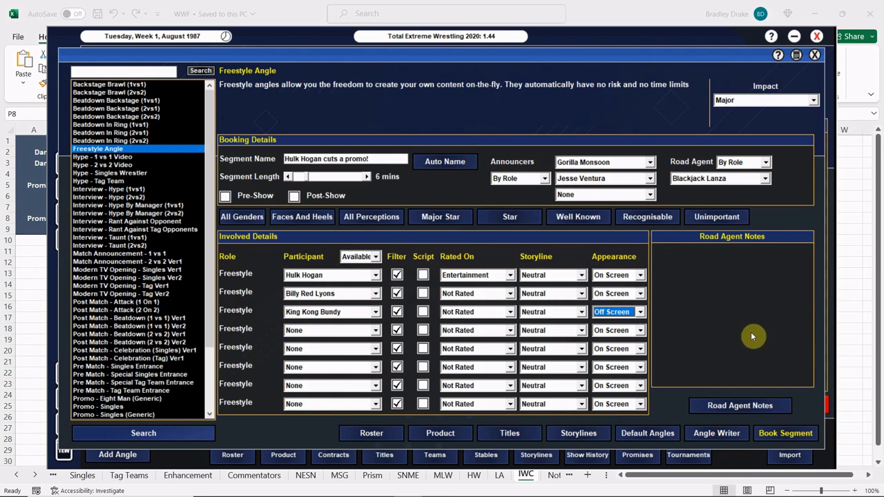
click(642, 162)
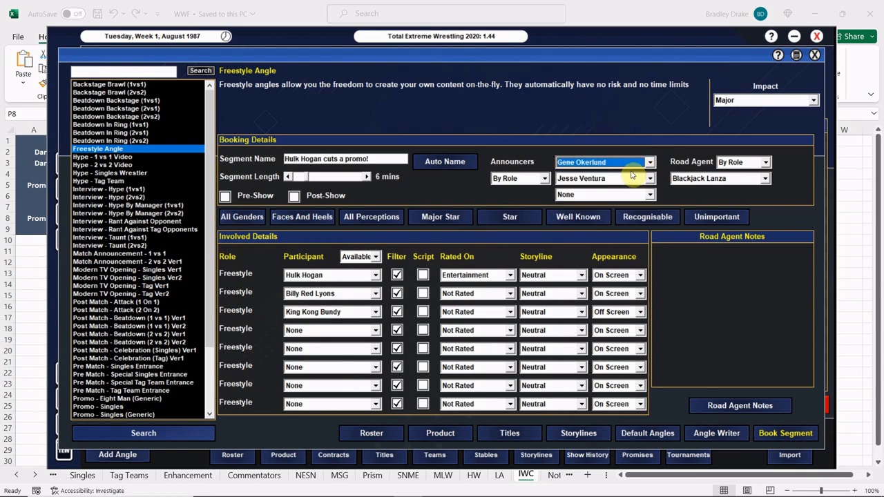
click(605, 178)
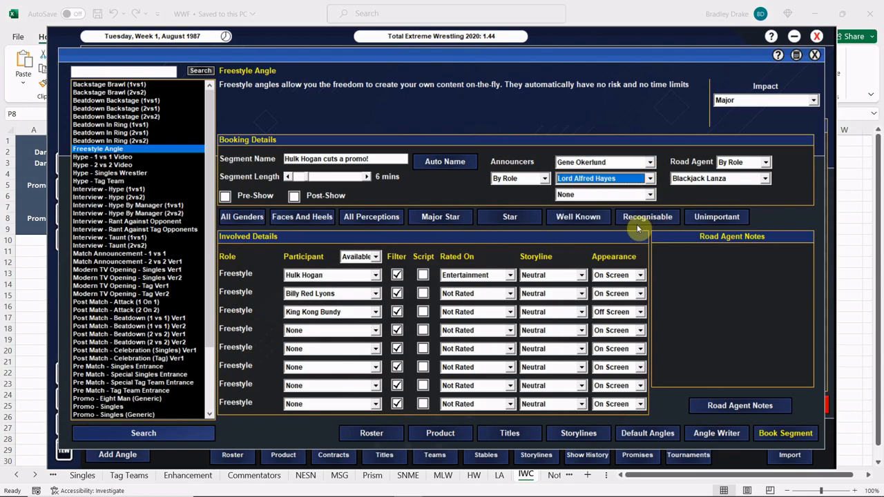
click(784, 431)
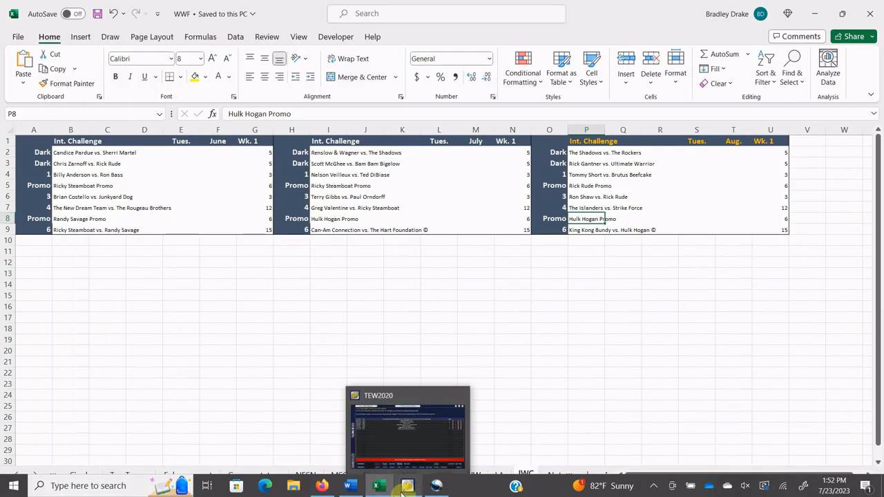
click(586, 229)
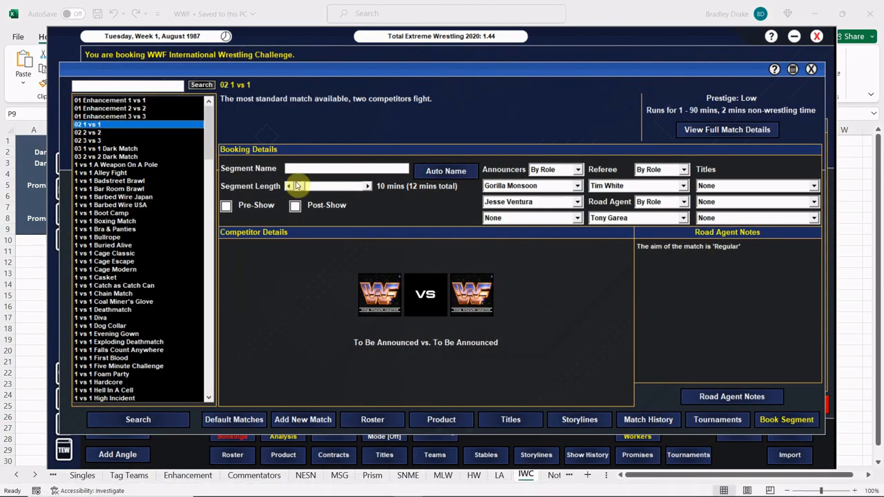
Set a 15-minute WWF World Heavyweight title match with Hayes as second announcer.
click(367, 185)
text(Bundy vs Hogan (C))
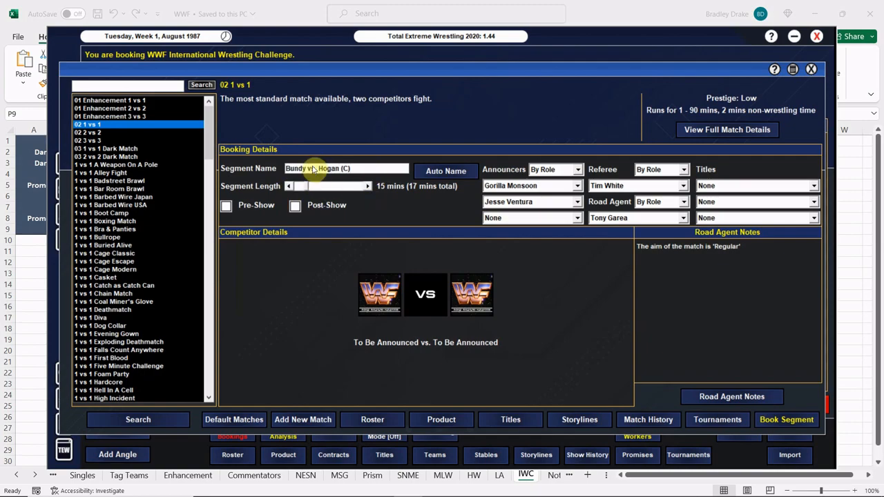
click(812, 185)
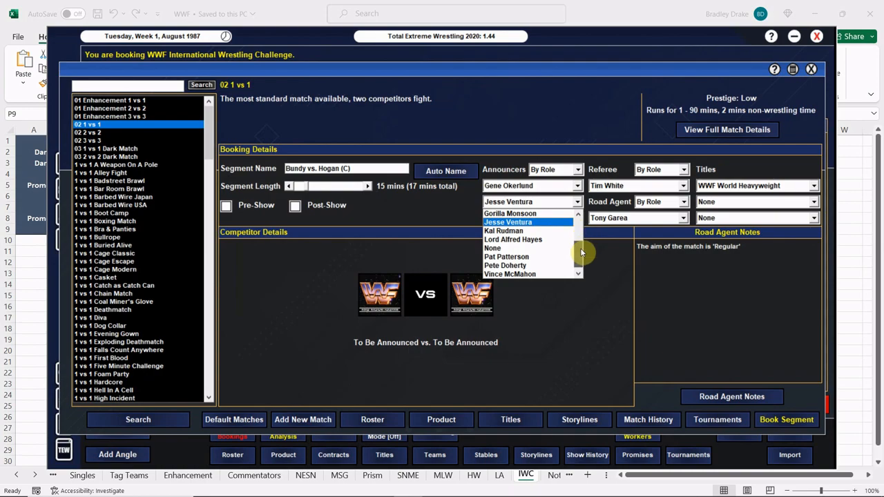
click(512, 239)
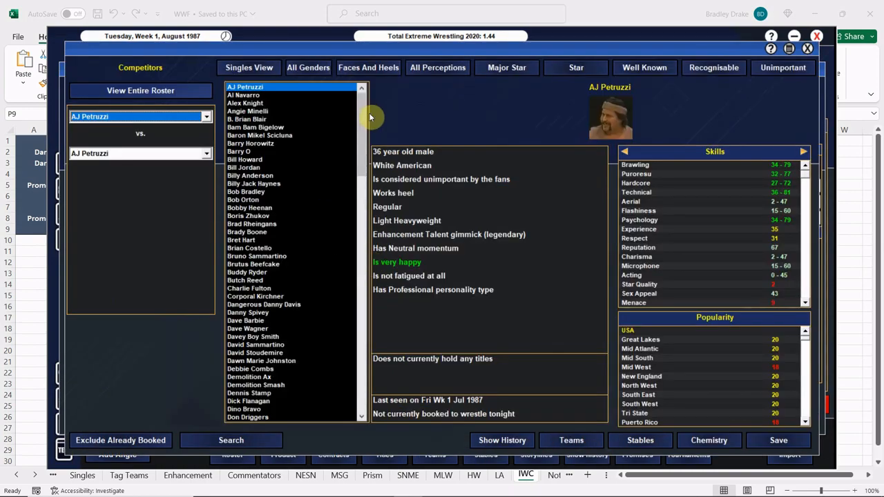
scroll(down, 3)
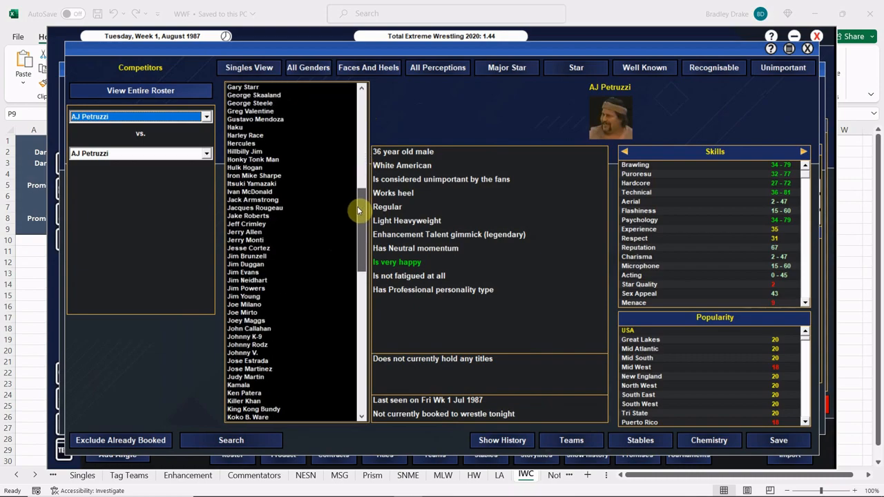
mouse_move(316, 170)
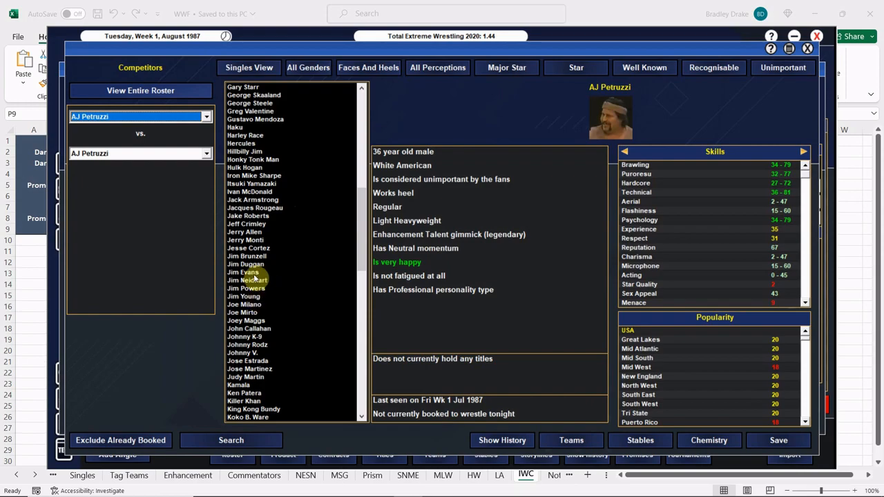
Choose King Kong Bundy versus Hulk Hogan as the competitors and save them.
scroll(down, 3)
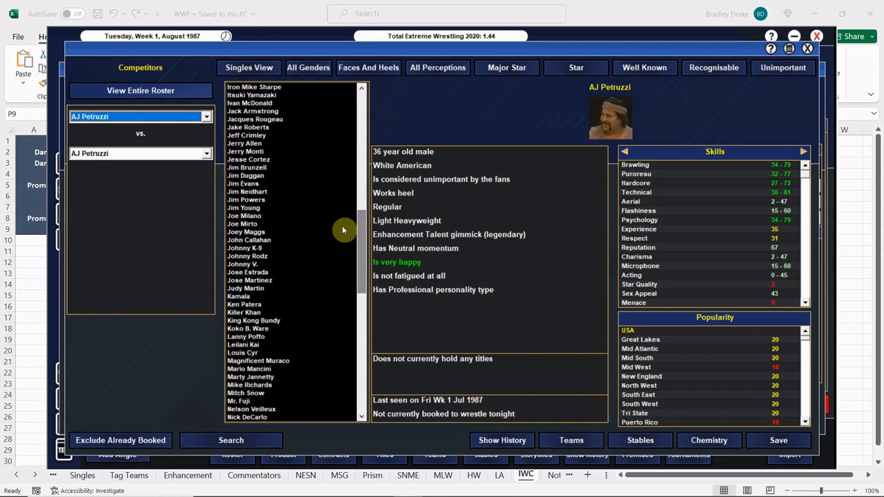
click(254, 320)
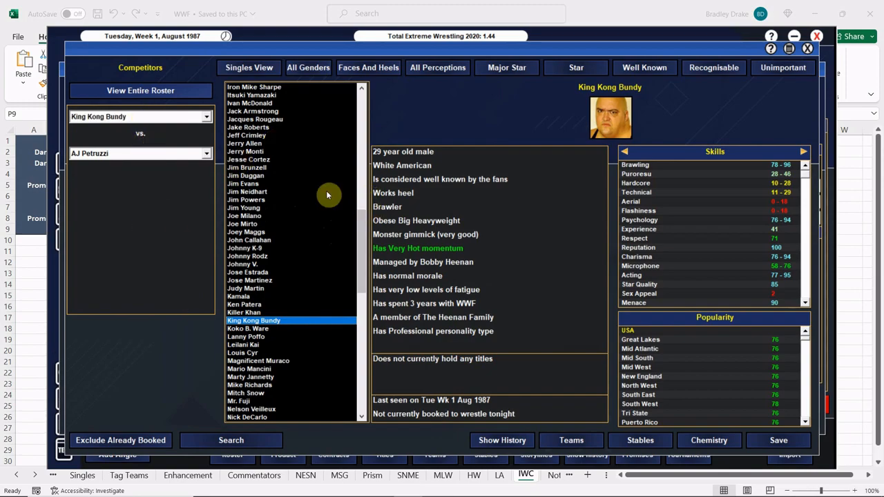
mouse_move(364, 172)
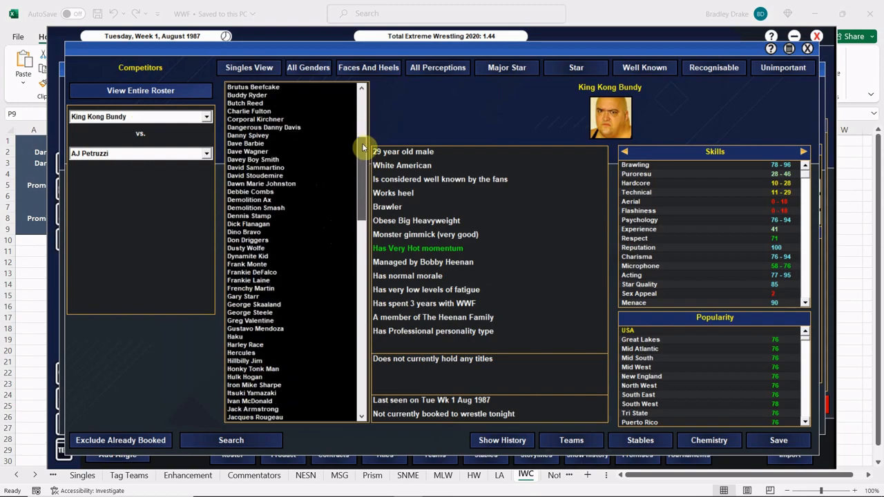
scroll(down, 3)
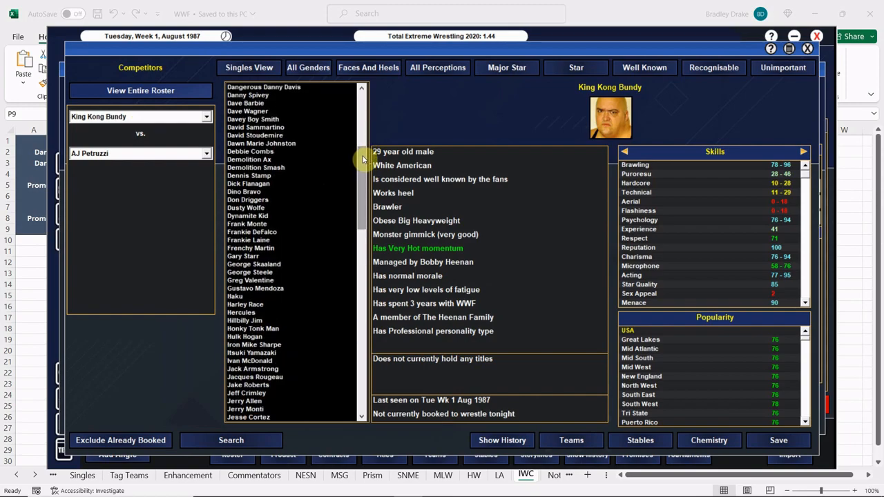
scroll(down, 3)
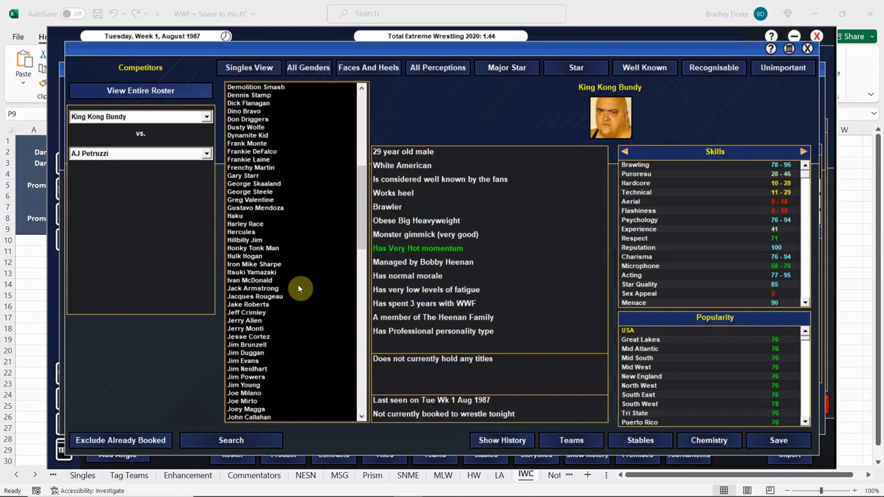
click(245, 255)
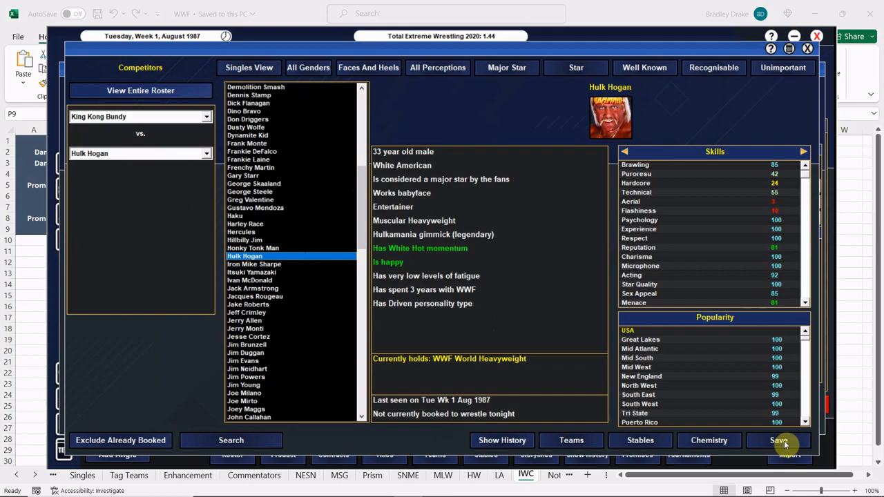
click(787, 440)
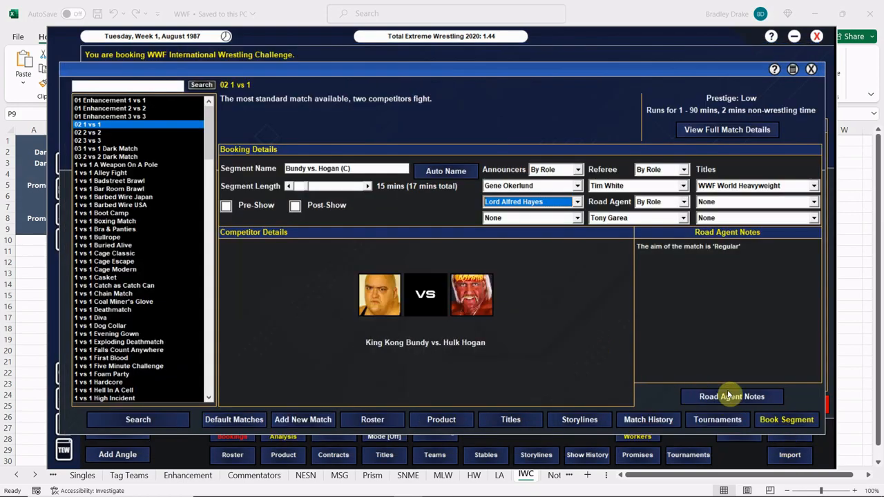
Book the Bundy vs. Hogan title main event onto the six-segment card.
click(732, 396)
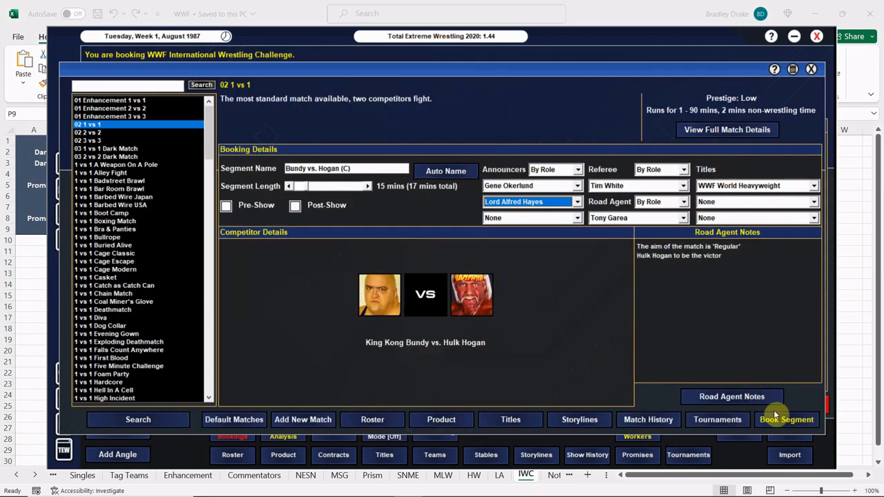
click(787, 419)
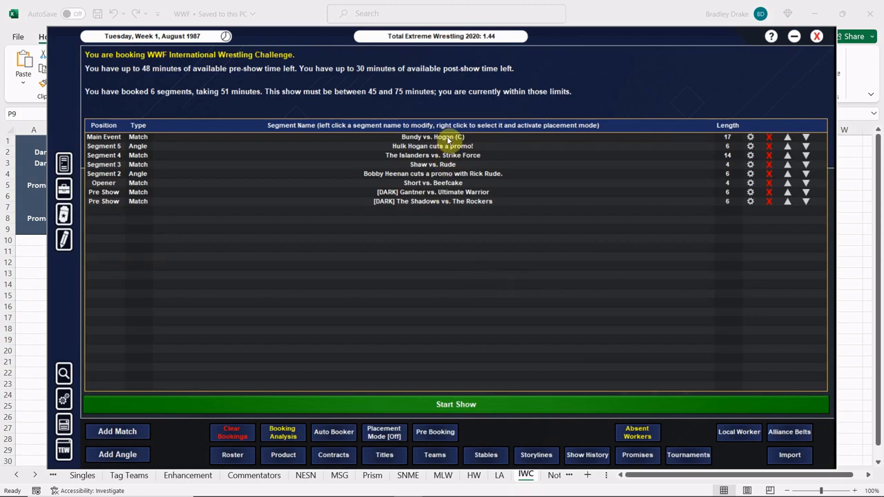
click(437, 136)
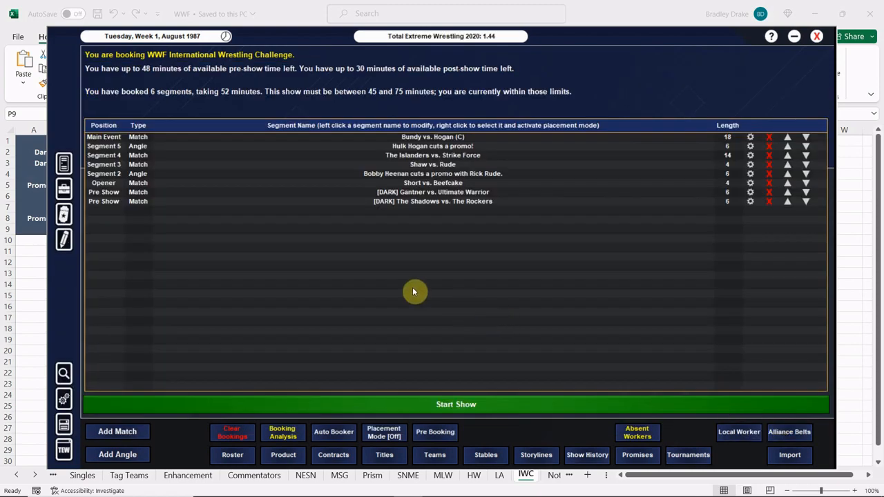
mouse_move(472, 290)
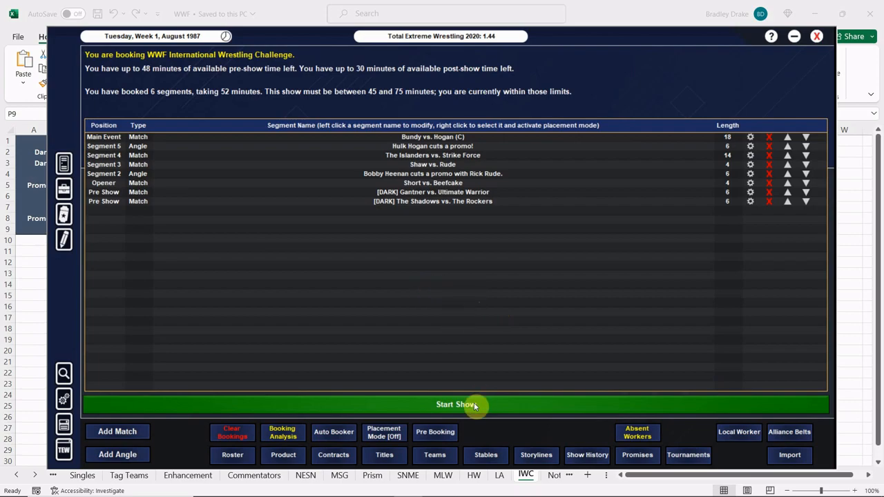
Start the show, bringing up The Shadows vs. The Rockers result.
click(455, 404)
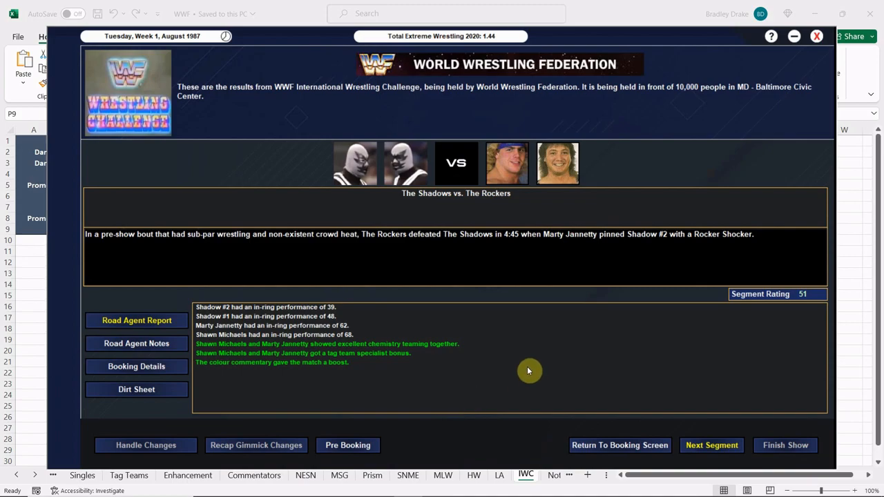
Step through the Gantner–Warrior, Short–Beefcake, Heenan promo and Shaw–Rude results.
click(711, 445)
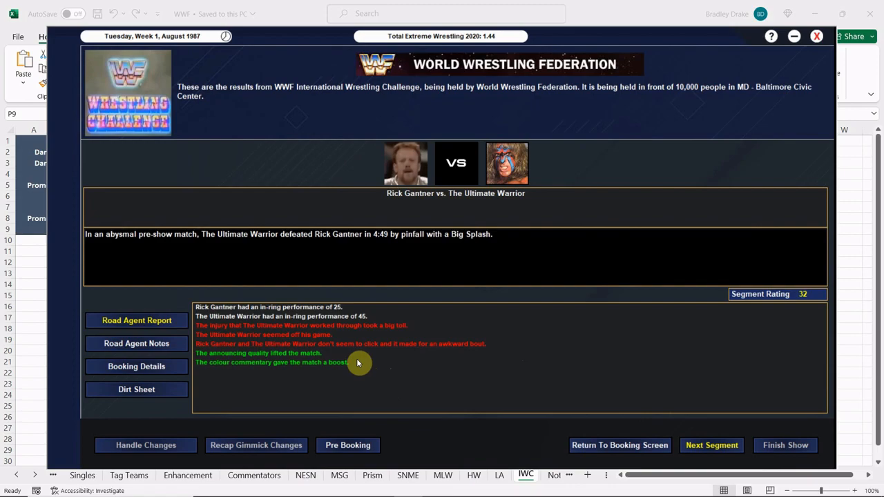
mouse_move(362, 361)
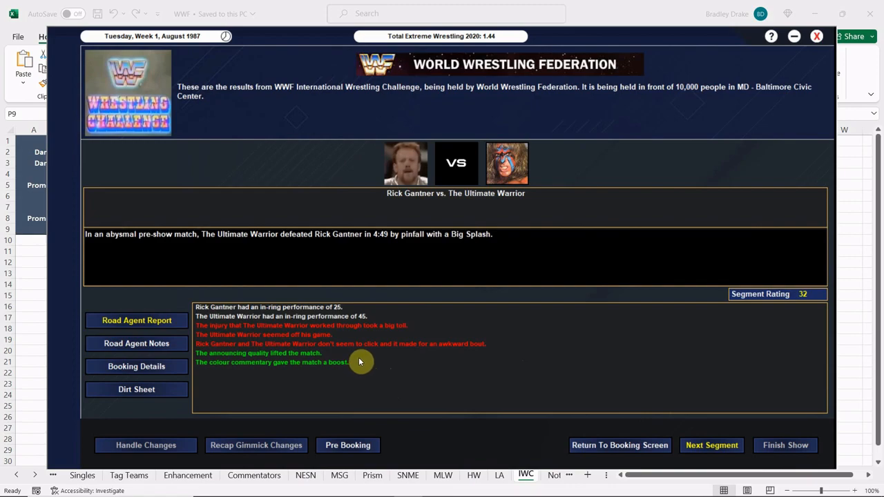
mouse_move(545, 387)
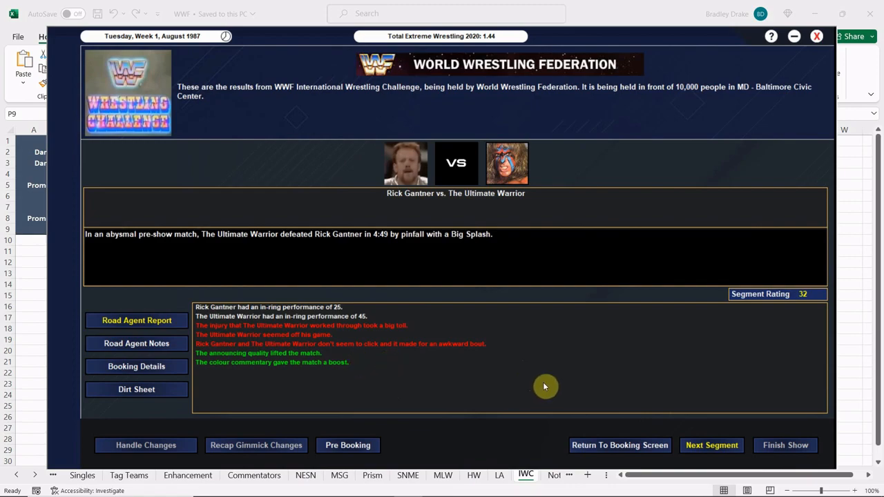
mouse_move(710, 438)
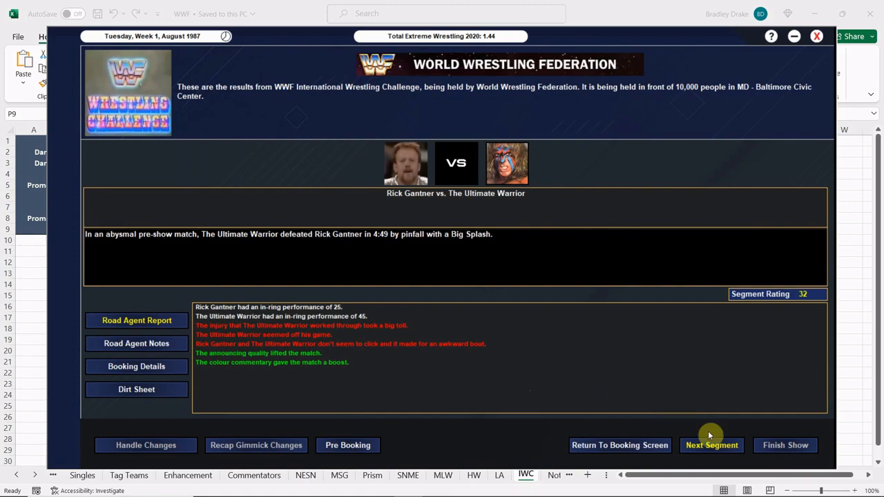
mouse_move(735, 448)
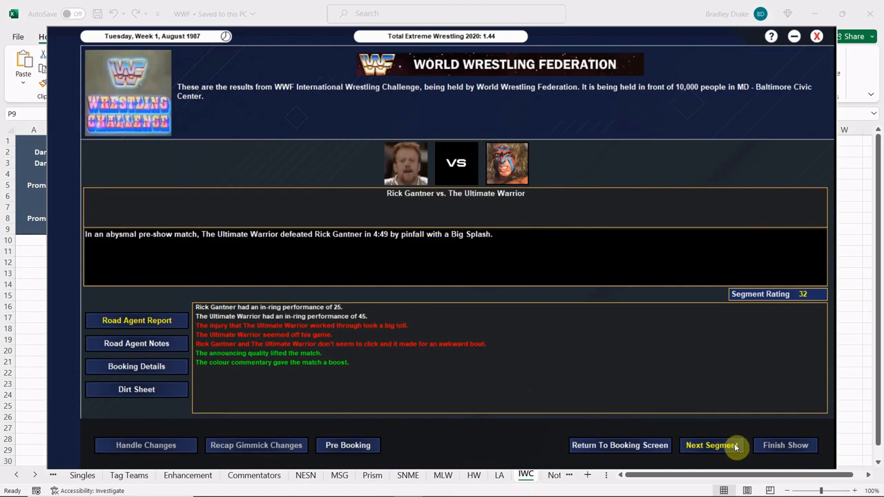
click(711, 444)
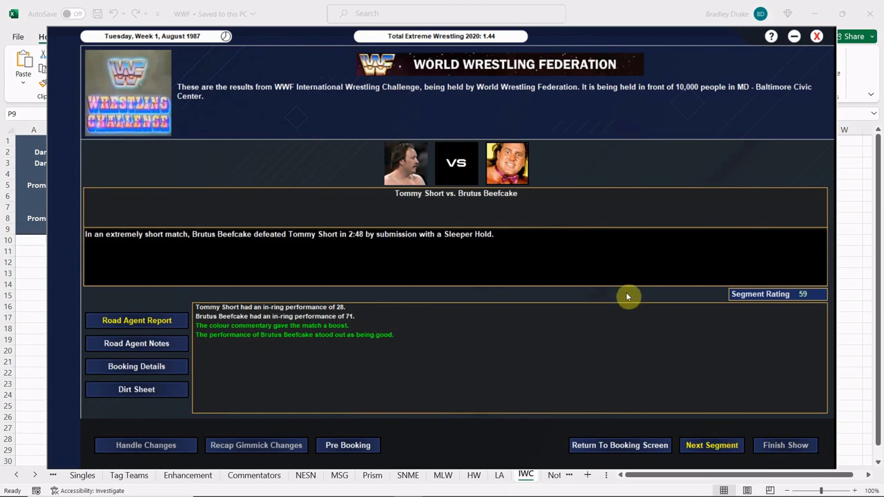
mouse_move(627, 261)
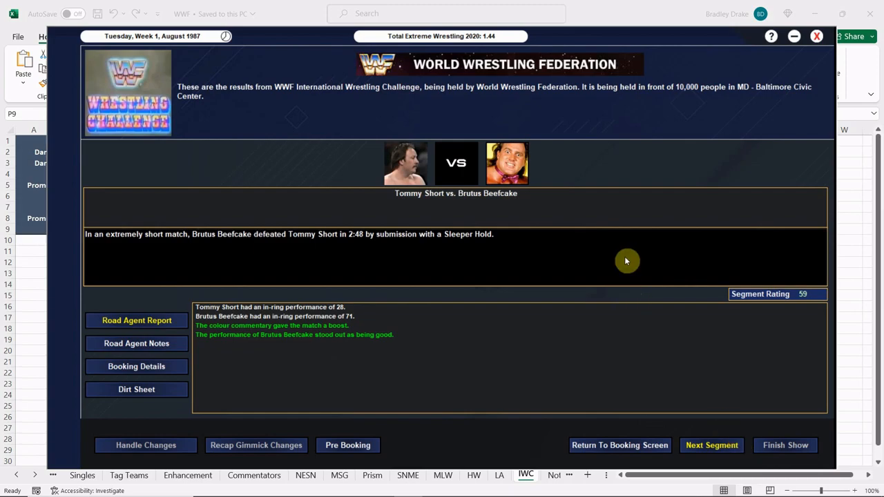
mouse_move(424, 168)
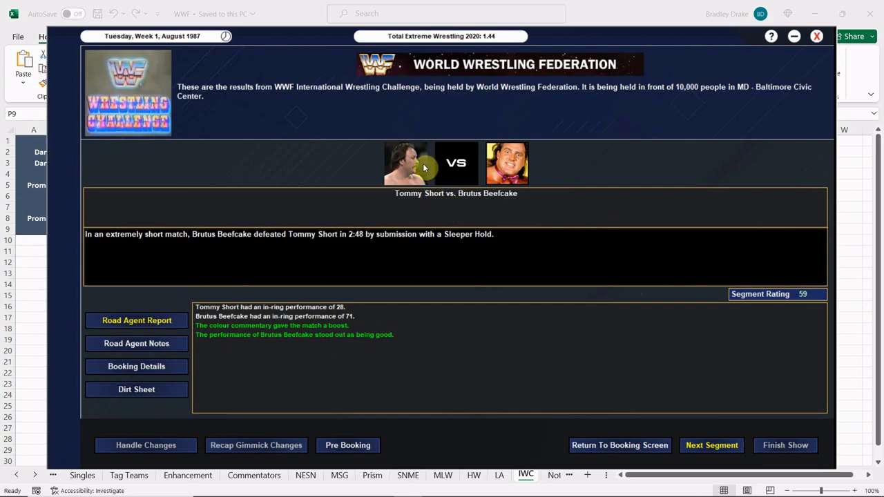
mouse_move(627, 379)
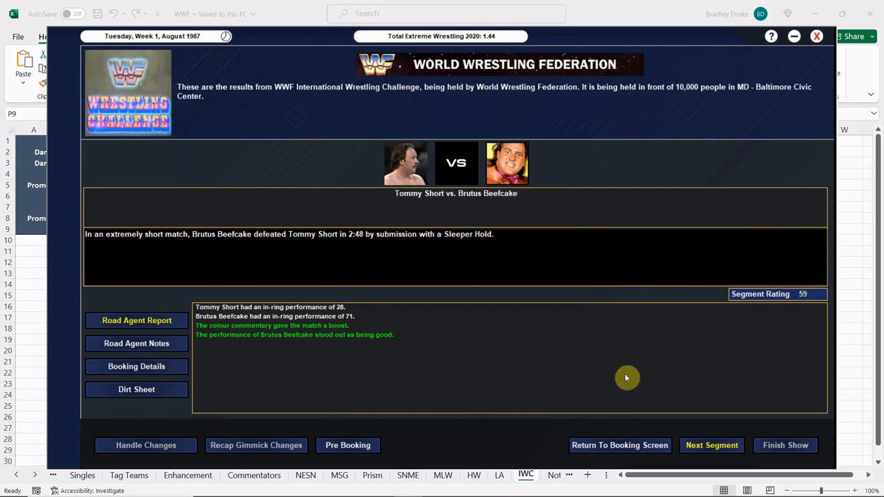
click(711, 444)
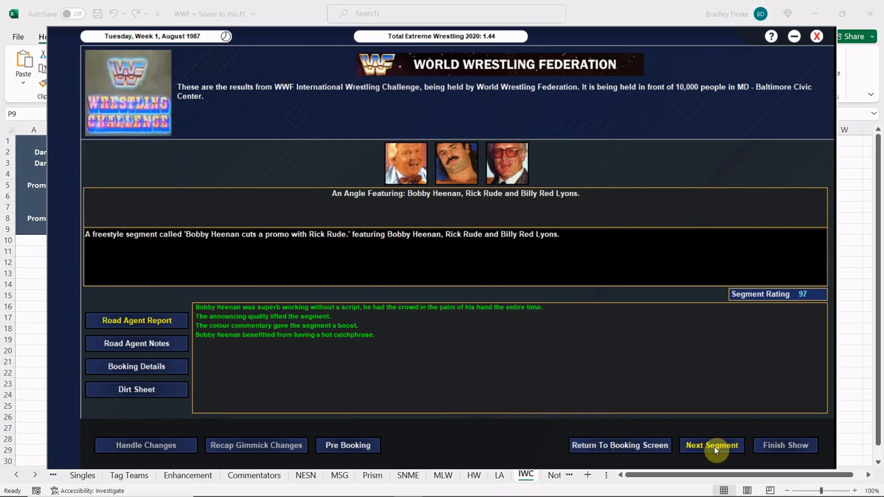
click(711, 445)
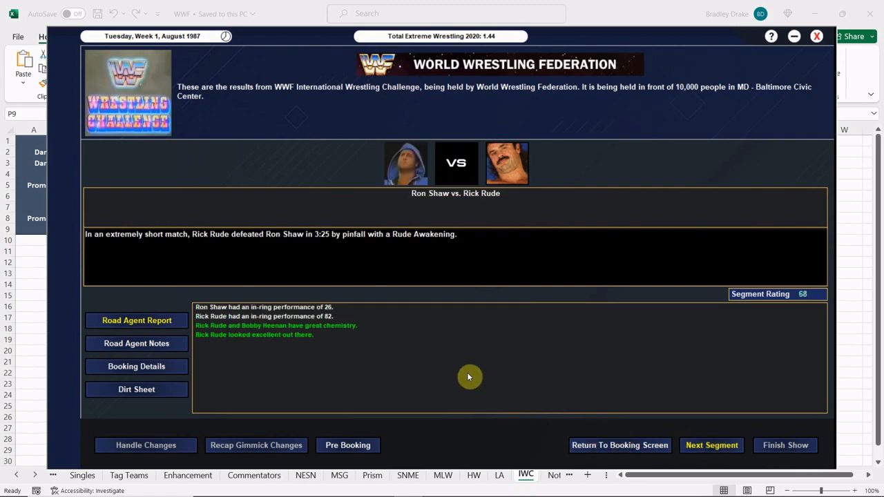
mouse_move(469, 383)
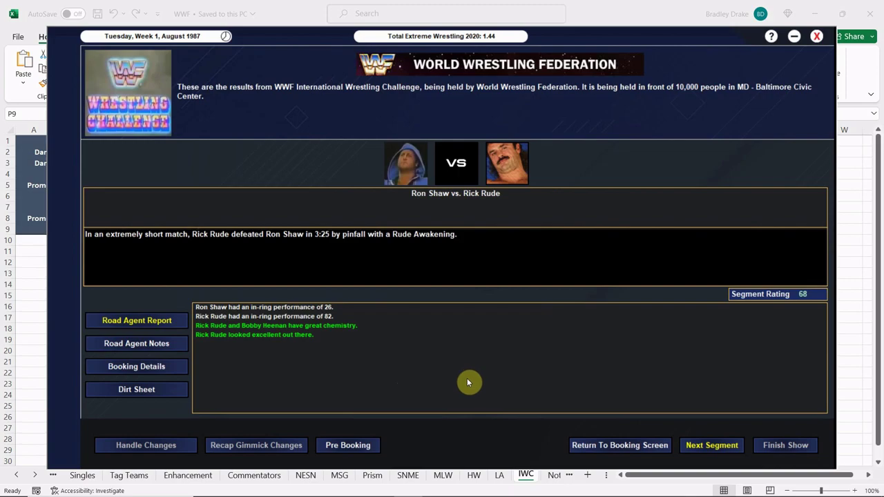
mouse_move(472, 381)
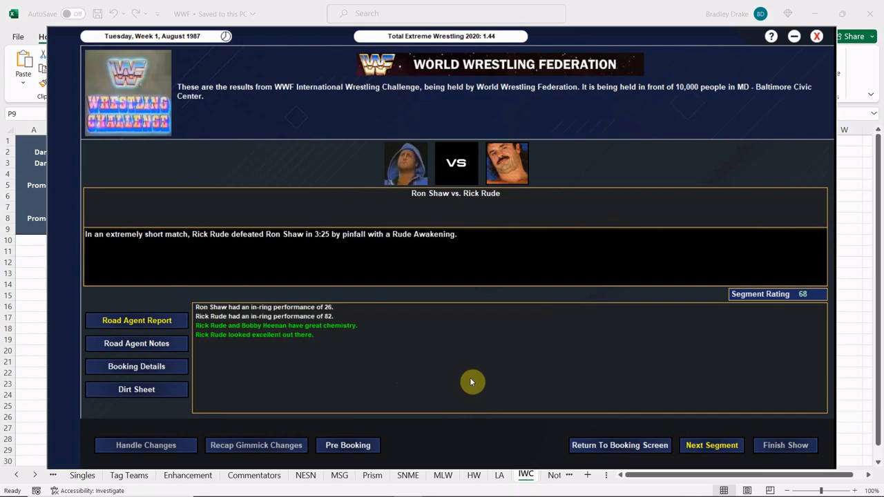
View the Islanders–Strike Force, Hogan promo and Bundy–Hogan main event results.
click(711, 444)
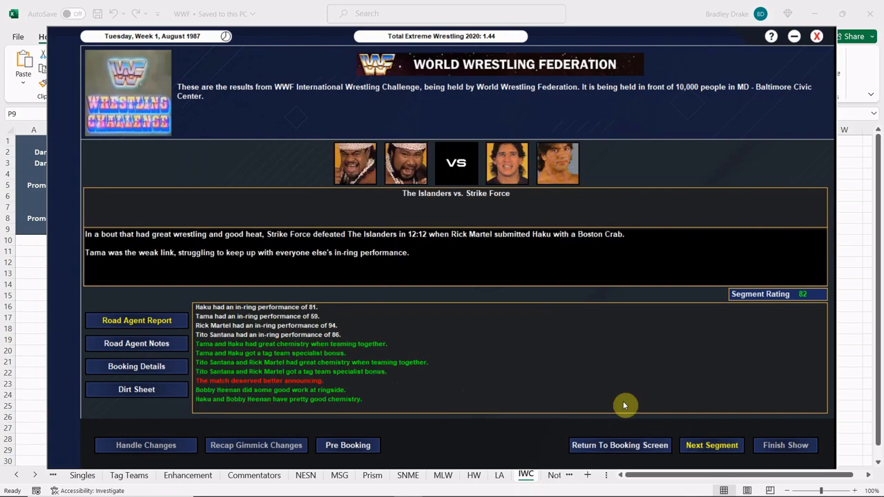
mouse_move(582, 386)
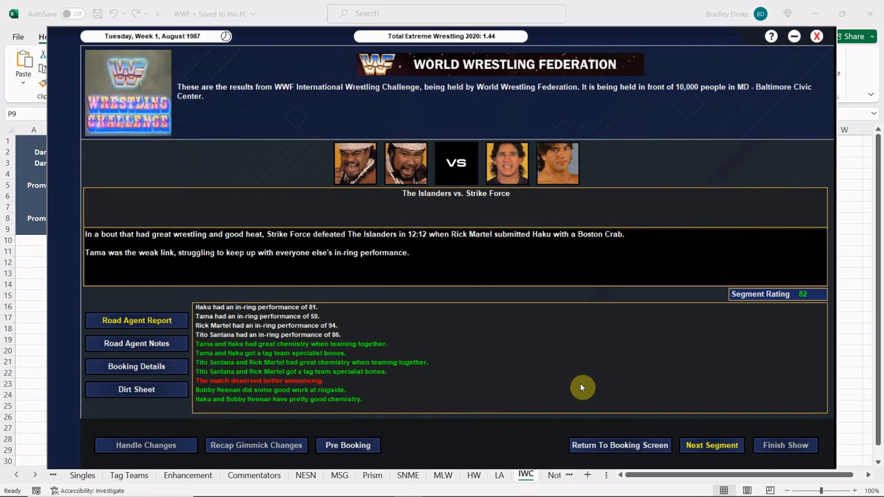
mouse_move(555, 392)
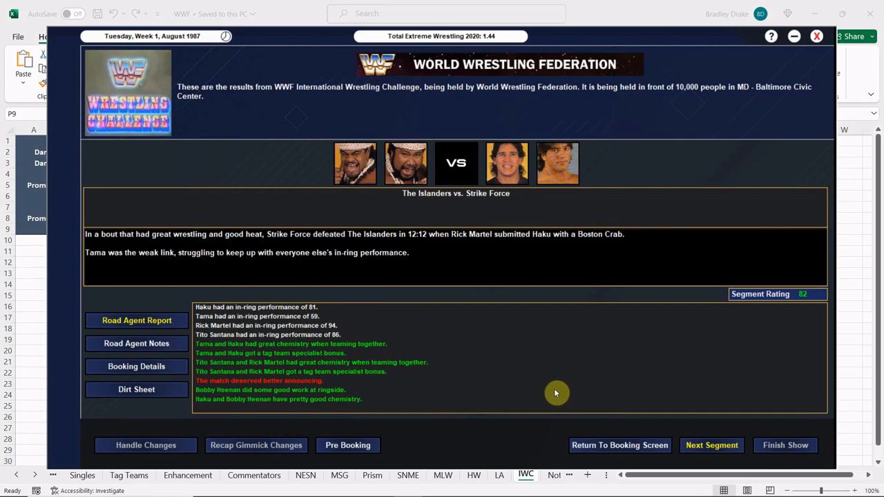
mouse_move(712, 445)
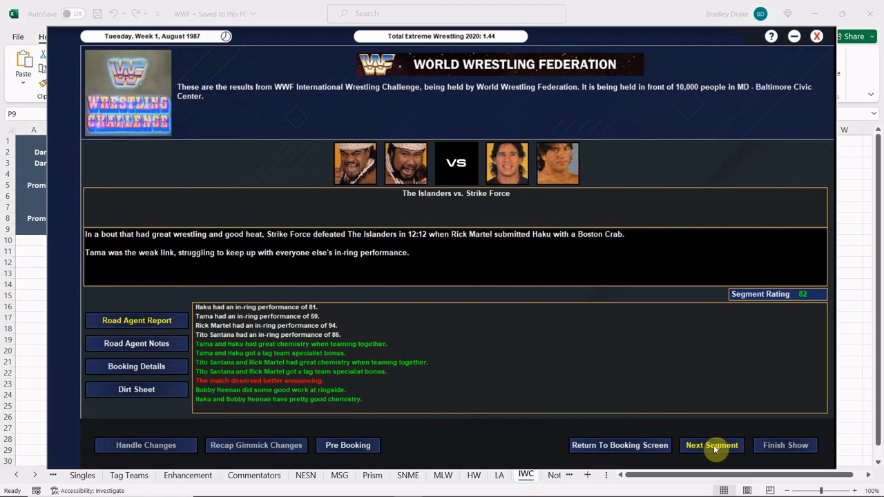
click(711, 444)
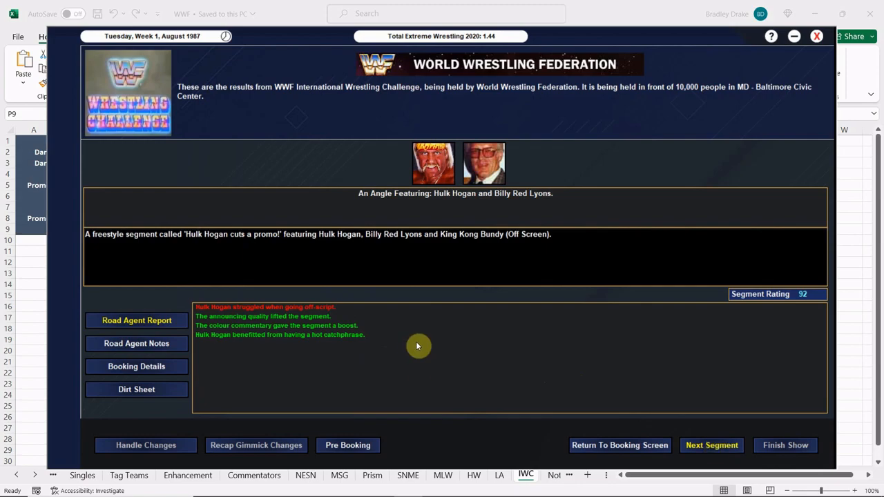
mouse_move(494, 362)
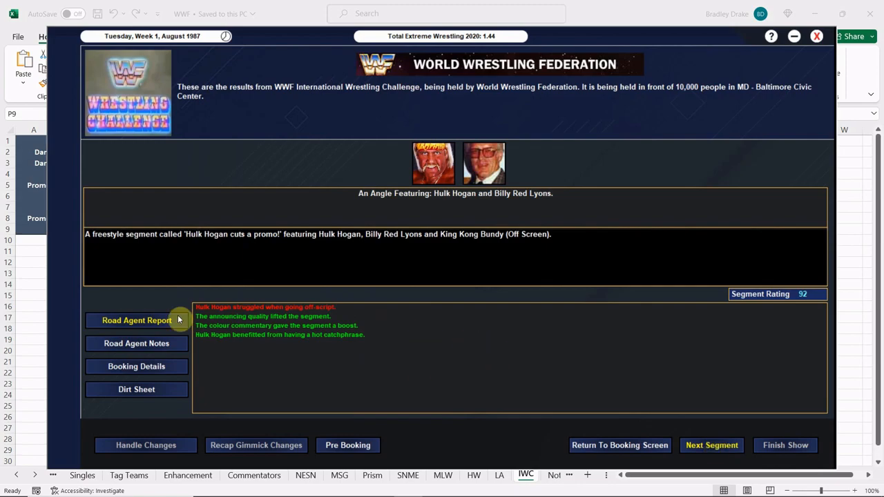
mouse_move(477, 367)
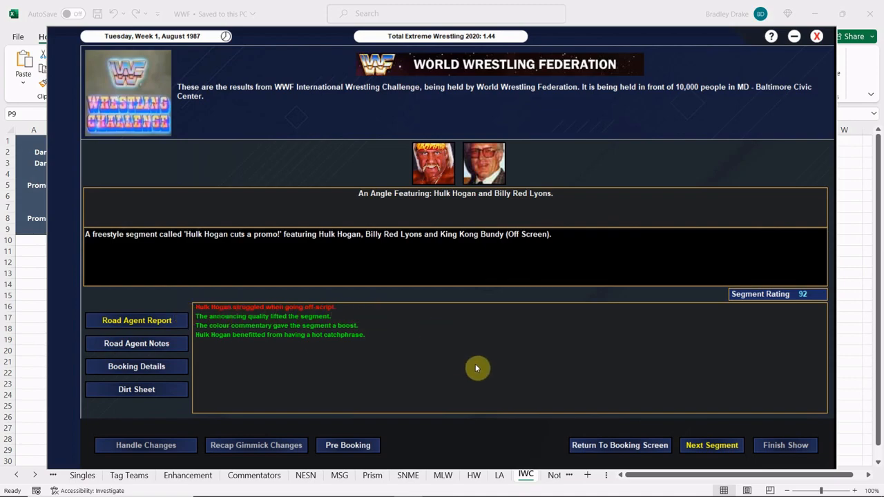
mouse_move(486, 280)
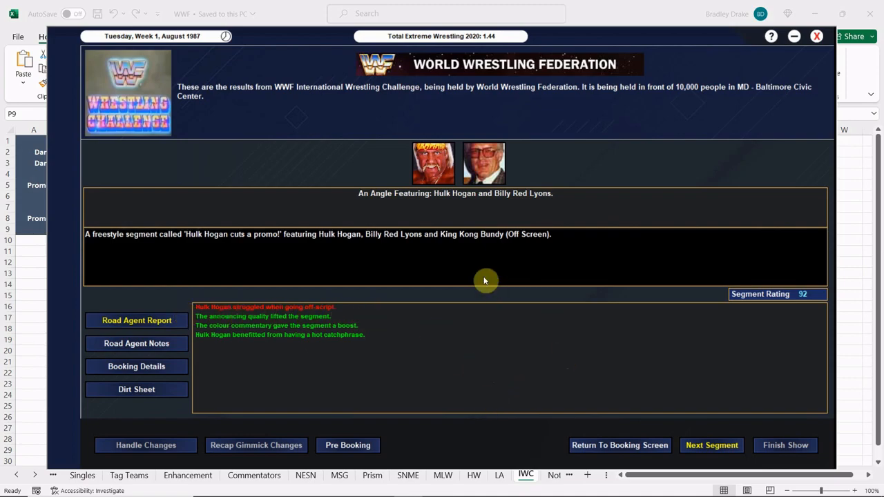
mouse_move(572, 301)
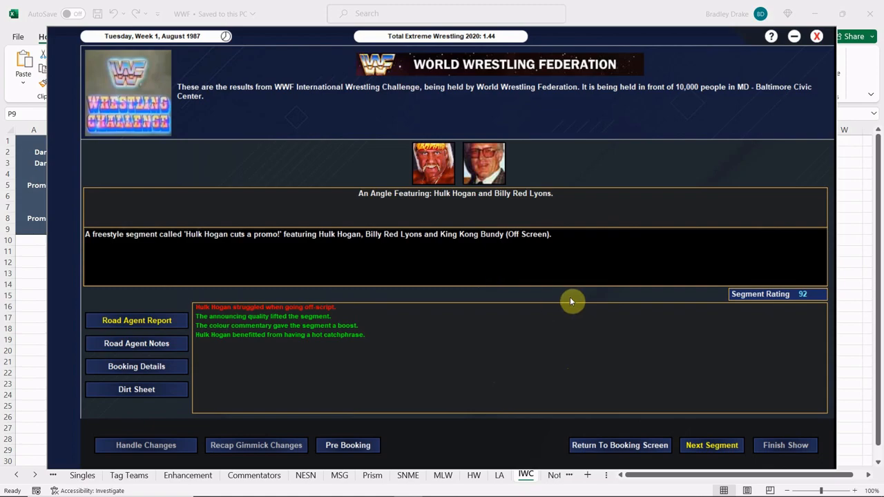
mouse_move(718, 445)
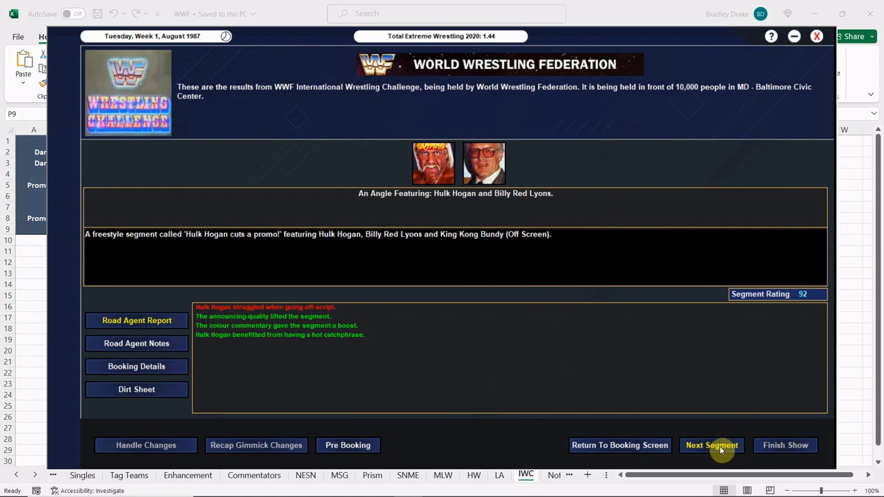
click(711, 444)
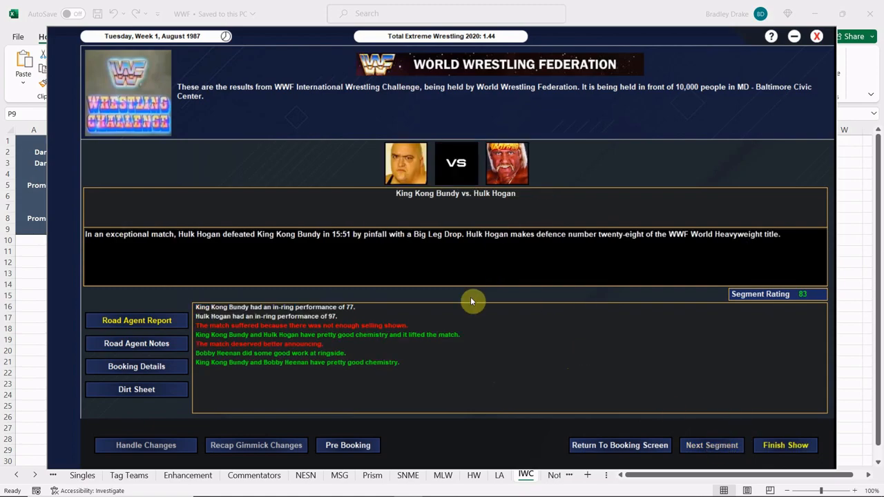
mouse_move(456, 280)
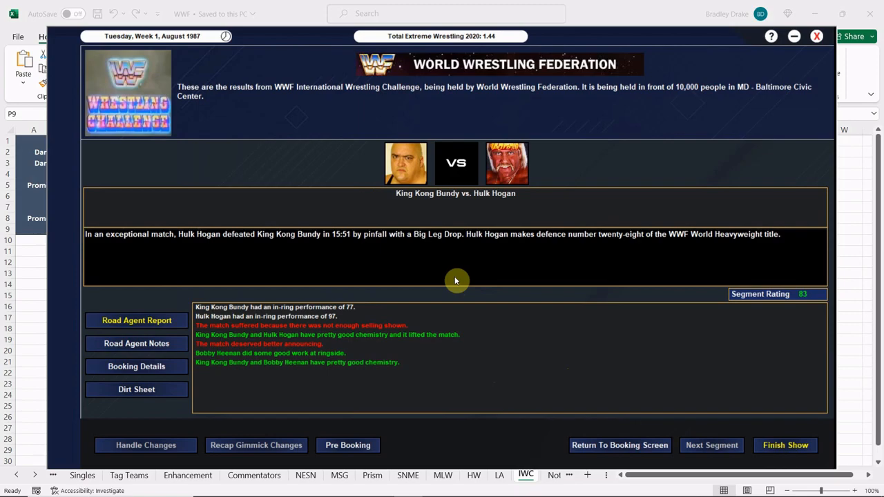
mouse_move(454, 276)
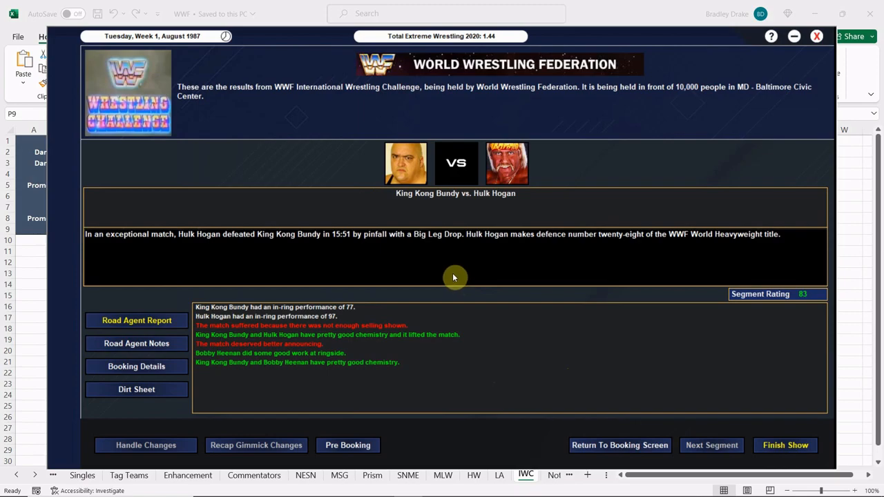
mouse_move(351, 320)
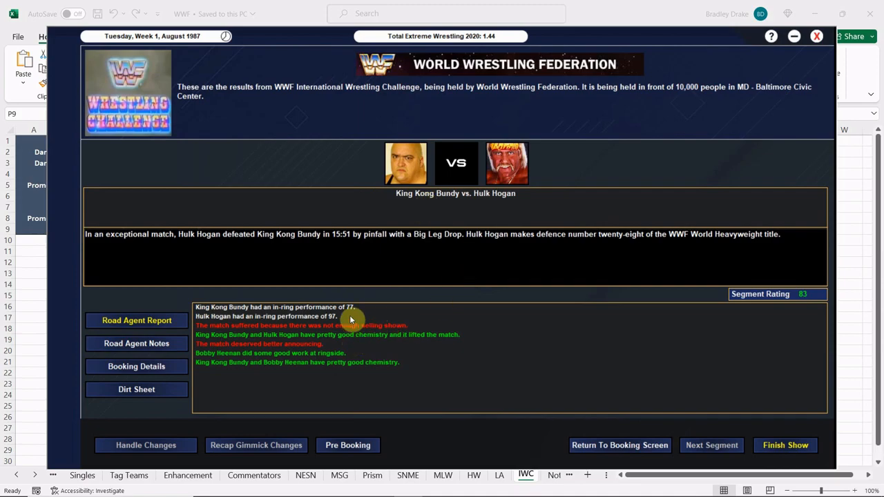
mouse_move(339, 329)
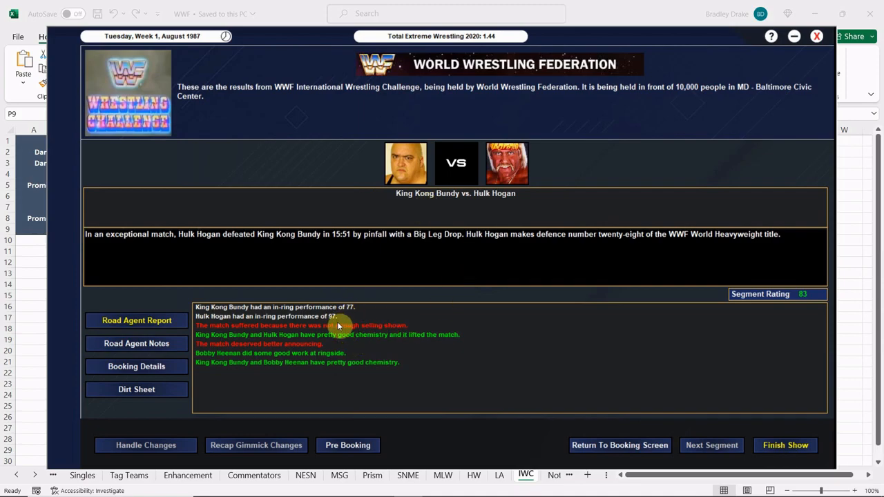
mouse_move(421, 393)
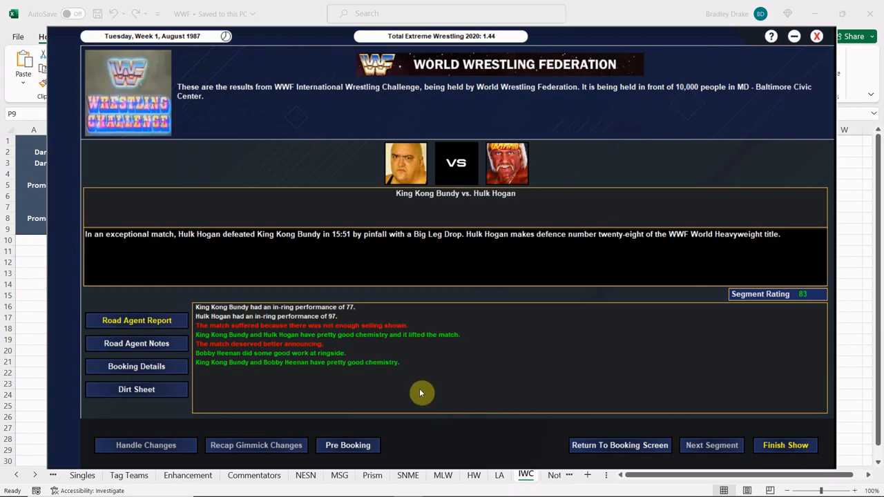
mouse_move(665, 396)
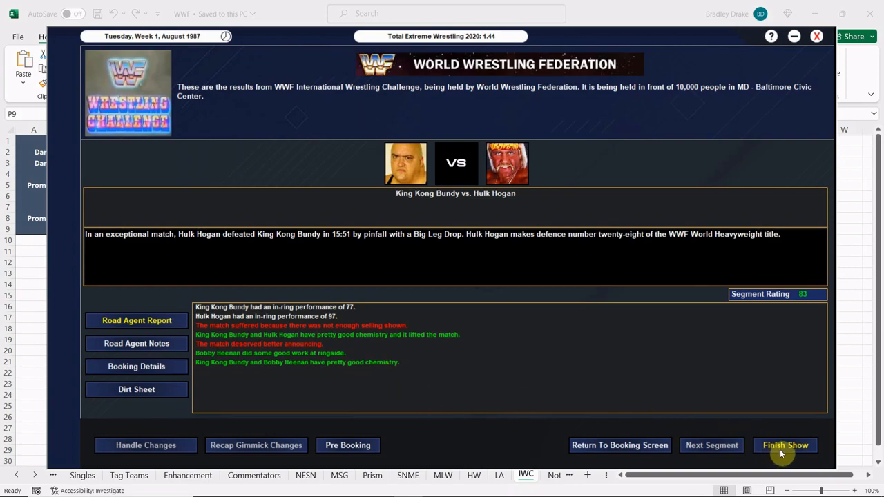
Finish the show and single out Hogan, Bundy and Okerlund for a locker-room speech.
click(784, 444)
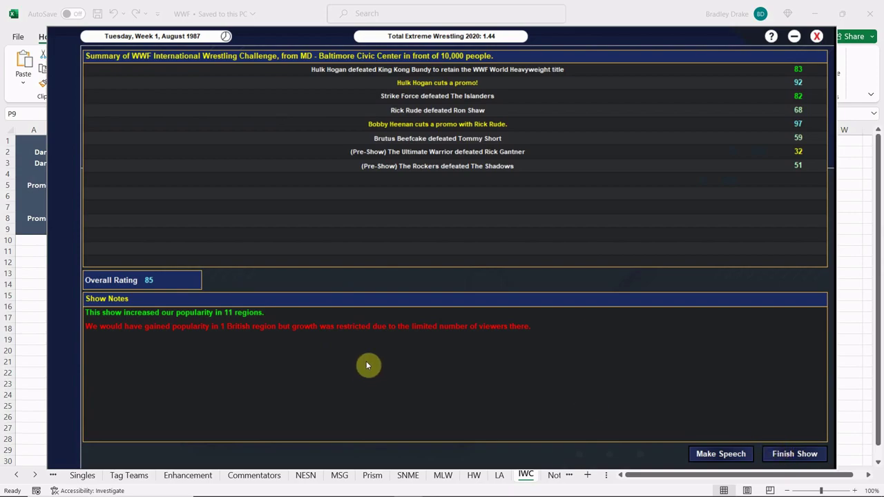
mouse_move(213, 360)
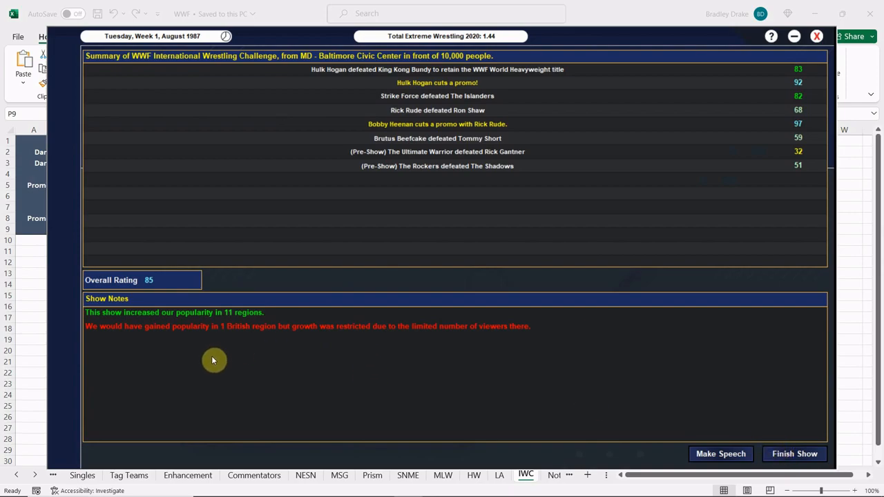
mouse_move(489, 378)
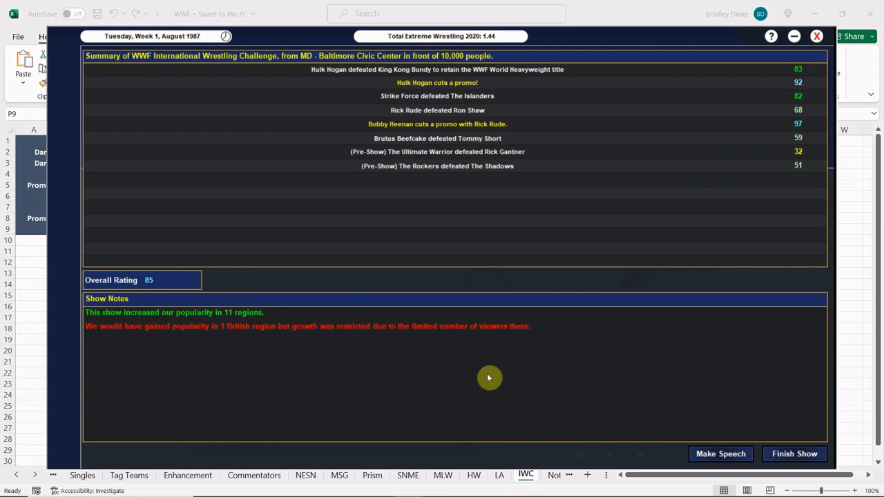
click(721, 453)
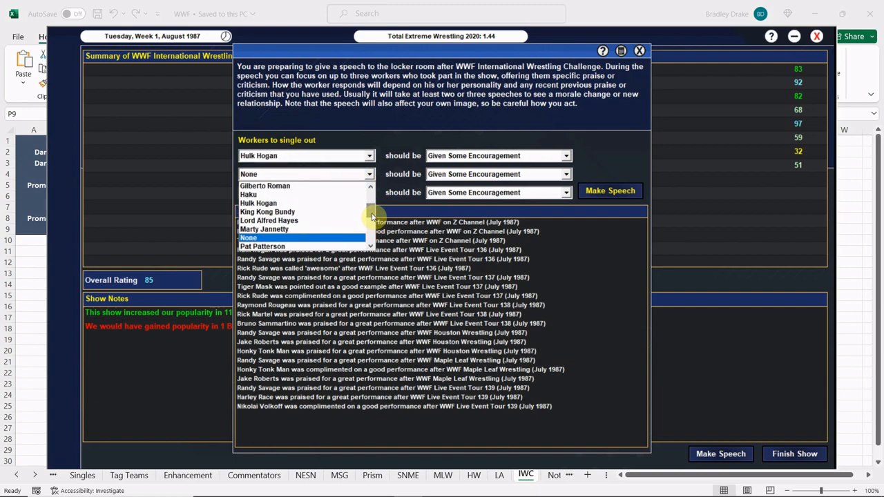
click(268, 211)
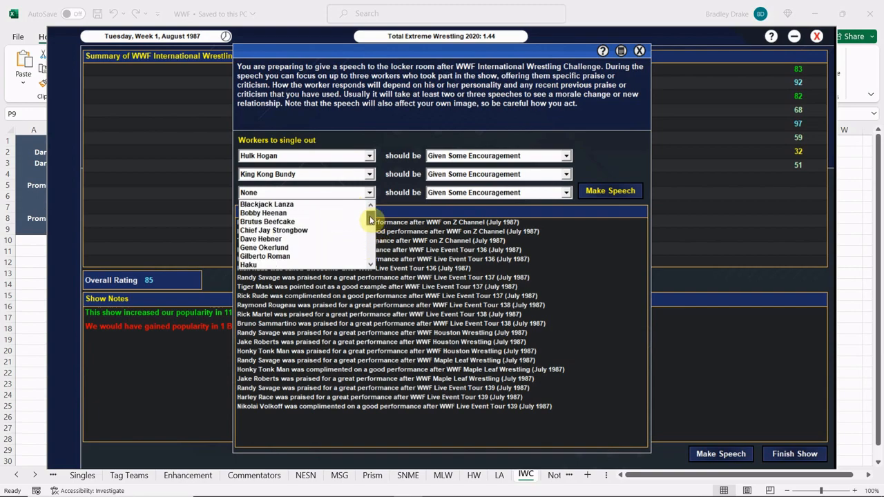
scroll(down, 3)
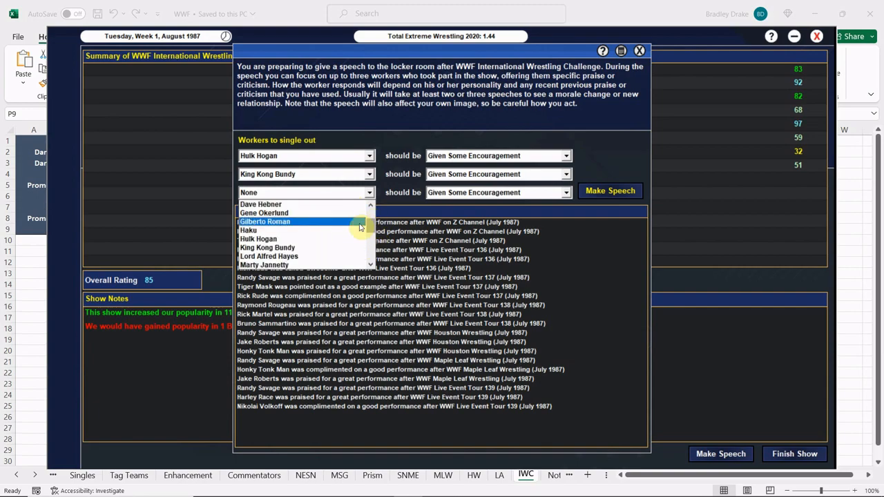
click(264, 213)
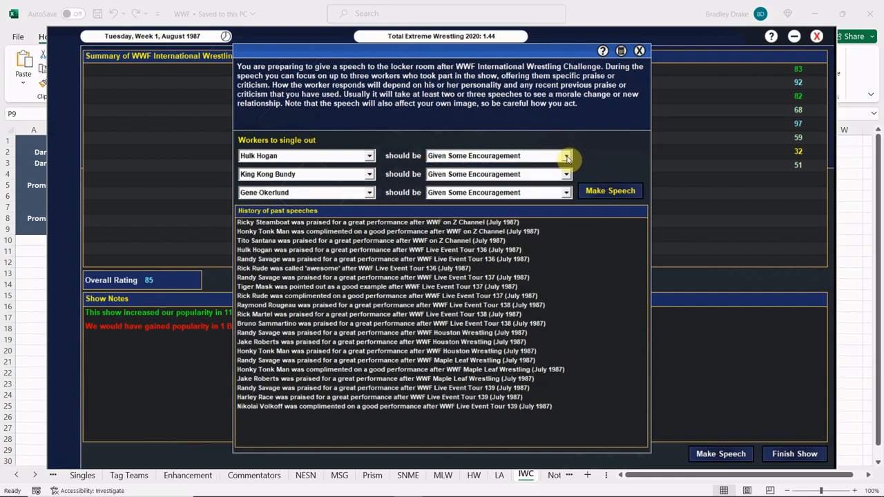
Set Hogan to Praised, Bundy to Pointed Out As A Good Example, and Okerlund to Given A Hug.
click(566, 154)
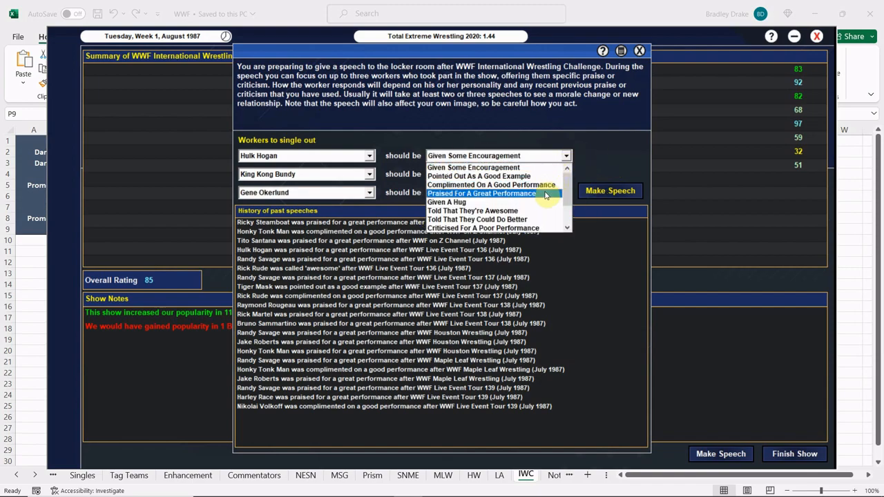
click(480, 193)
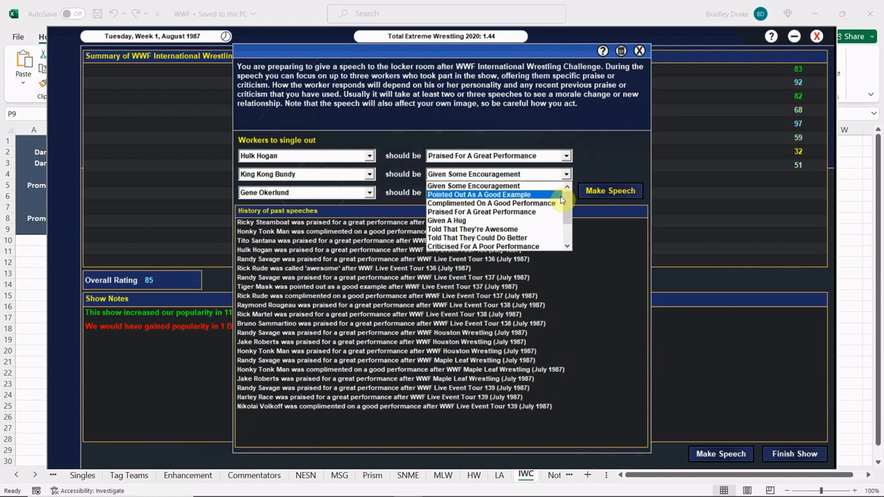
click(481, 194)
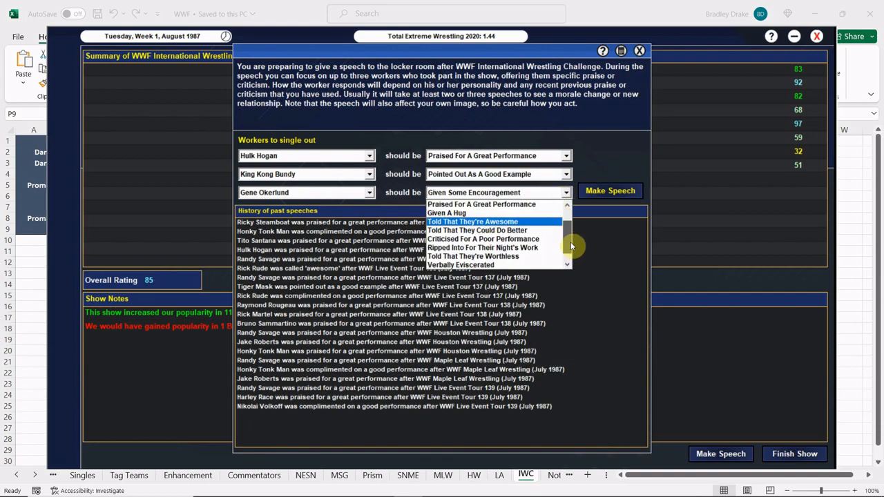
scroll(down, 3)
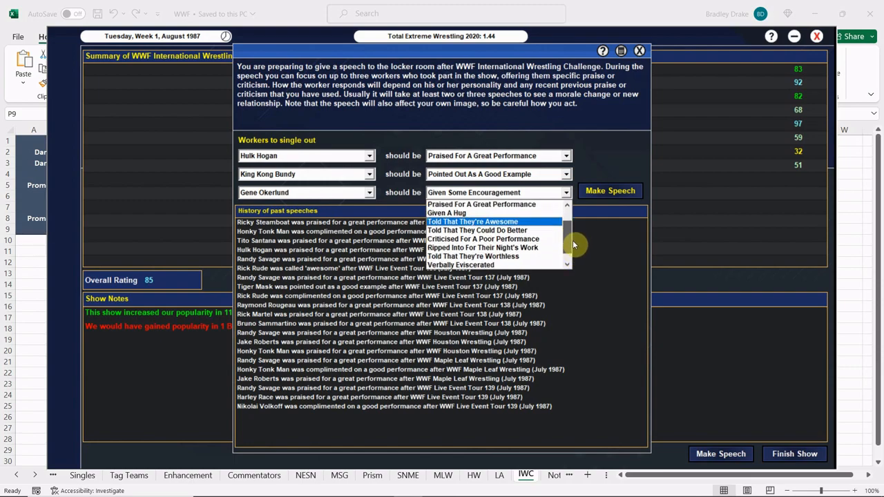
mouse_move(568, 235)
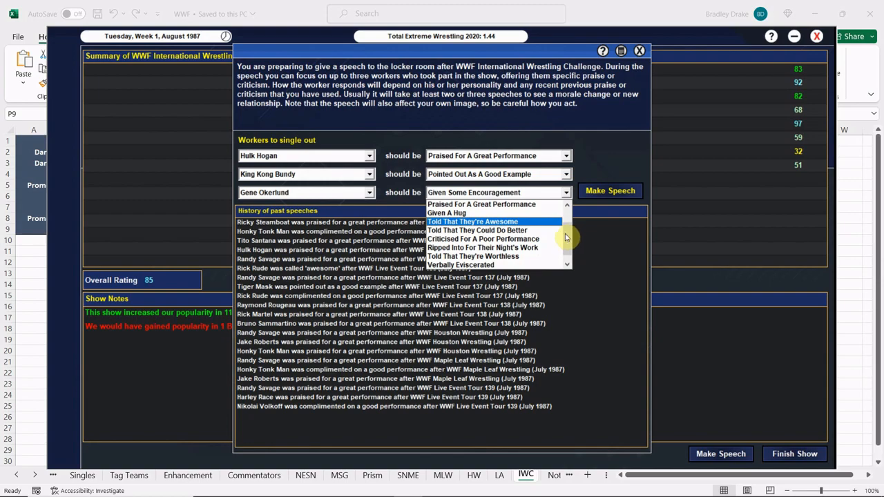
mouse_move(494, 265)
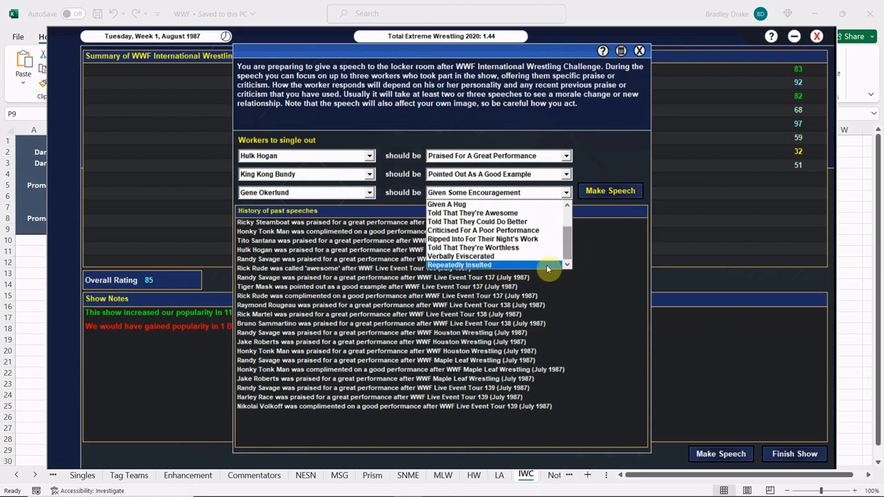
mouse_move(567, 246)
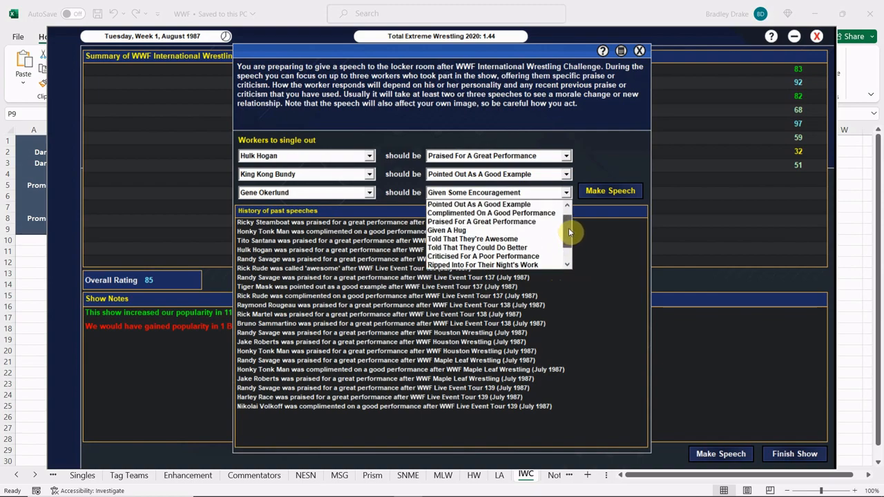
click(447, 229)
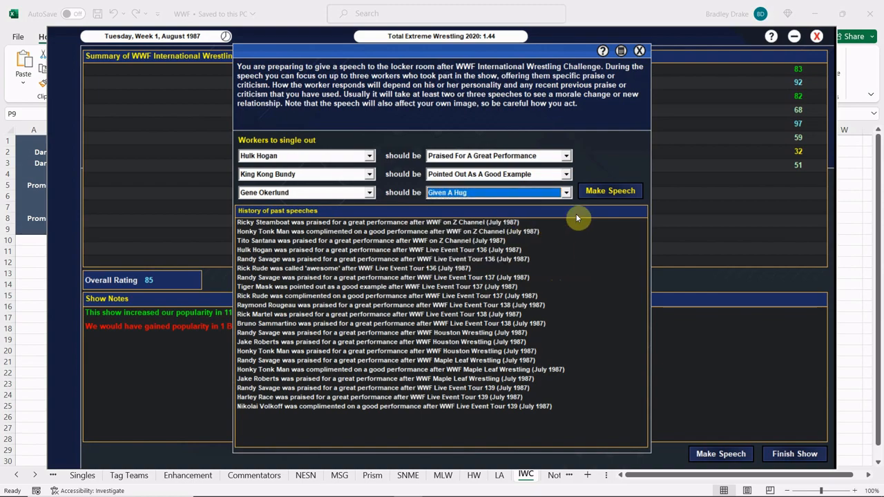
mouse_move(576, 228)
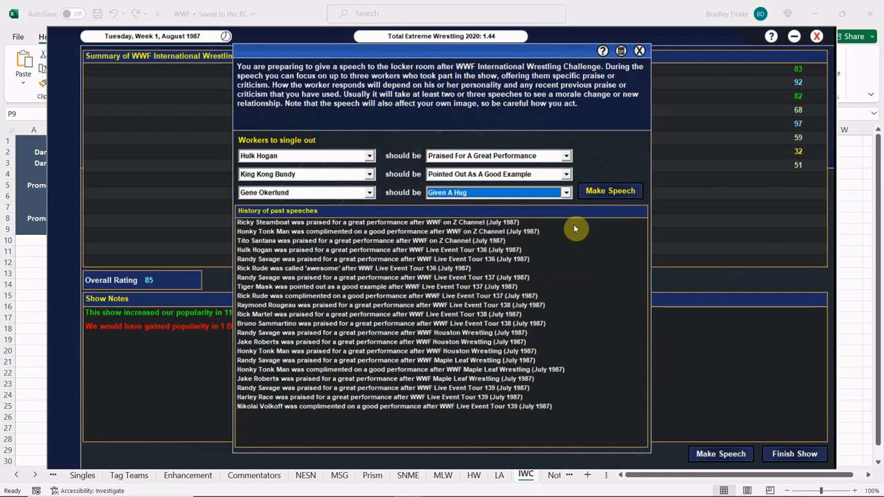
mouse_move(611, 196)
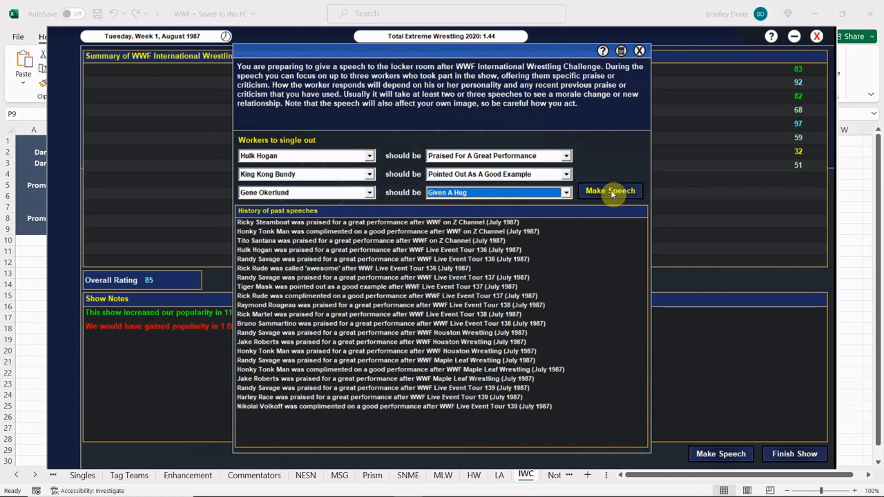
Deliver the speech and dismiss Hogan's and Okerlund's pleased reactions.
click(611, 191)
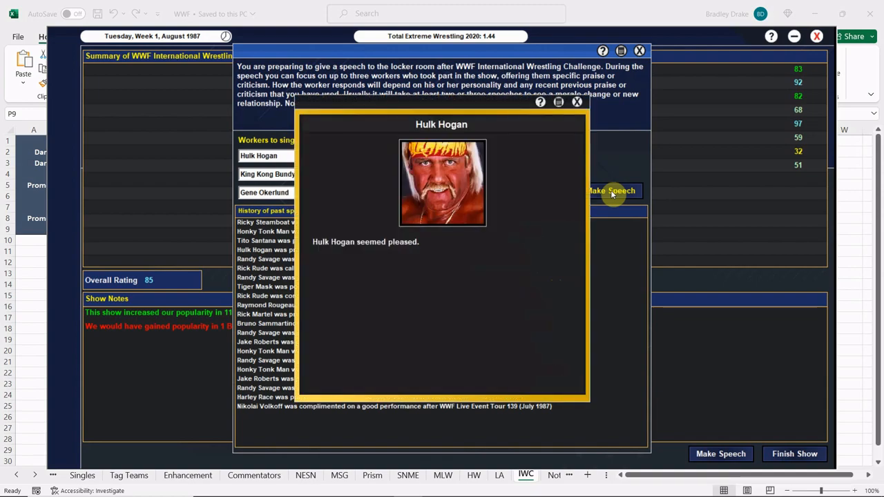
click(613, 191)
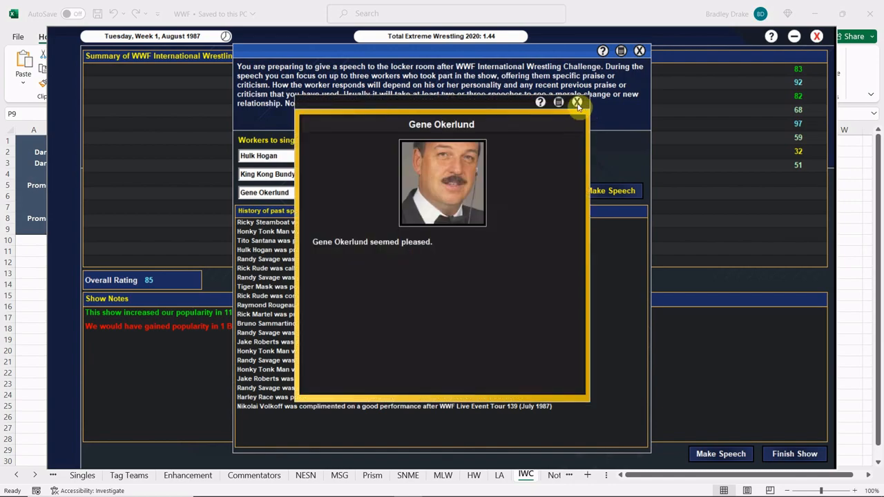
click(577, 102)
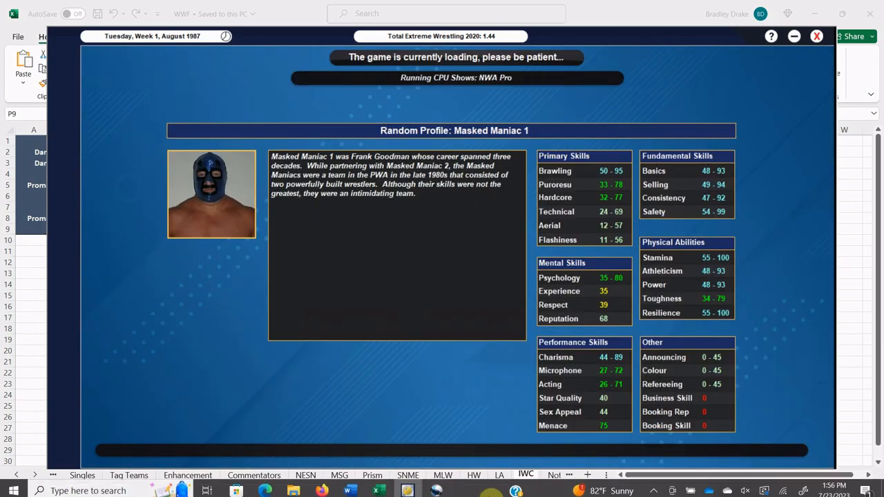
Switch to the booking spreadsheet's TV sheet and scroll through the Primetime and Challenge show cards.
click(384, 486)
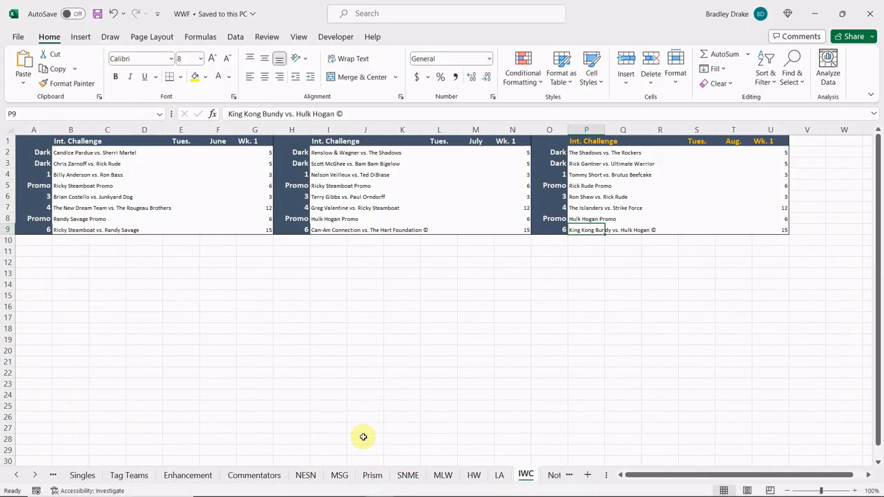
mouse_move(25, 472)
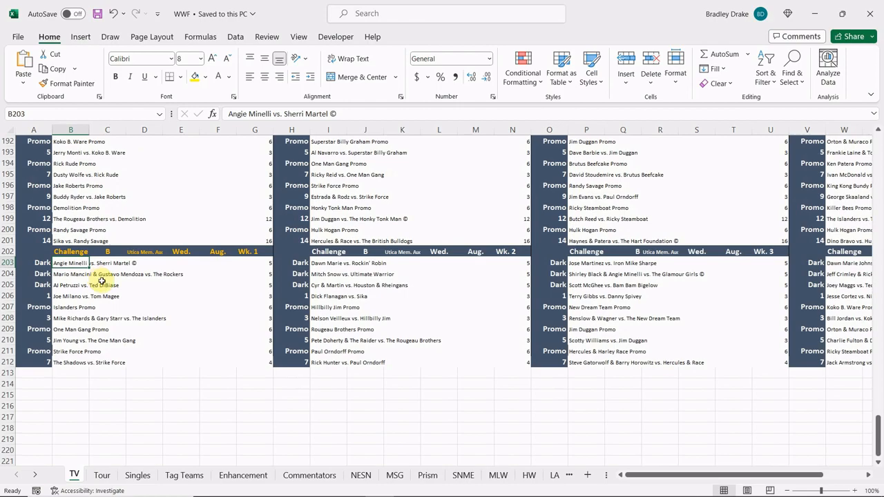
scroll(up, 3)
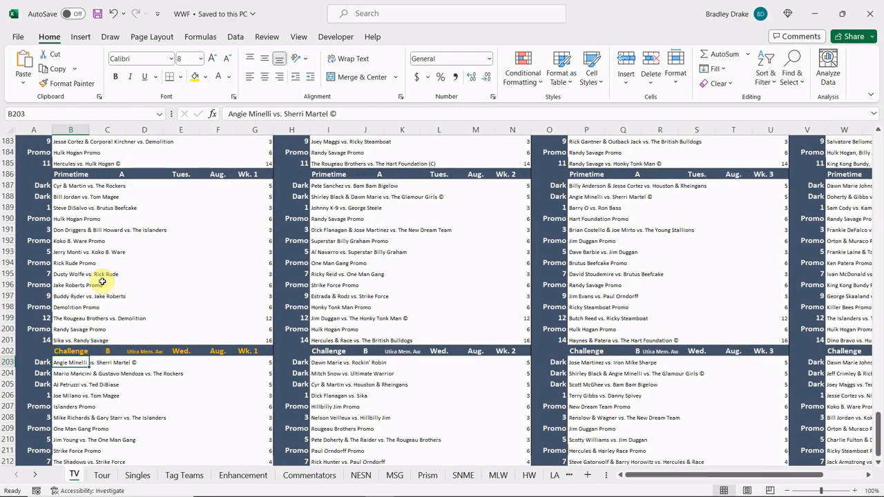
scroll(down, 3)
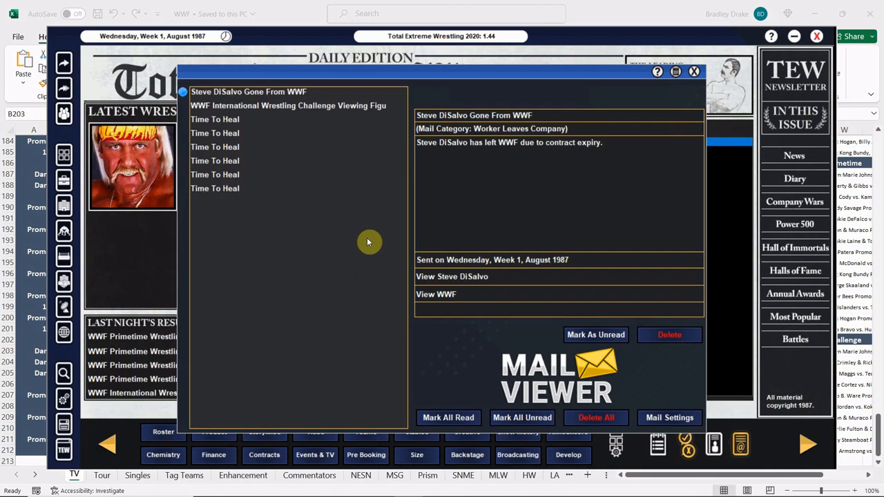
mouse_move(367, 237)
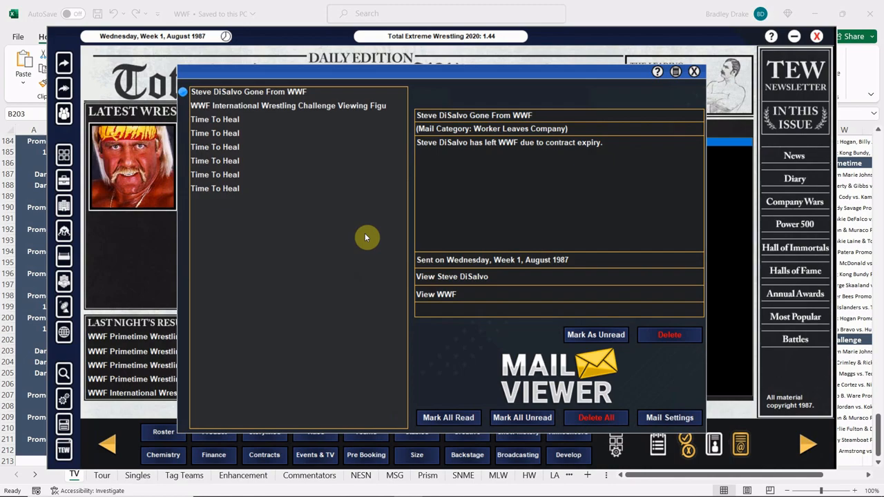
mouse_move(409, 223)
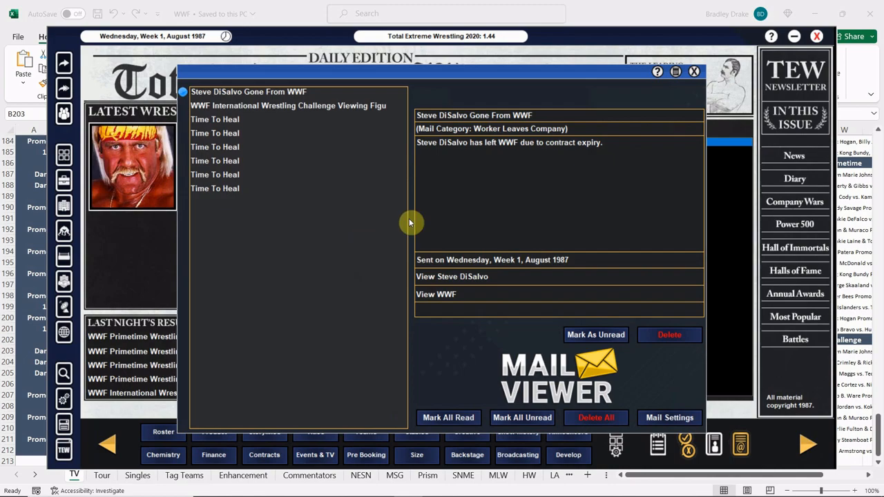
Read the Challenge's 2.22 viewing figures and the Time To Heal requests from Bundy, Savage and others.
click(287, 105)
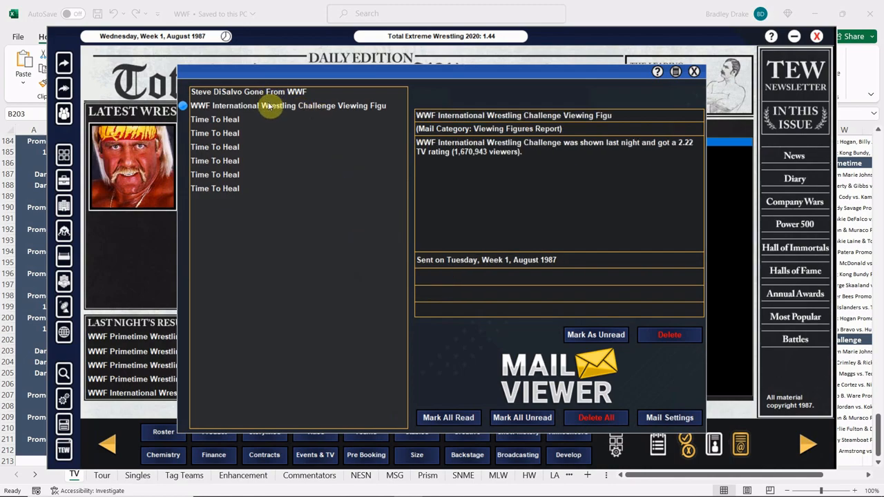
mouse_move(214, 130)
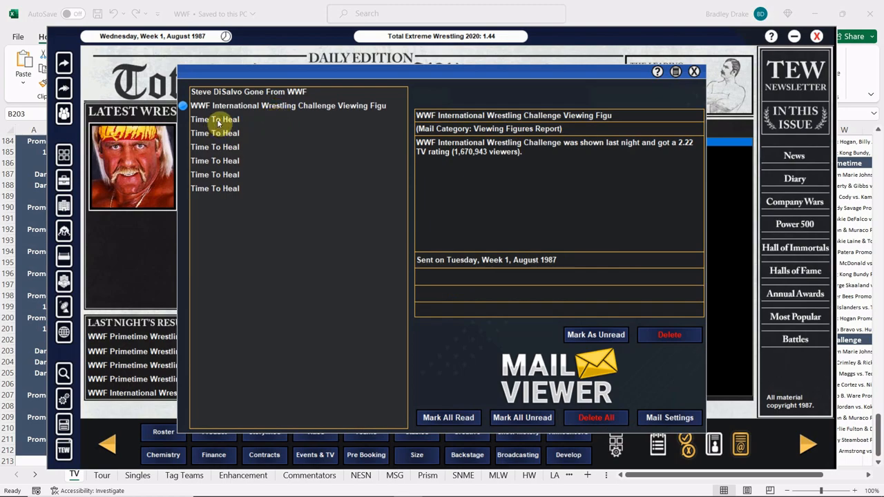
click(216, 118)
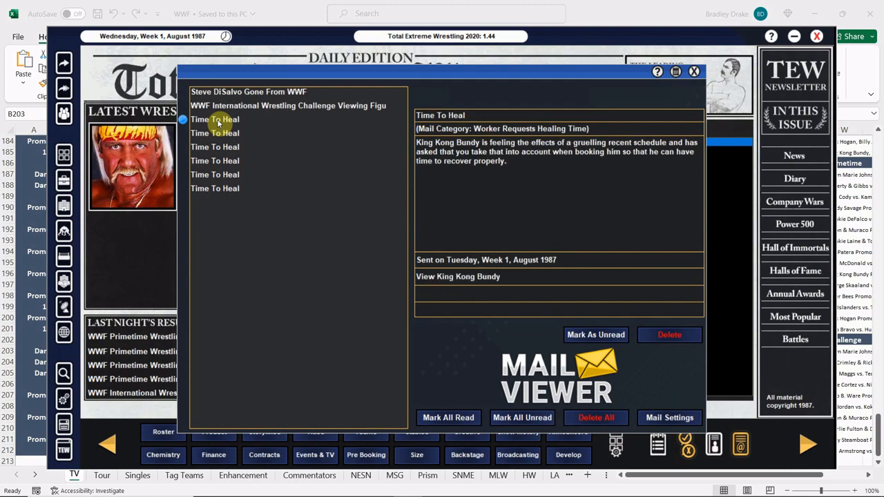
click(215, 160)
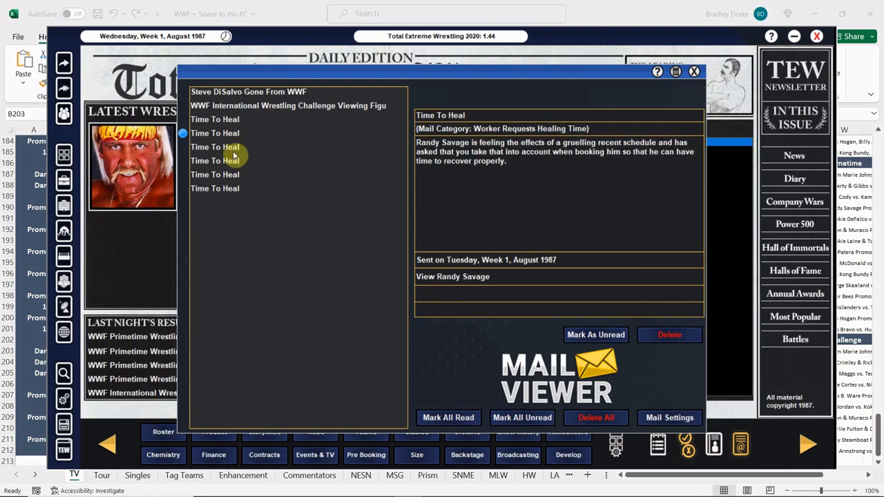
click(216, 146)
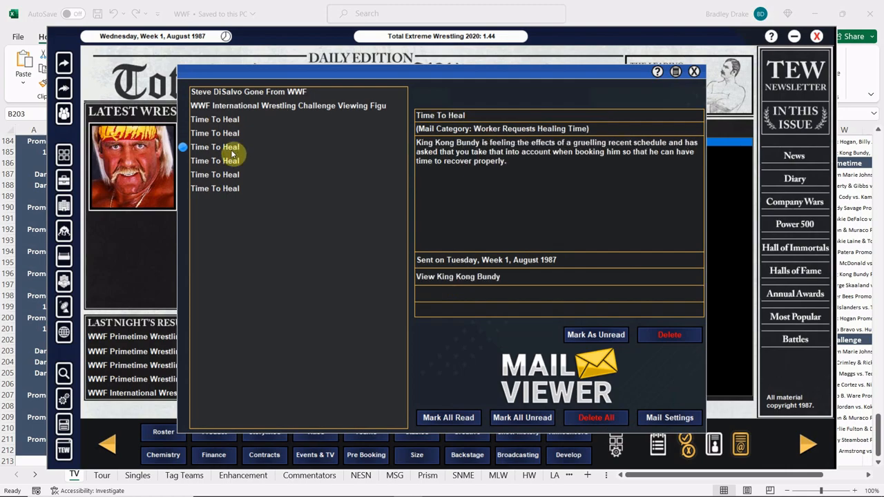
click(215, 161)
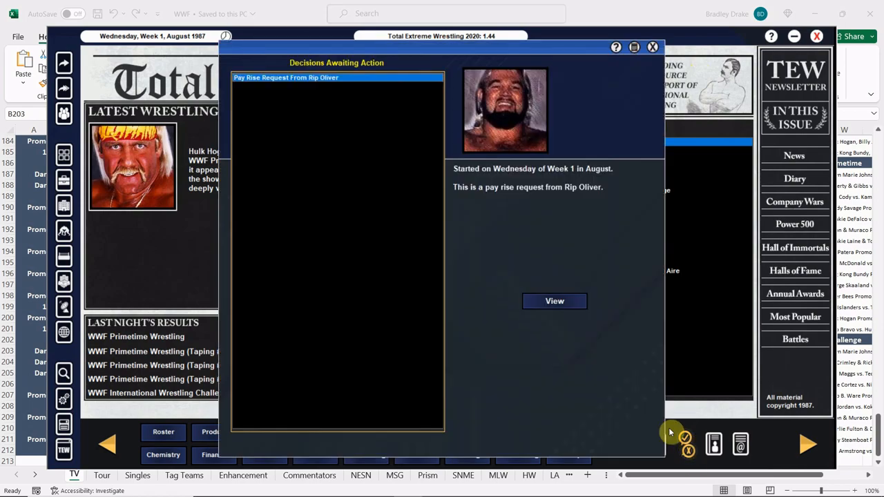
click(555, 301)
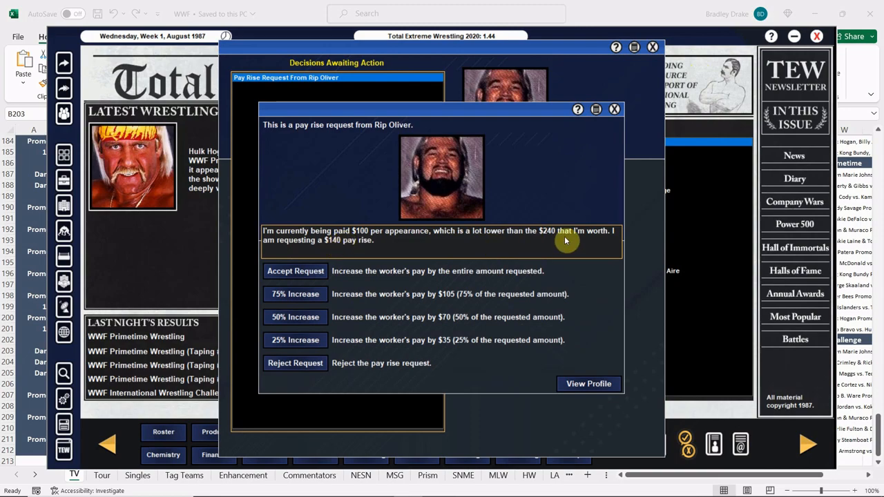
mouse_move(345, 310)
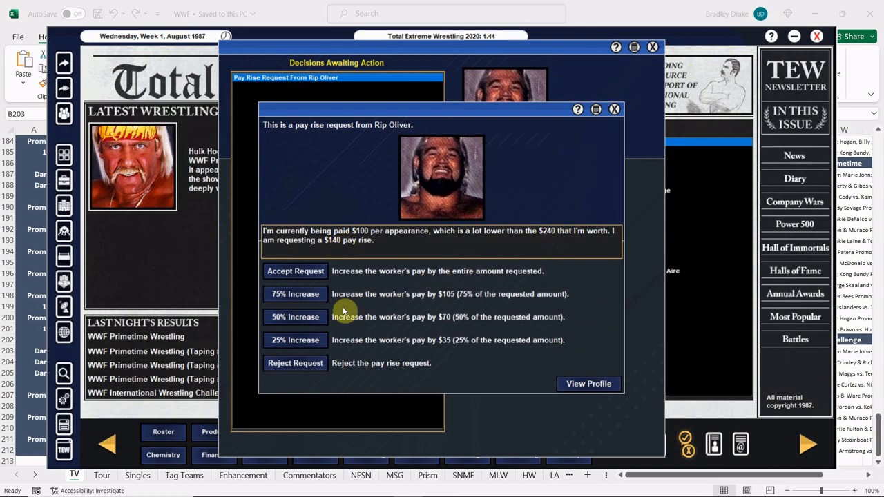
mouse_move(315, 318)
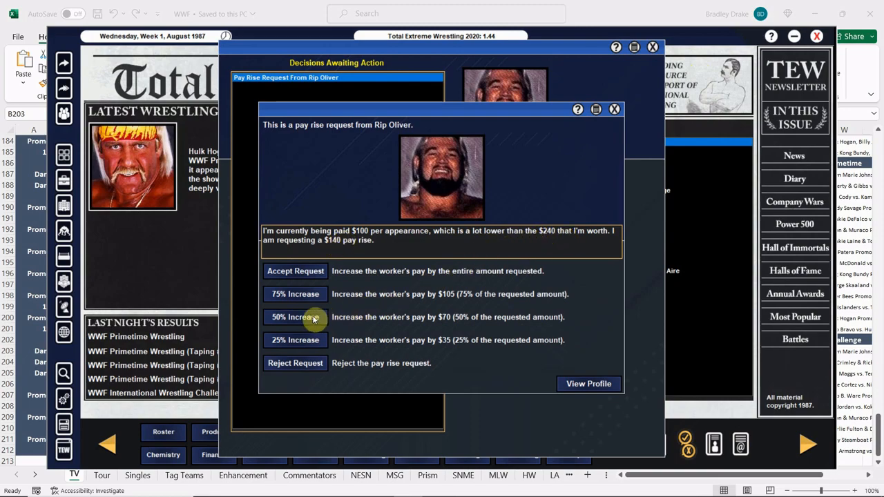
mouse_move(305, 363)
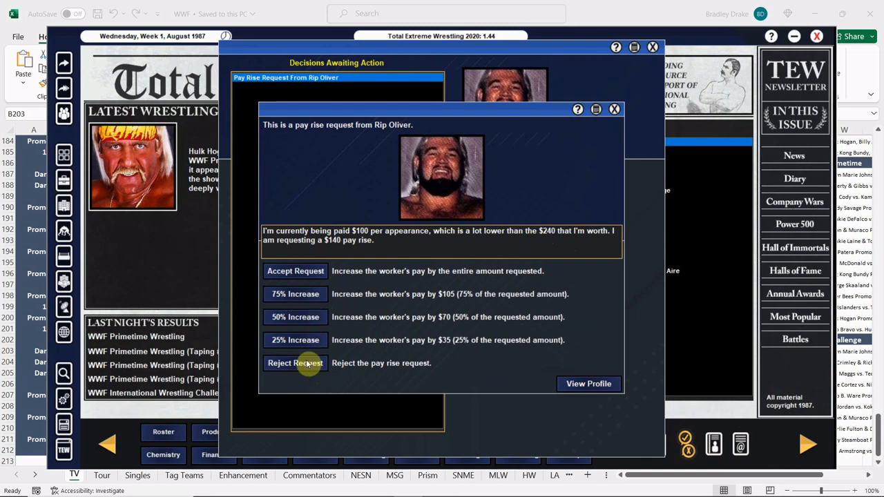
click(295, 294)
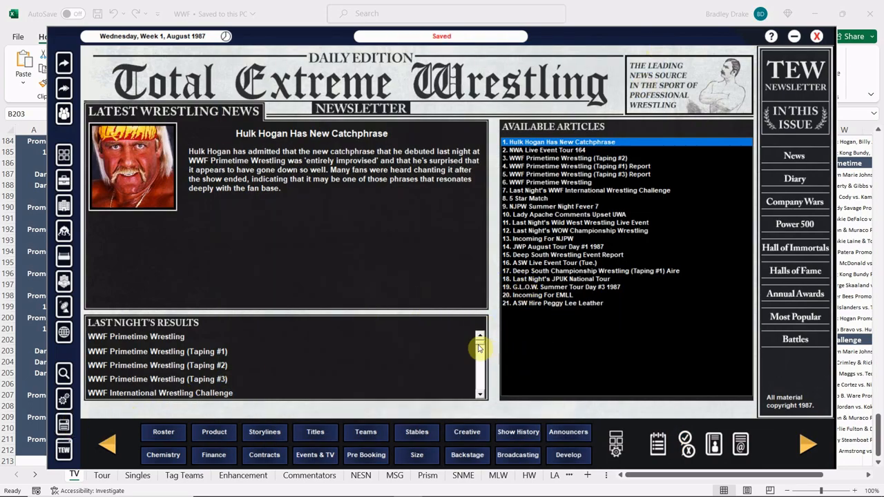
Review the NWA Live Event Tour 164 match ratings, then scroll the other promotions' results from last night.
scroll(down, 3)
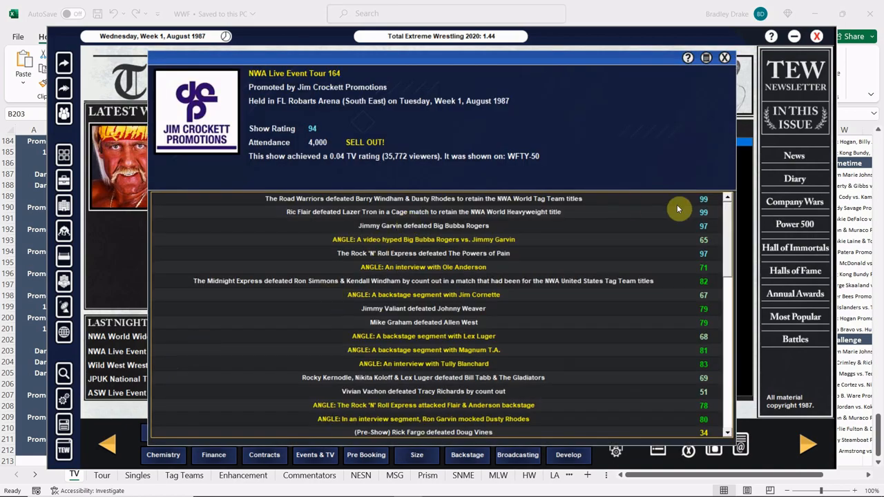
mouse_move(642, 239)
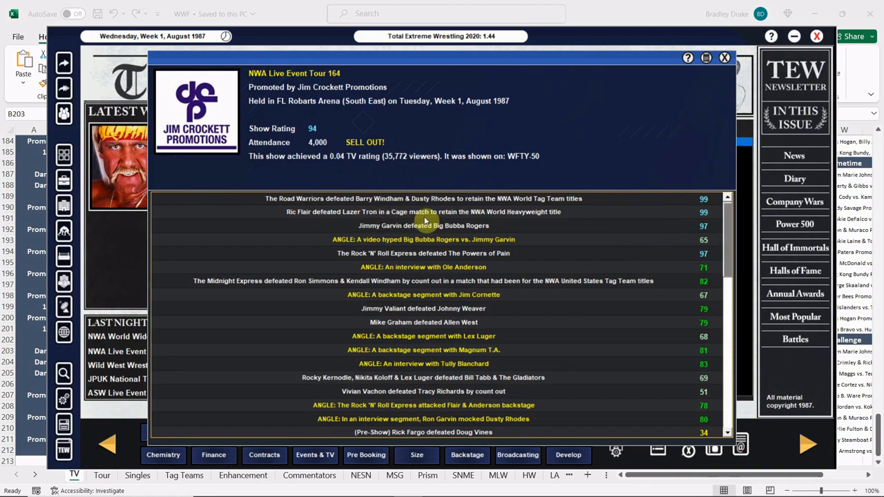
mouse_move(688, 217)
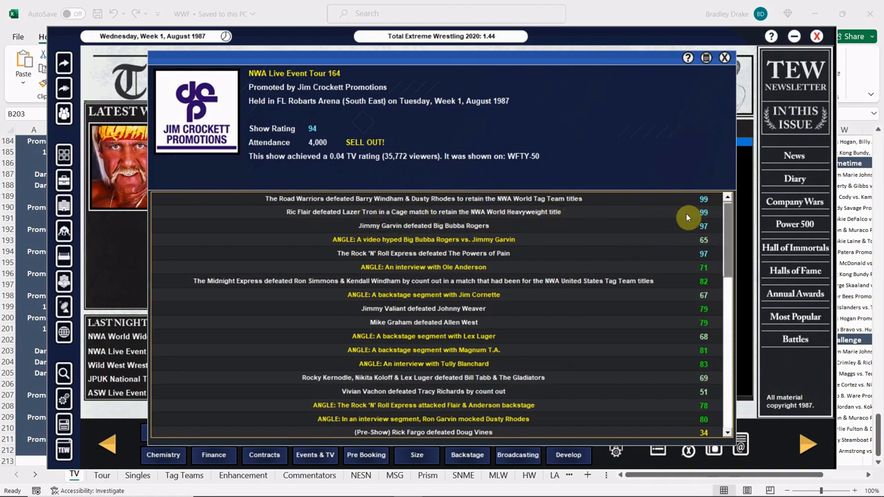
mouse_move(416, 269)
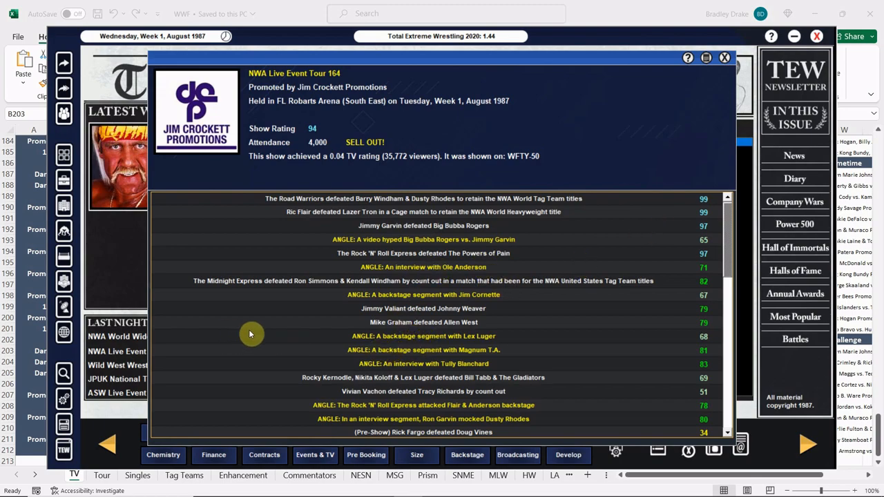
mouse_move(370, 271)
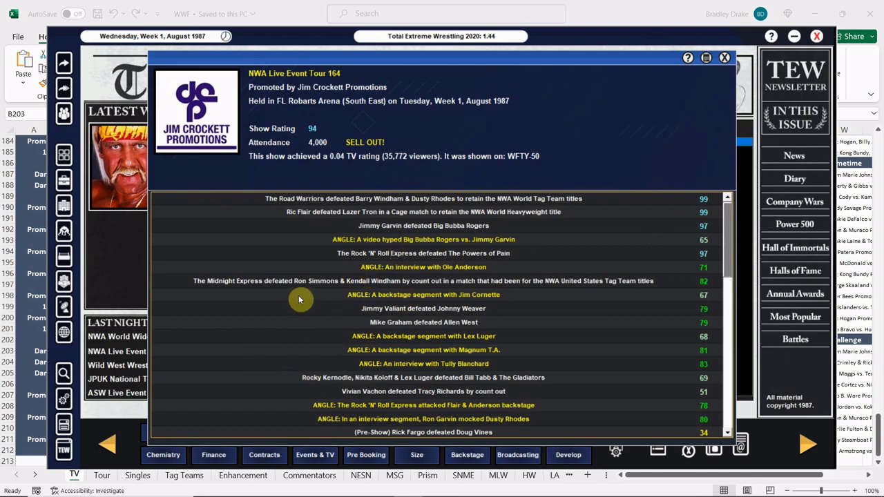
mouse_move(322, 290)
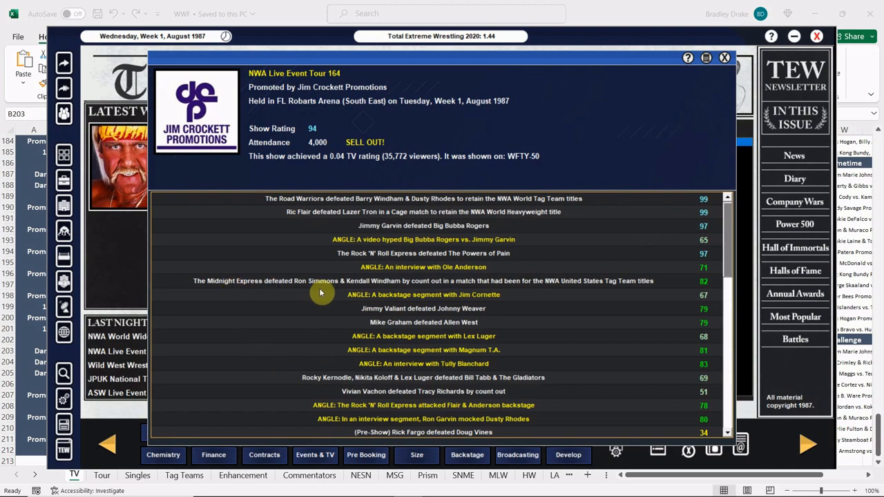
mouse_move(538, 301)
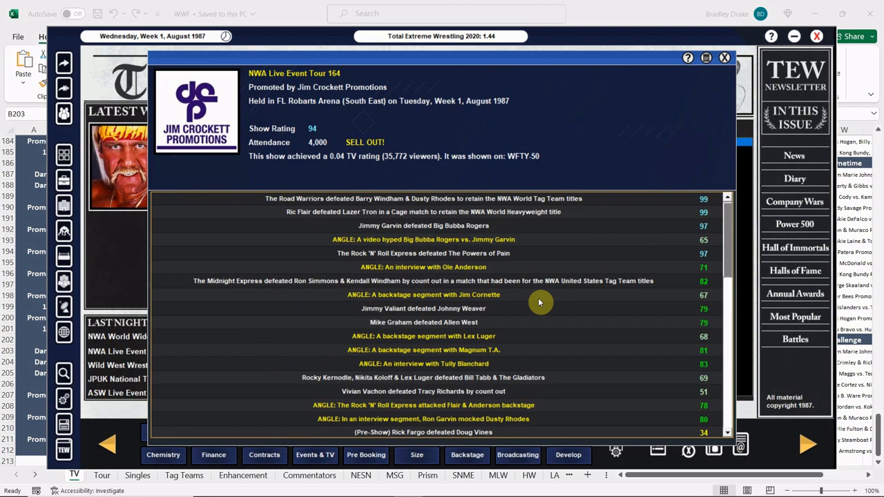
mouse_move(529, 397)
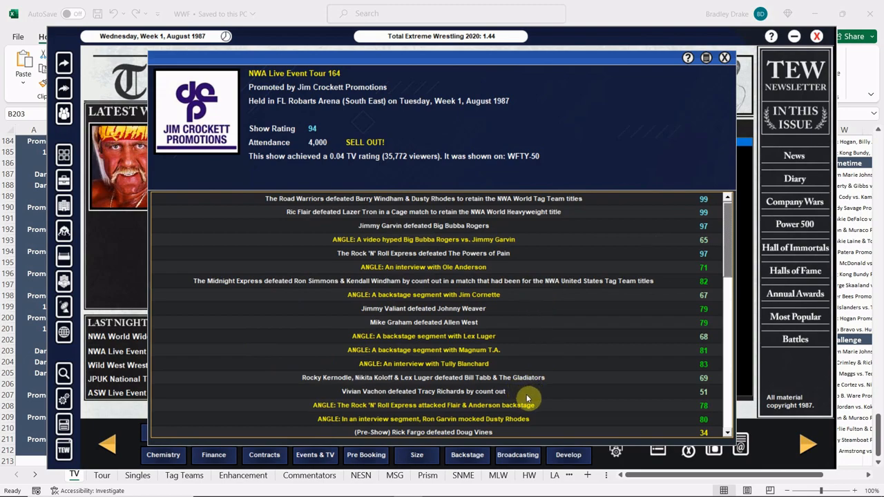
click(723, 58)
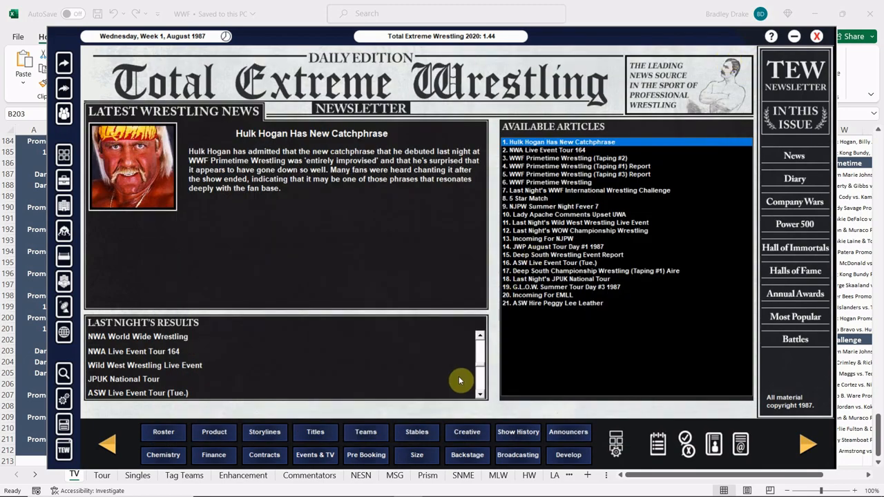
scroll(down, 3)
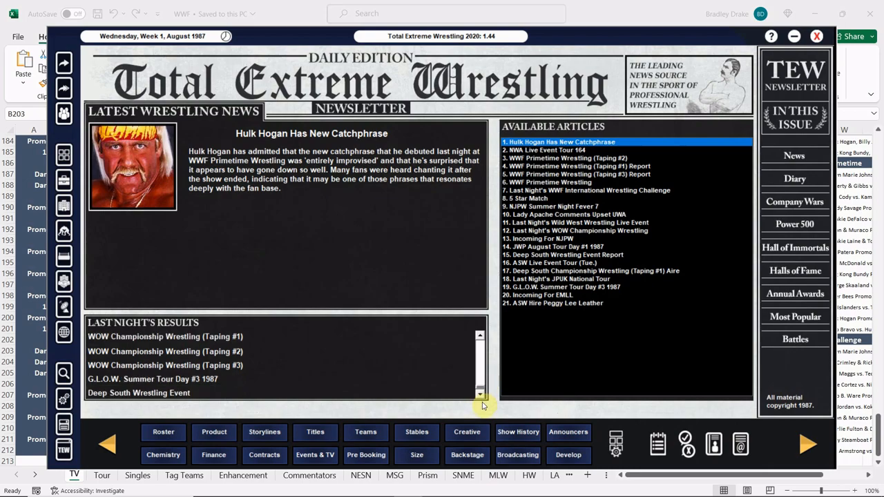